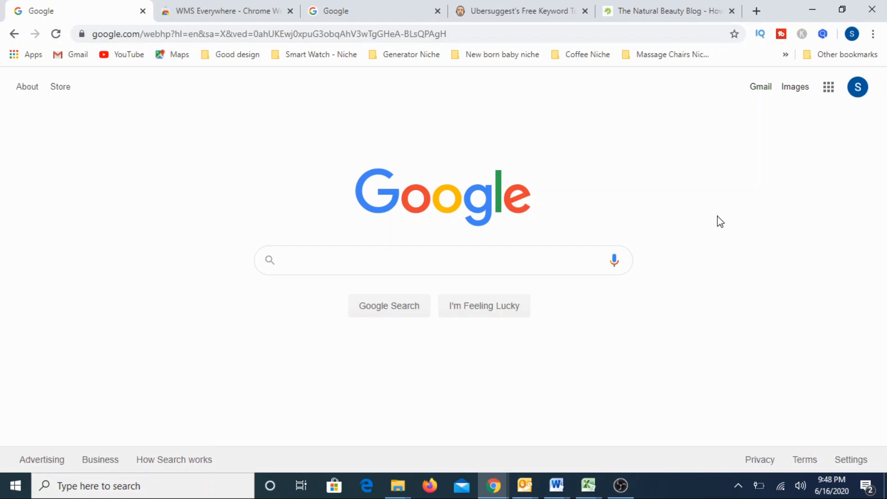
Search Google for 'wms everywhere' using the autocomplete suggestion.
click(443, 260)
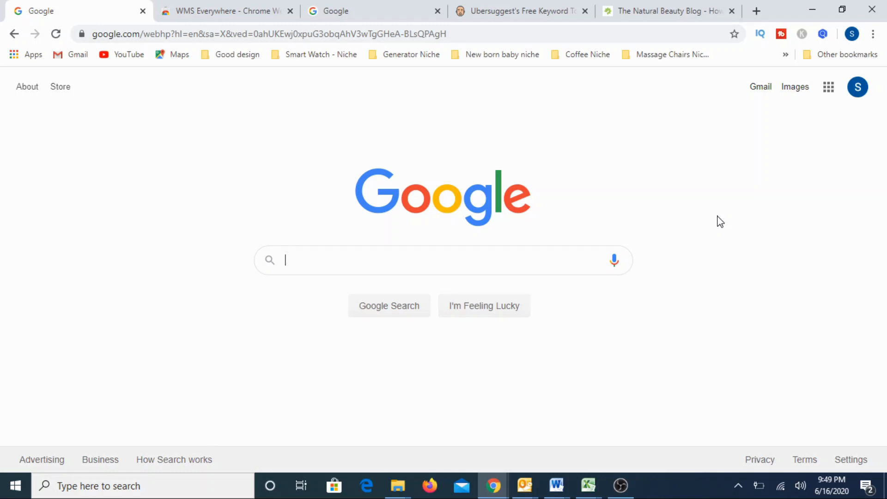
text(w)
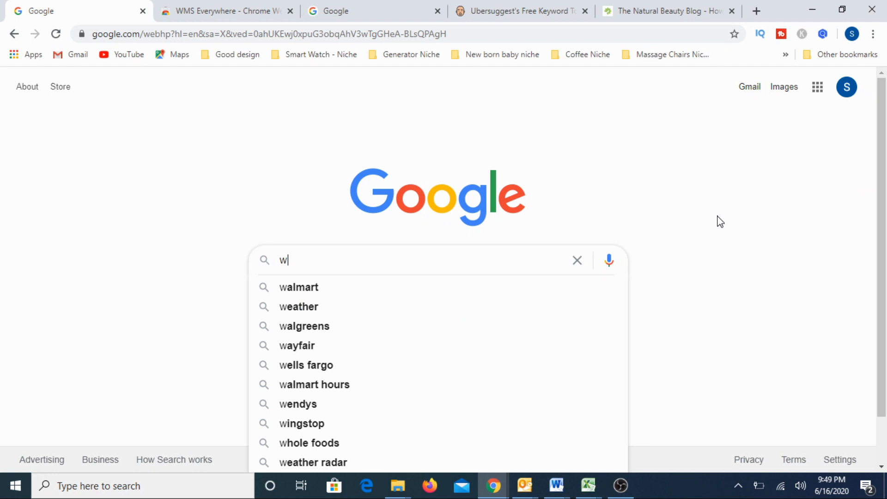
text(wms everywhere)
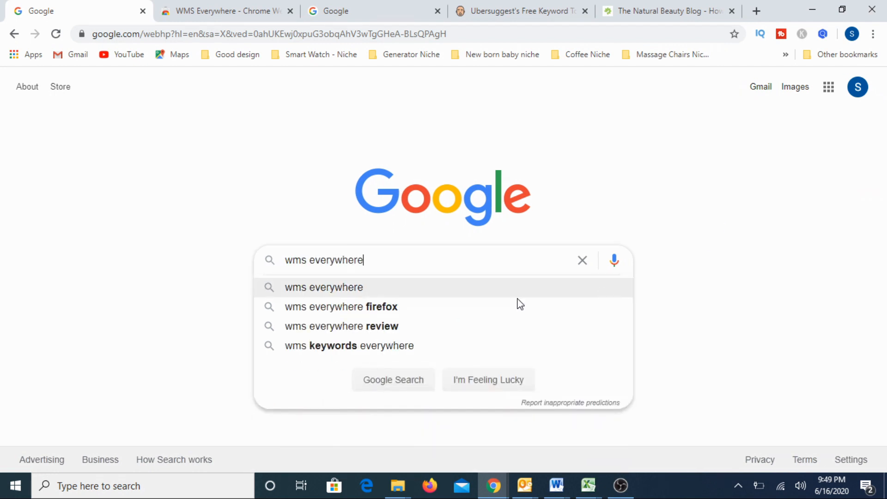
click(323, 286)
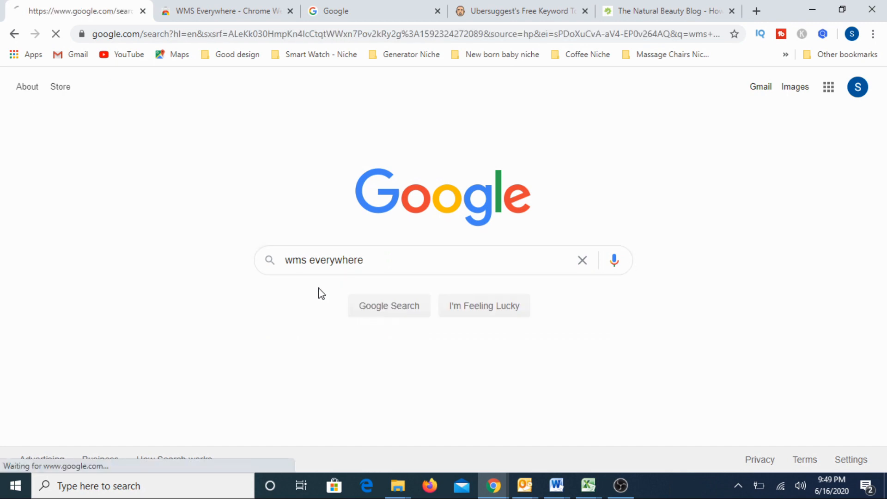
click(389, 306)
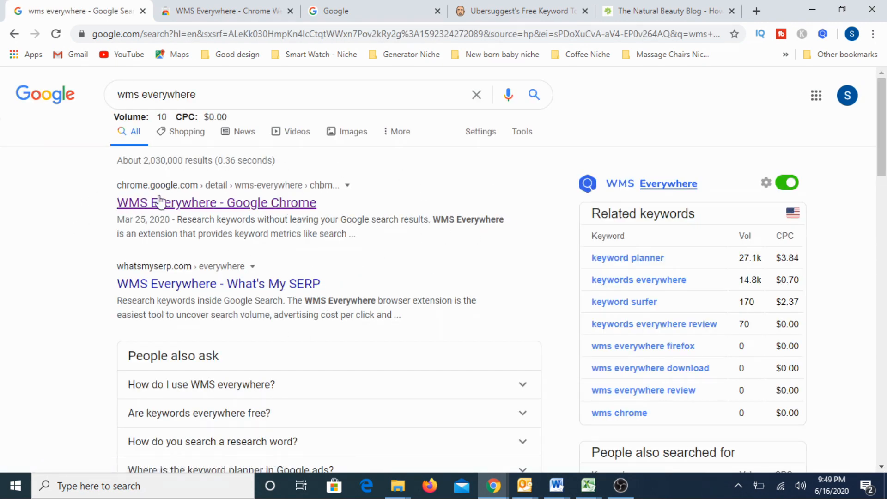
Open the WMS Everywhere Chrome Web Store result in a new tab.
right_click(216, 202)
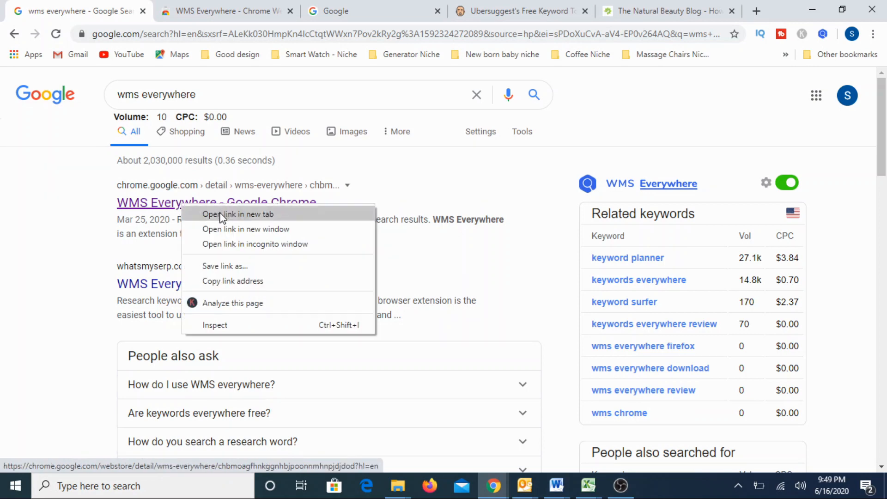
click(238, 214)
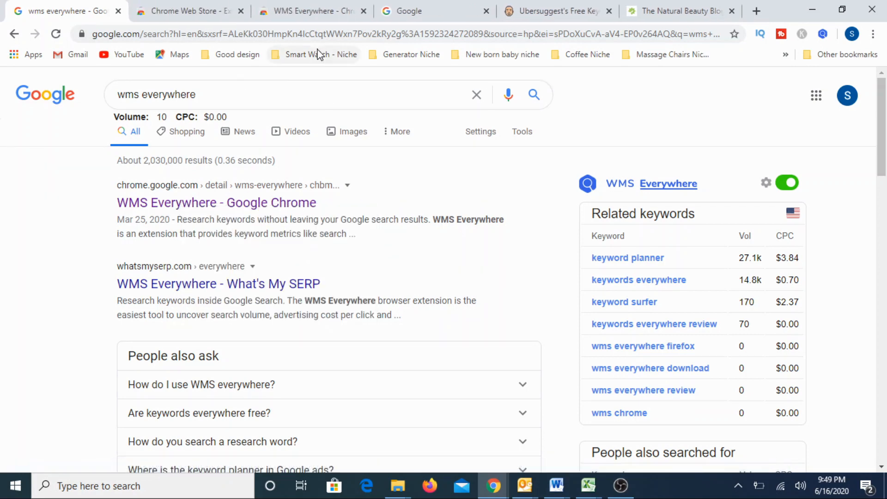
mouse_move(311, 11)
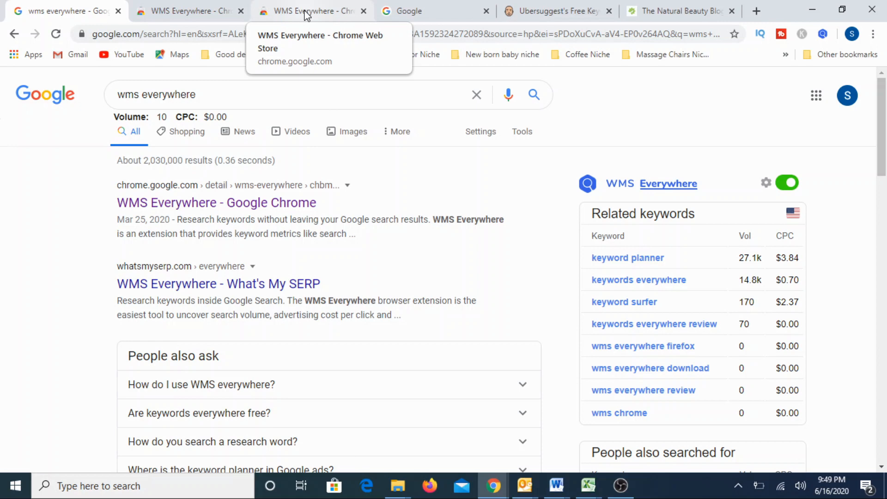
View the WMS Everywhere extension listing in its Chrome Web Store tab.
click(309, 11)
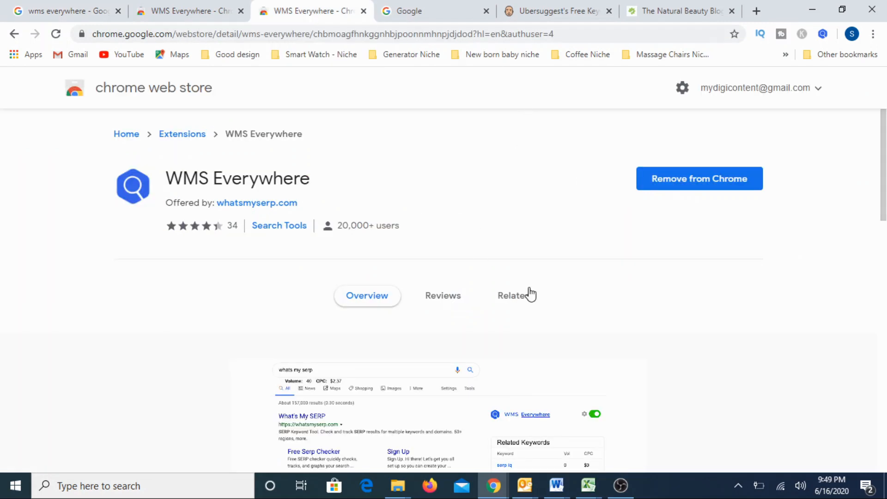
mouse_move(677, 223)
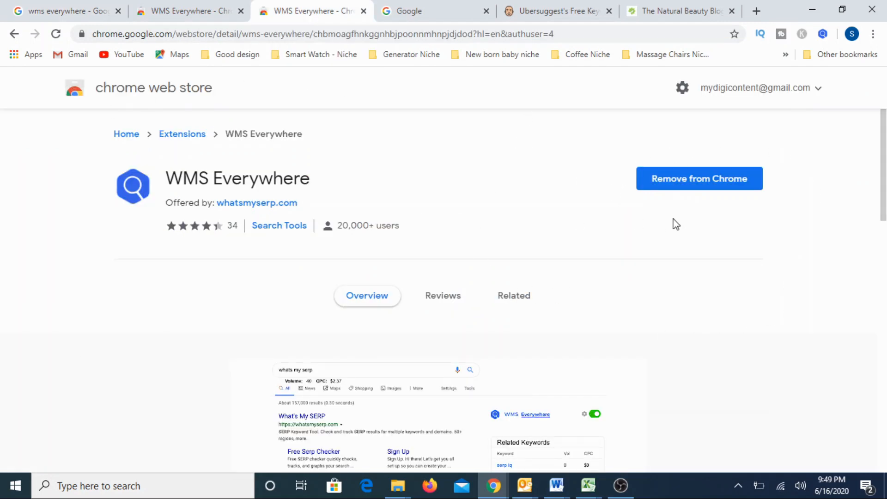
mouse_move(627, 186)
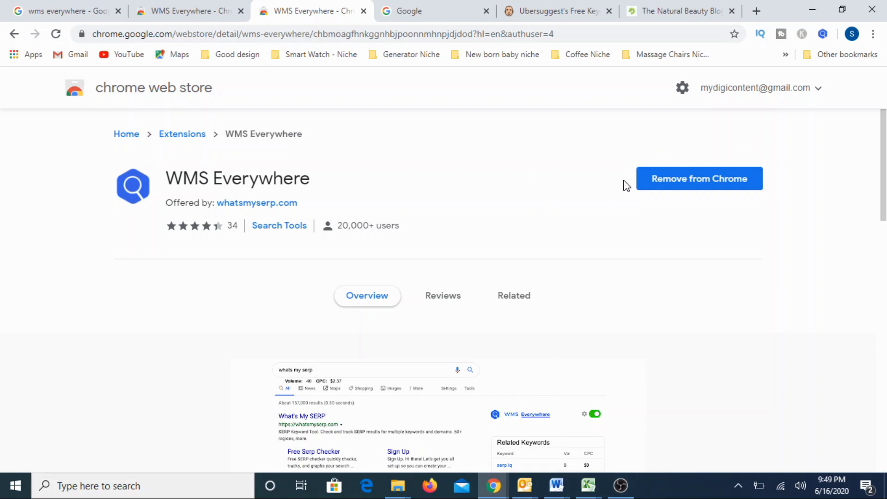
mouse_move(679, 192)
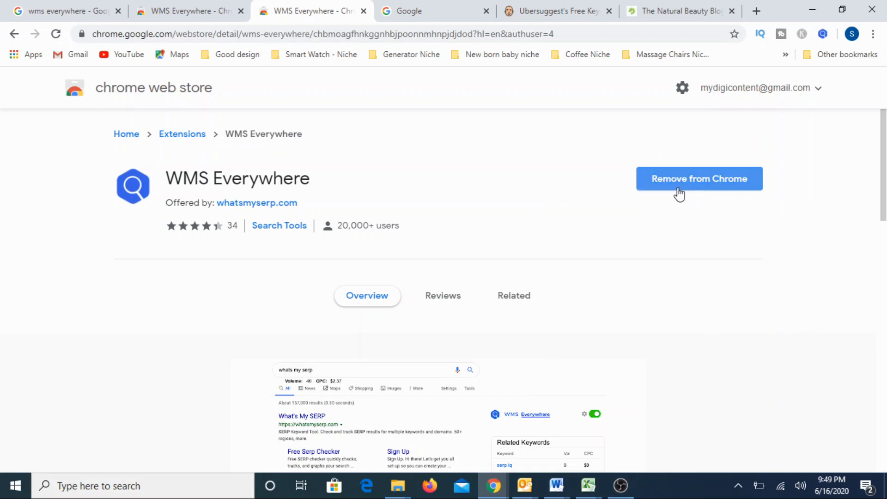
mouse_move(713, 195)
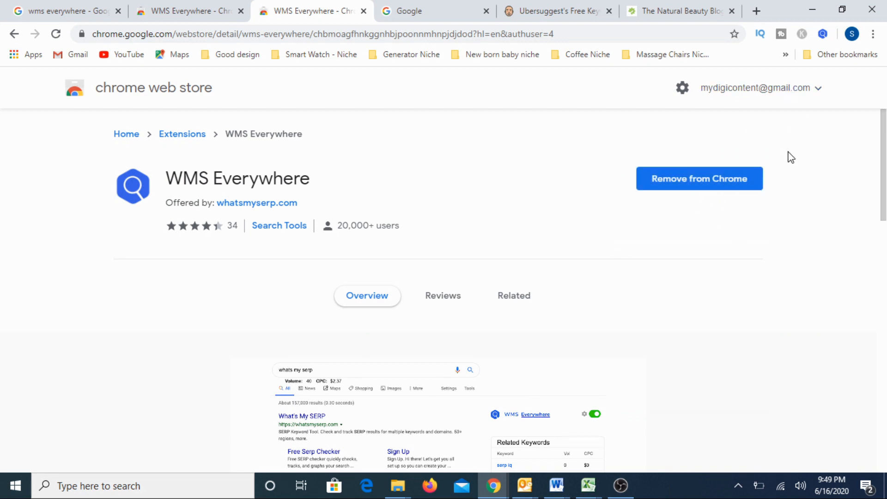
mouse_move(727, 237)
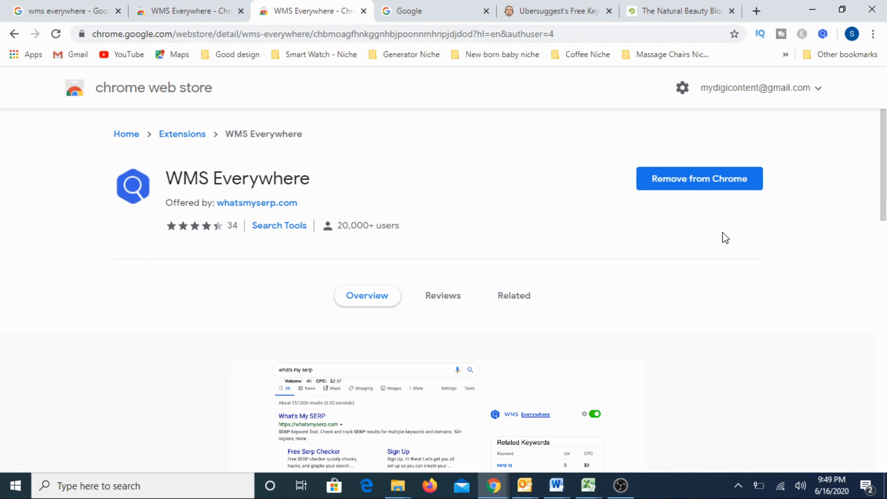
mouse_move(705, 239)
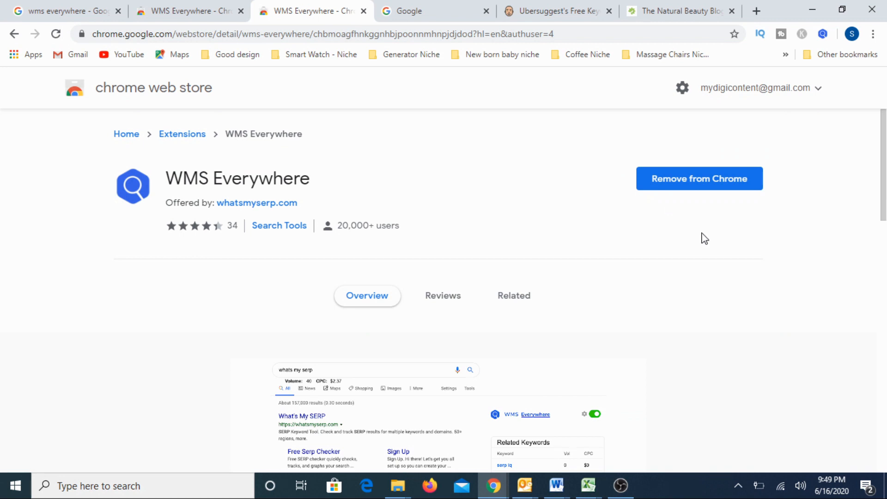
mouse_move(704, 236)
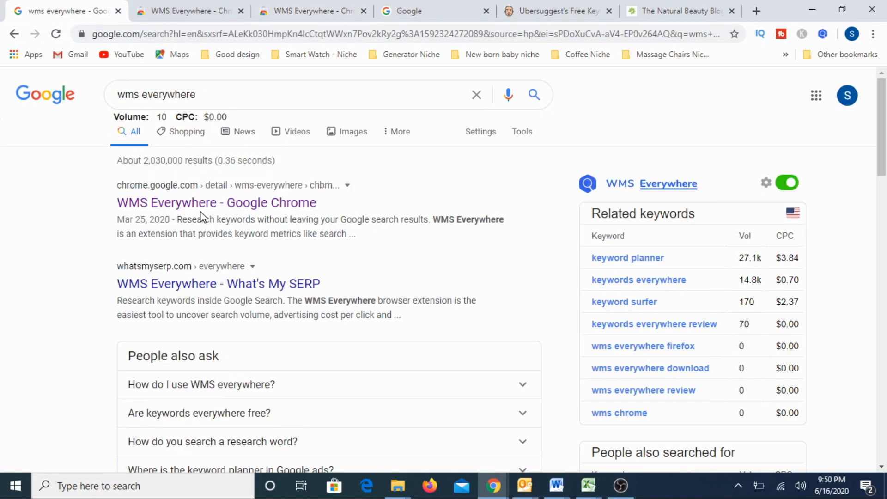
click(312, 11)
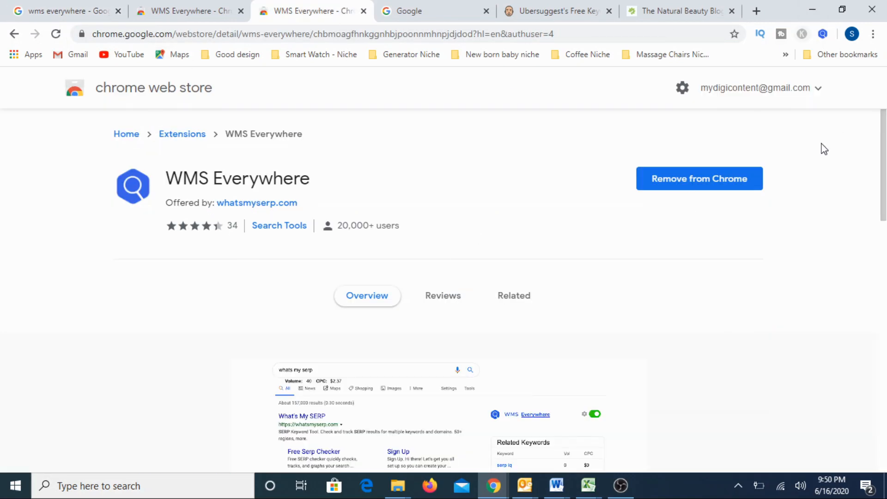
mouse_move(828, 101)
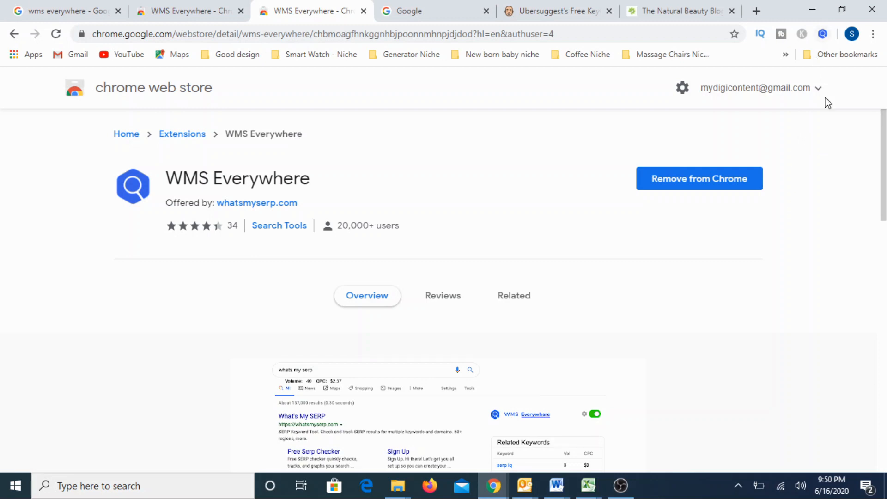
mouse_move(808, 207)
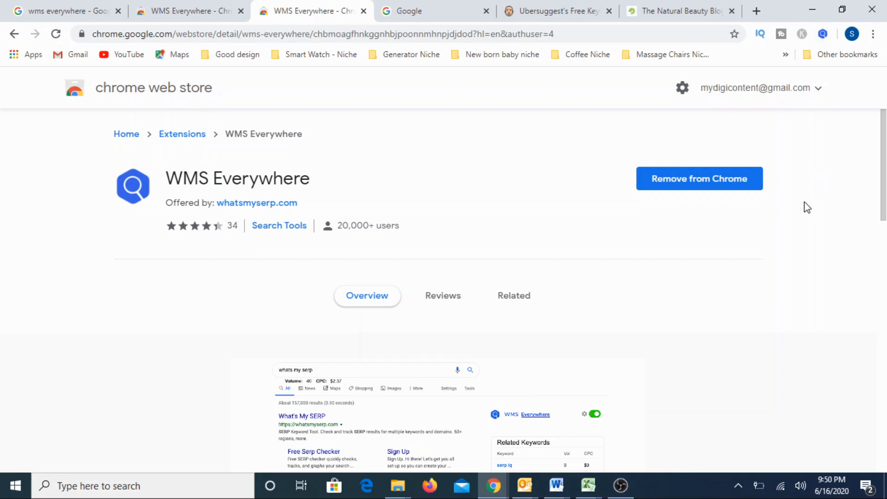
mouse_move(786, 194)
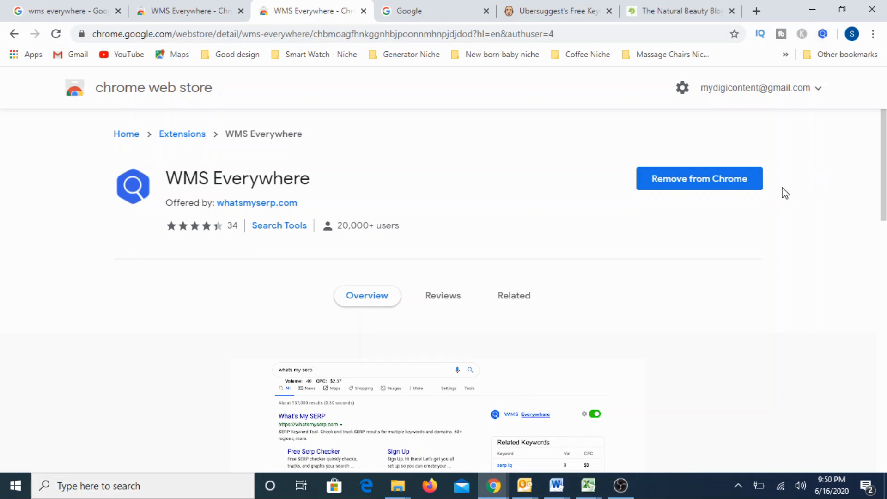
mouse_move(788, 300)
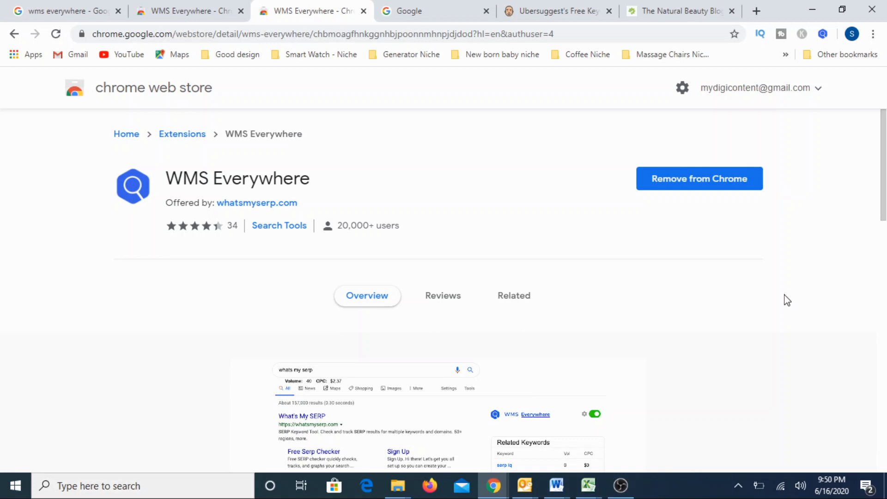
mouse_move(444, 158)
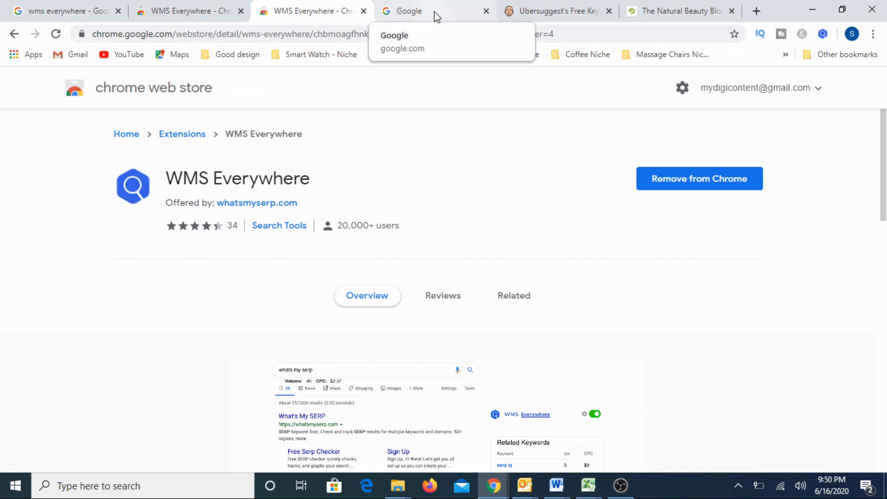
Enter 'how to get hair color naturally' into the Google search box.
click(408, 11)
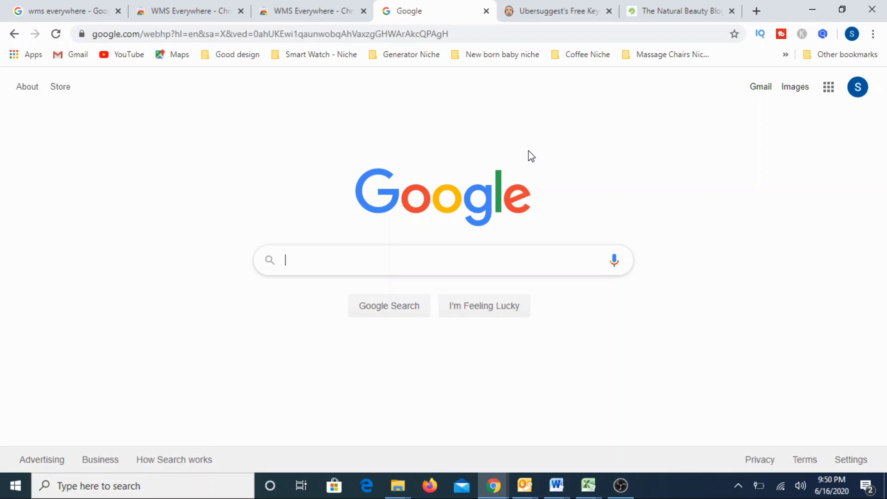
text(how to get)
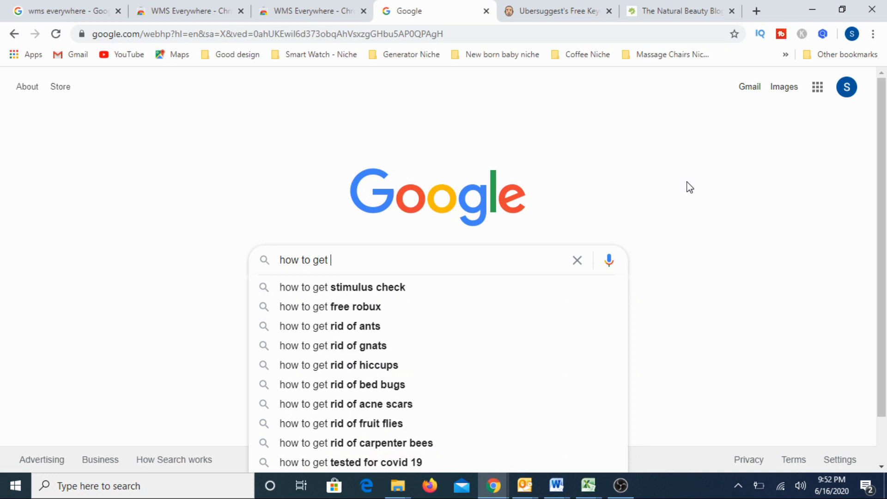
text(hair color naturally)
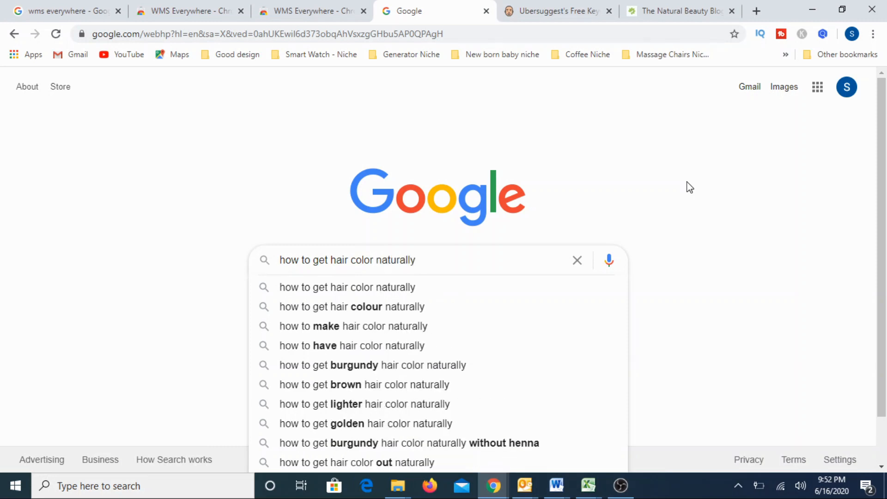
mouse_move(439, 307)
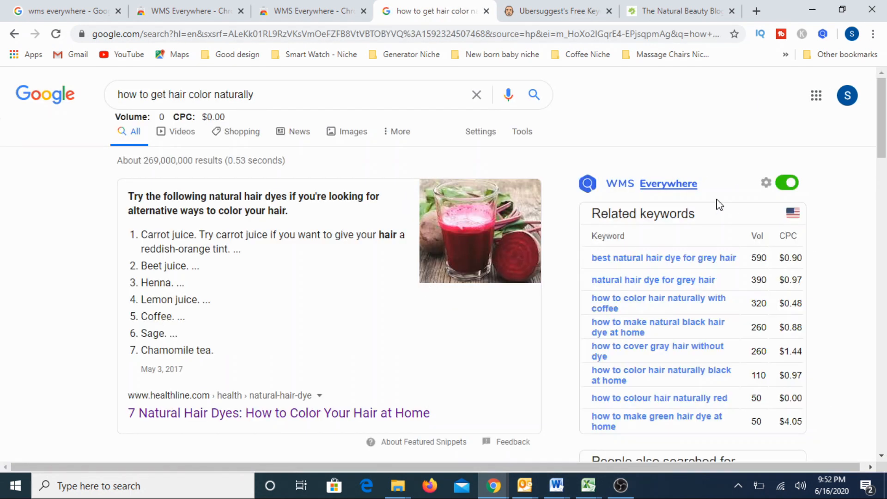
mouse_move(484, 162)
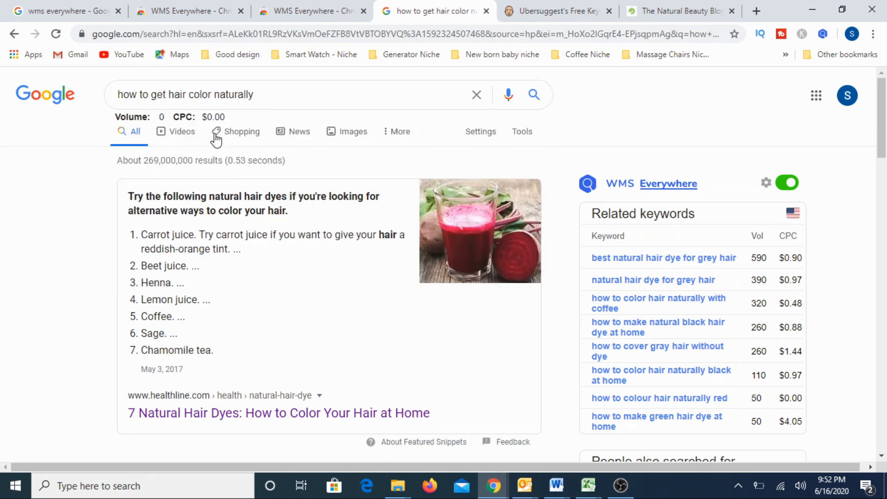
mouse_move(182, 131)
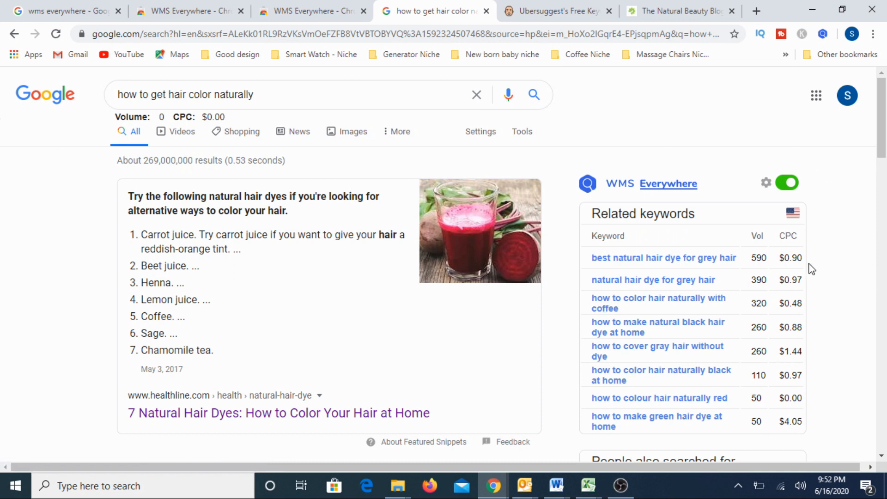
mouse_move(639, 390)
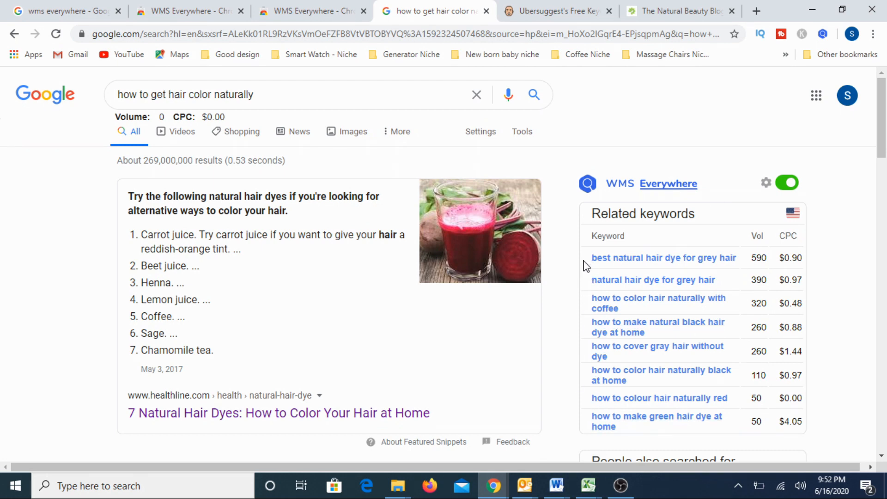
mouse_move(718, 271)
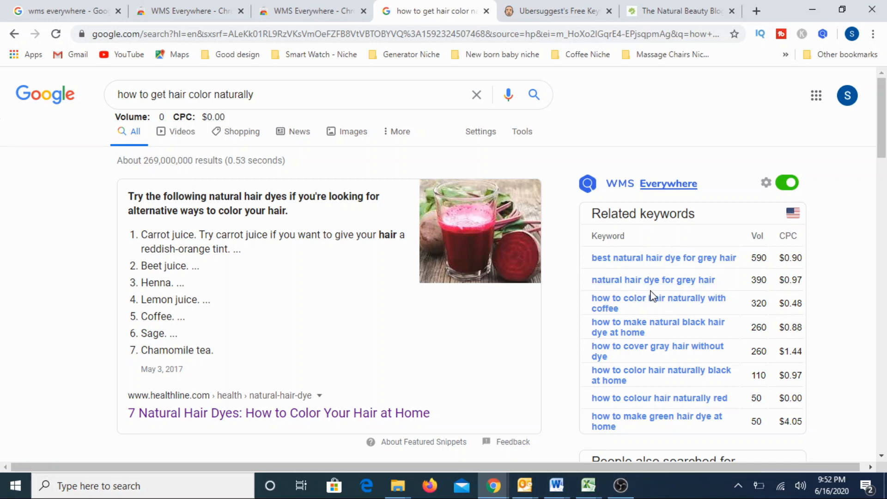
mouse_move(758, 272)
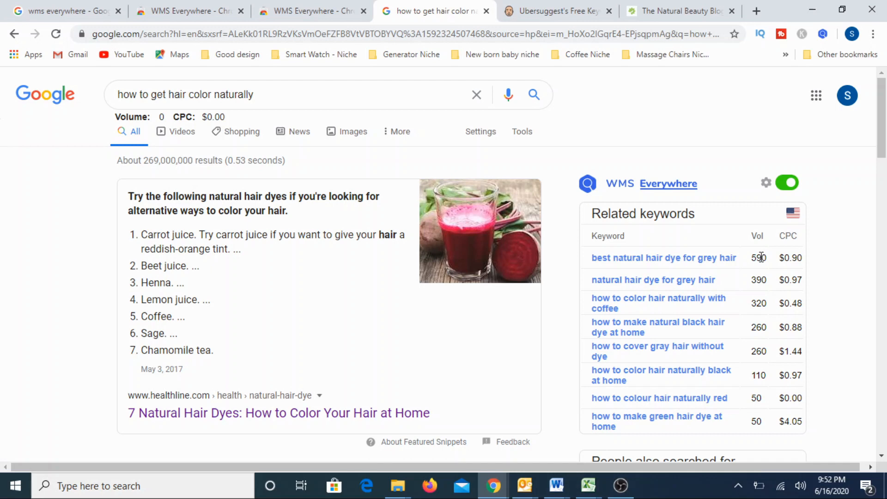
mouse_move(823, 415)
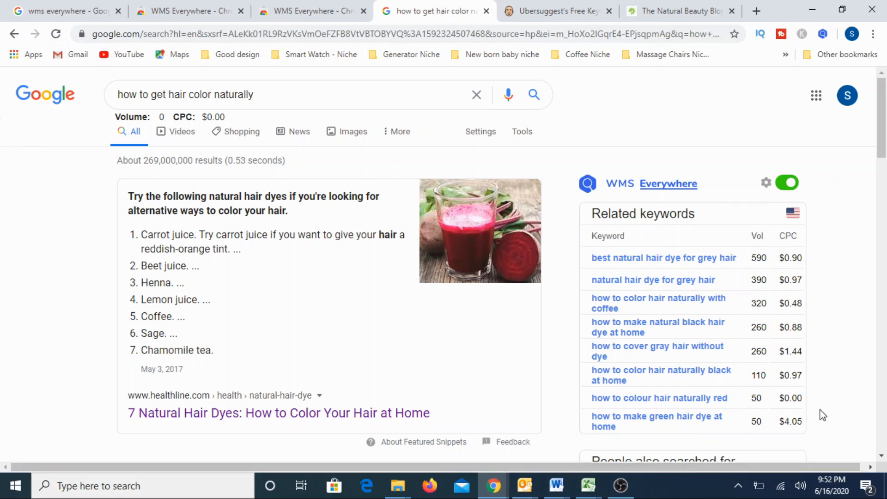
mouse_move(781, 241)
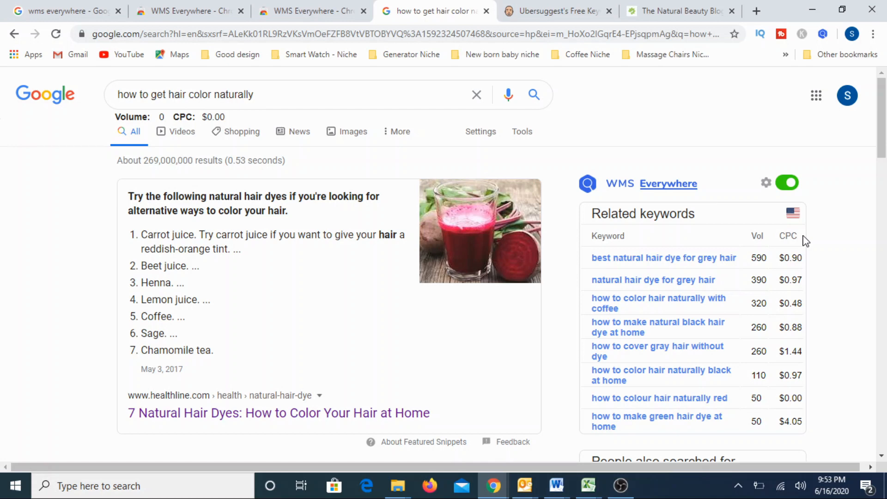
mouse_move(687, 363)
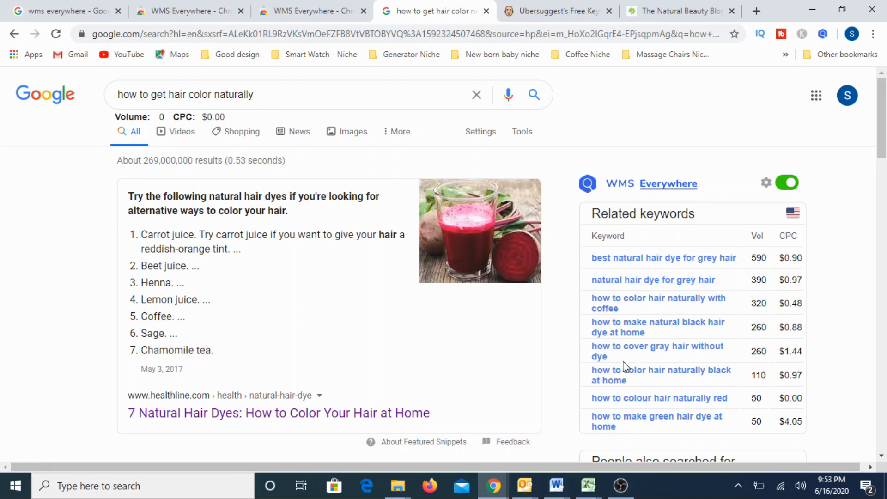
mouse_move(564, 264)
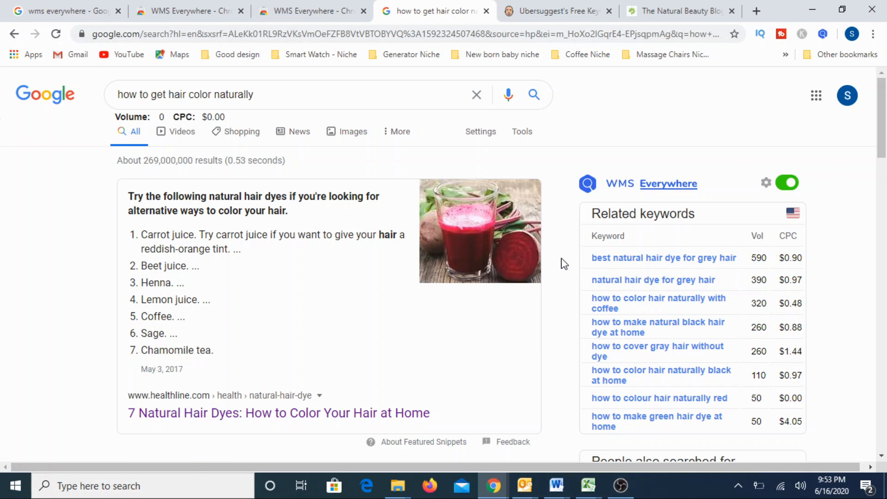
scroll(down, 3)
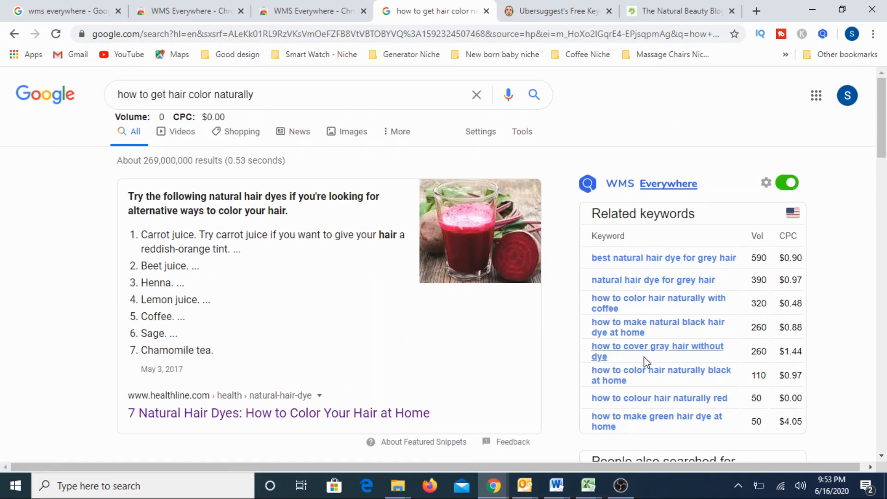
scroll(down, 3)
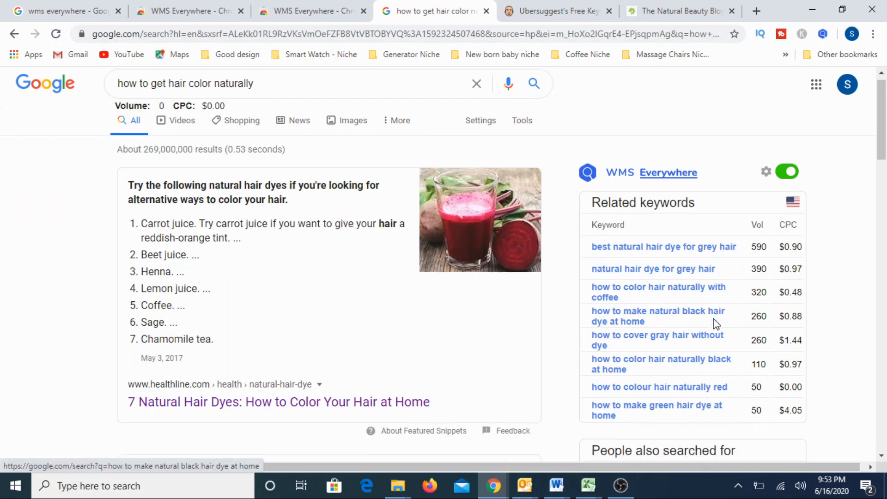
Scroll through the related keywords for how to get hair color naturally.
scroll(down, 3)
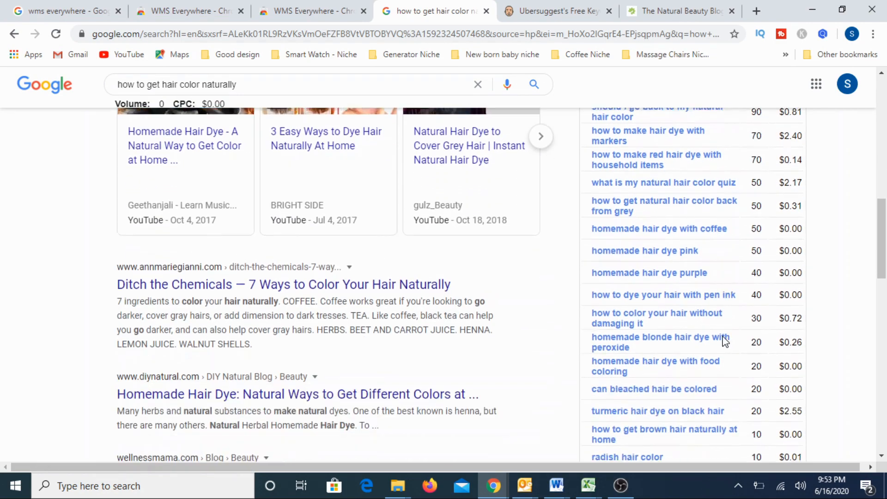
scroll(down, 3)
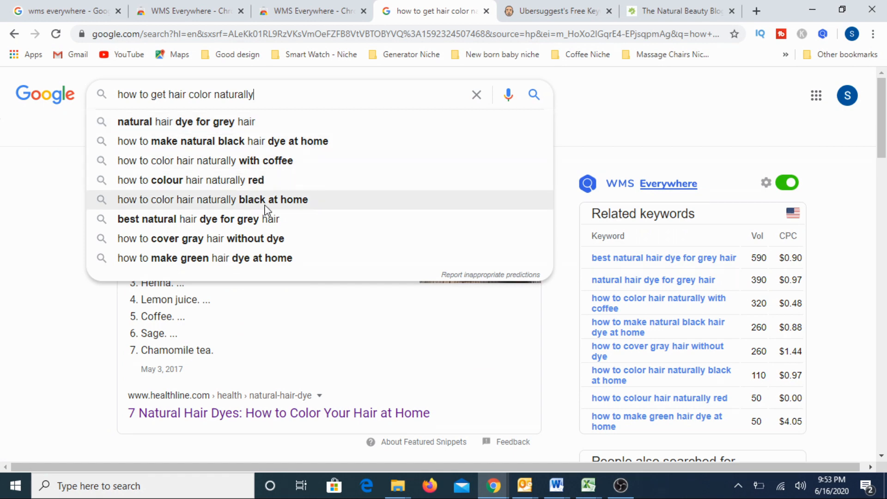
mouse_move(251, 225)
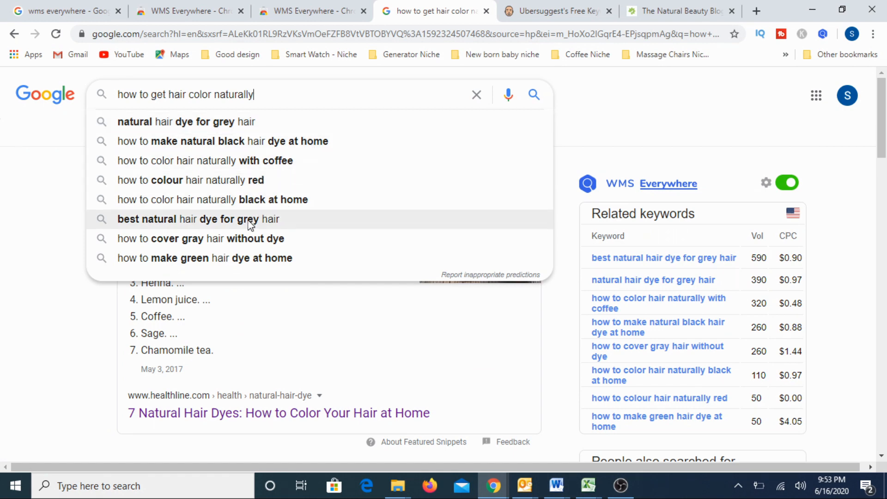
mouse_move(253, 239)
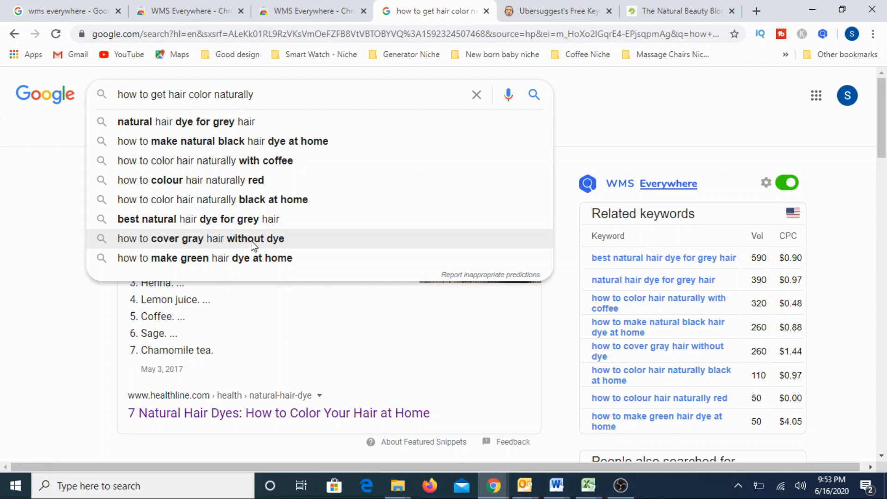
Search 'how to cover gray hair without dye' and browse its results and related keywords.
click(201, 238)
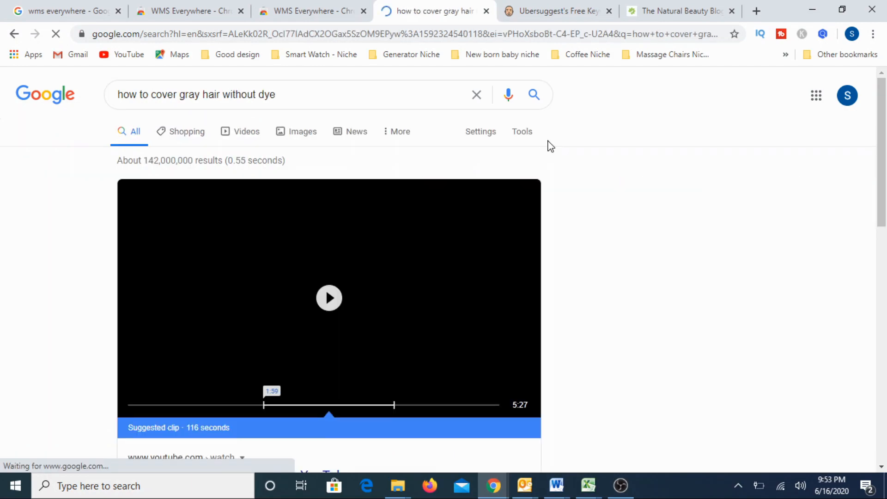
scroll(down, 3)
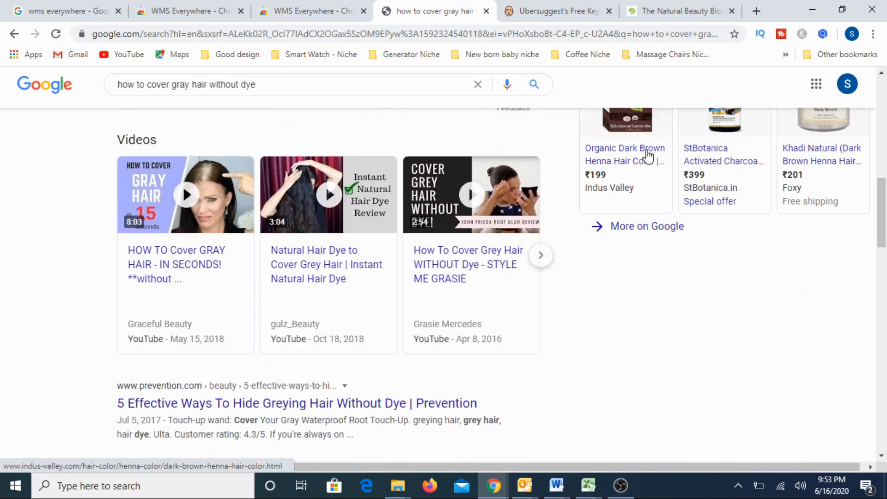
scroll(down, 3)
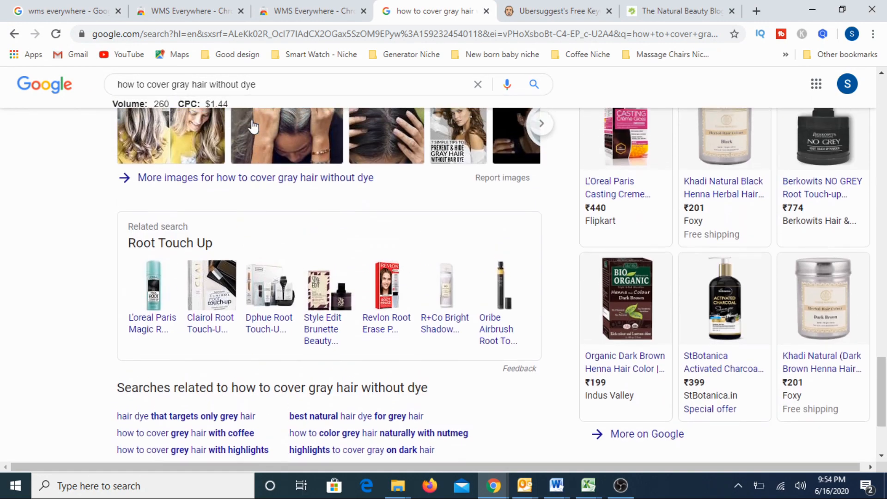
scroll(down, 3)
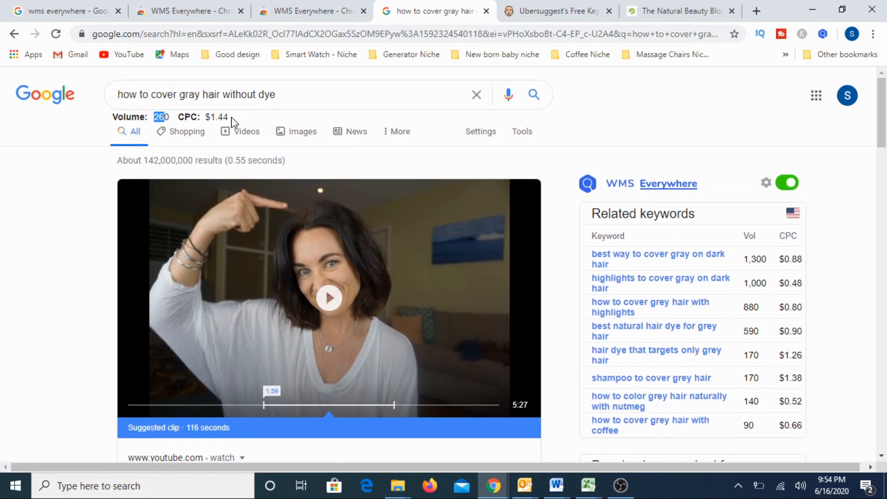
mouse_move(223, 132)
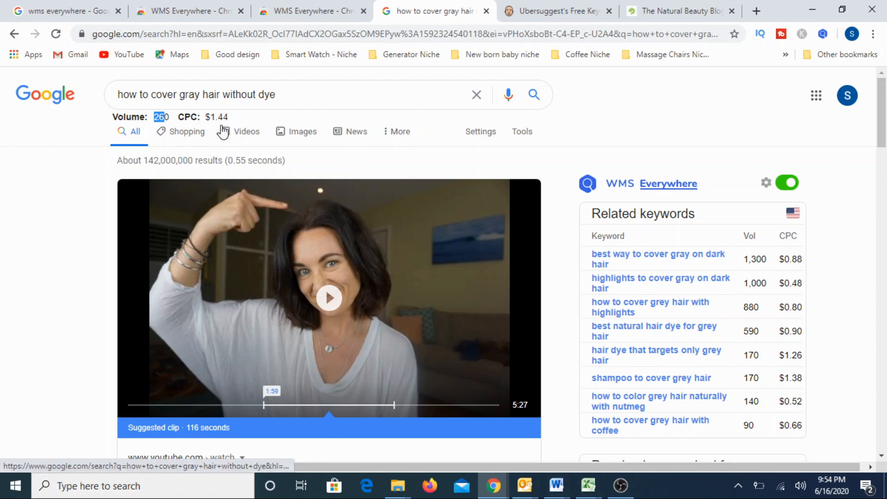
scroll(down, 3)
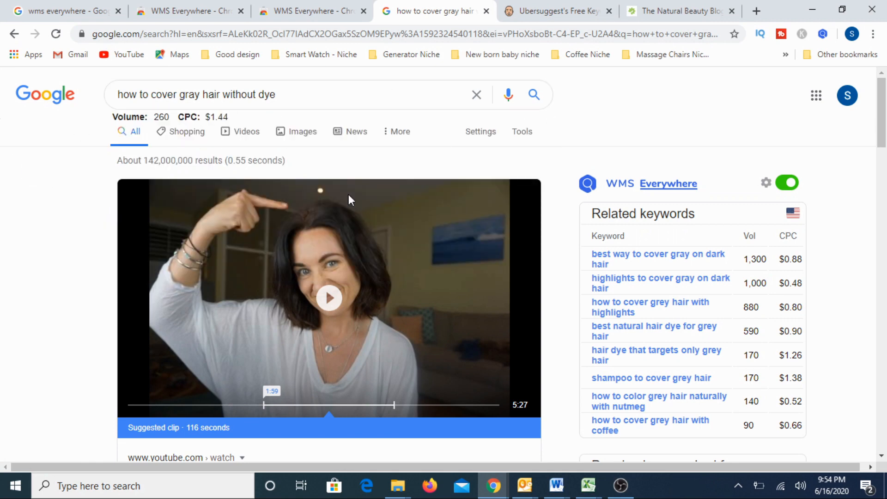
scroll(down, 3)
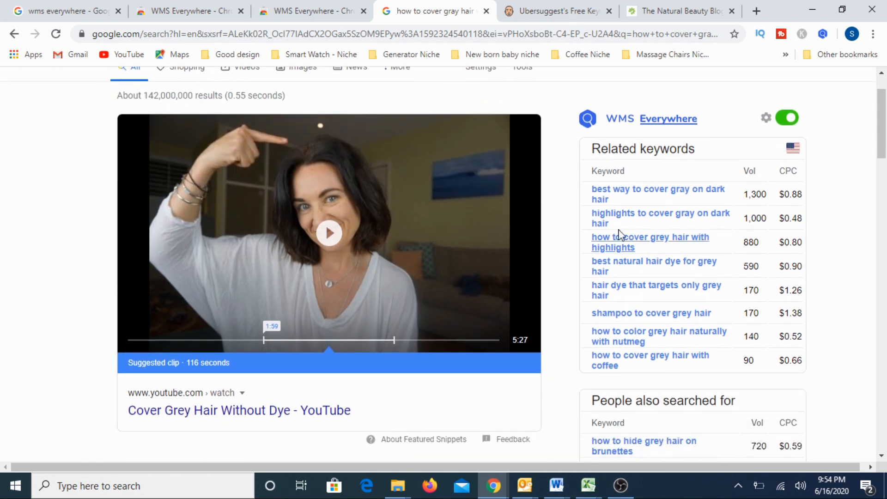
mouse_move(722, 200)
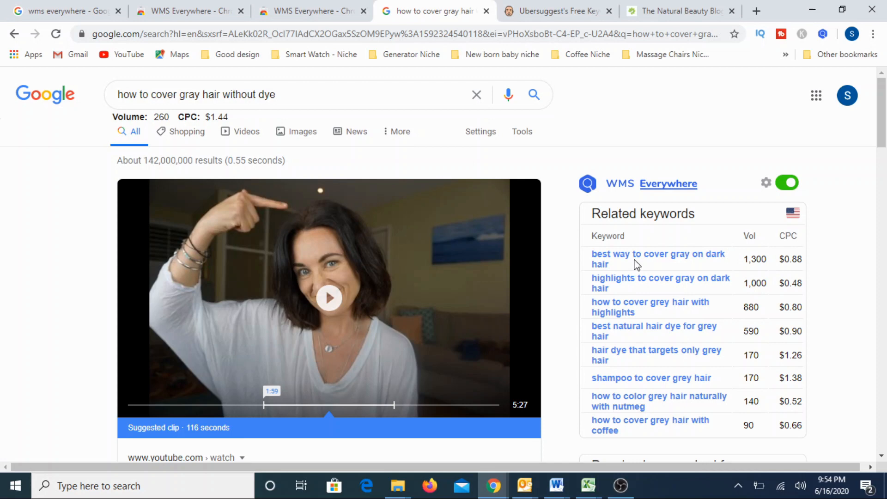
mouse_move(643, 331)
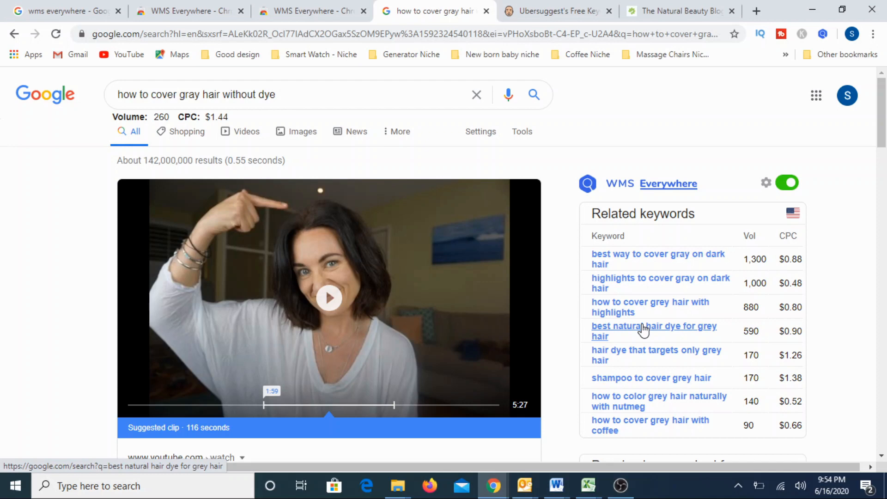
mouse_move(646, 328)
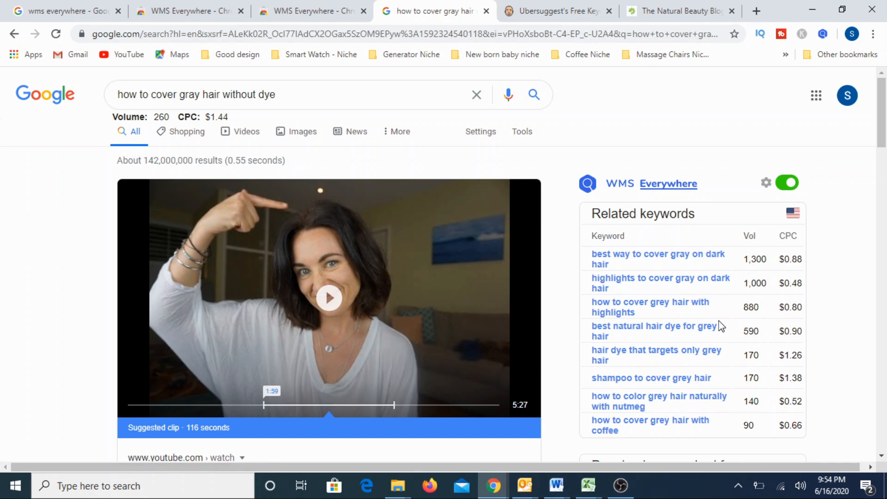
mouse_move(720, 324)
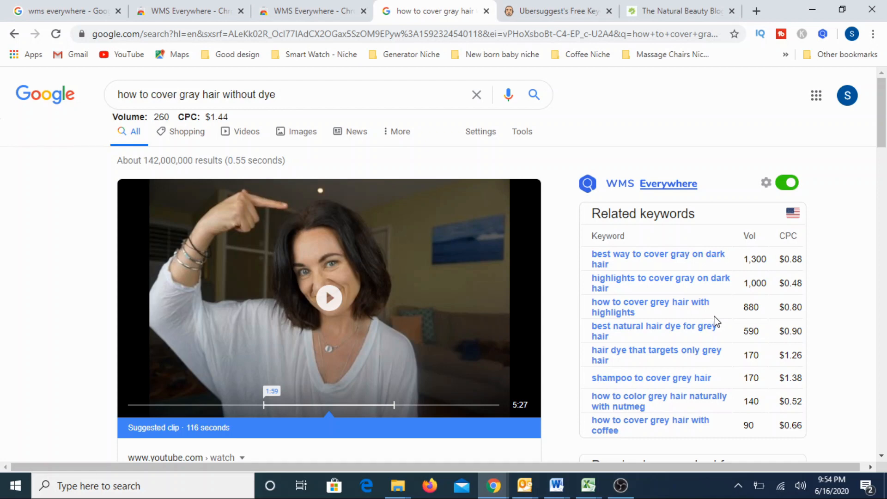
mouse_move(702, 109)
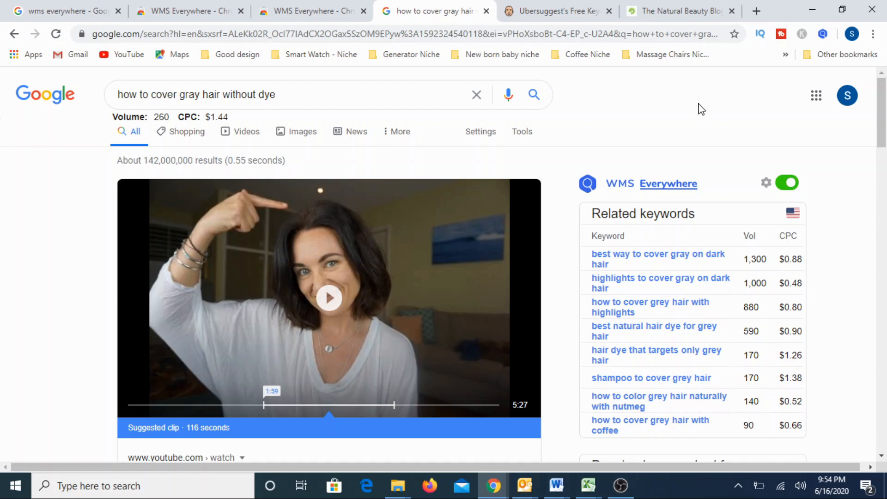
mouse_move(186, 265)
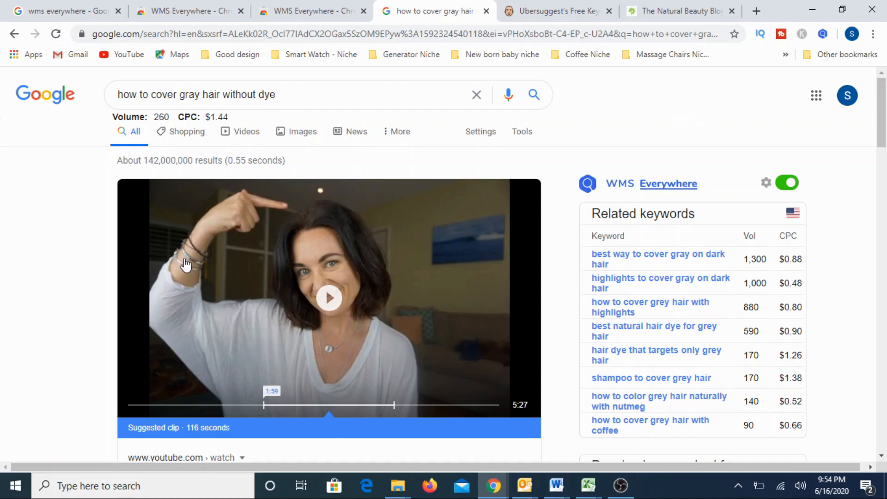
mouse_move(632, 210)
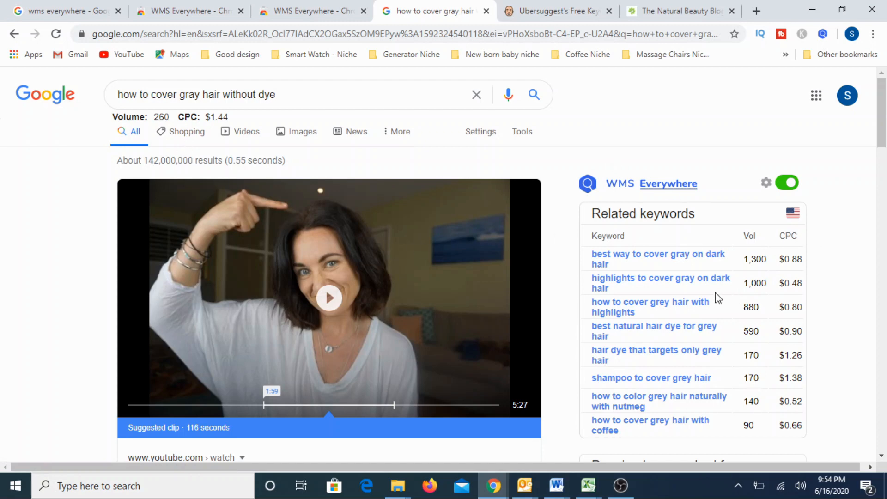
mouse_move(718, 300)
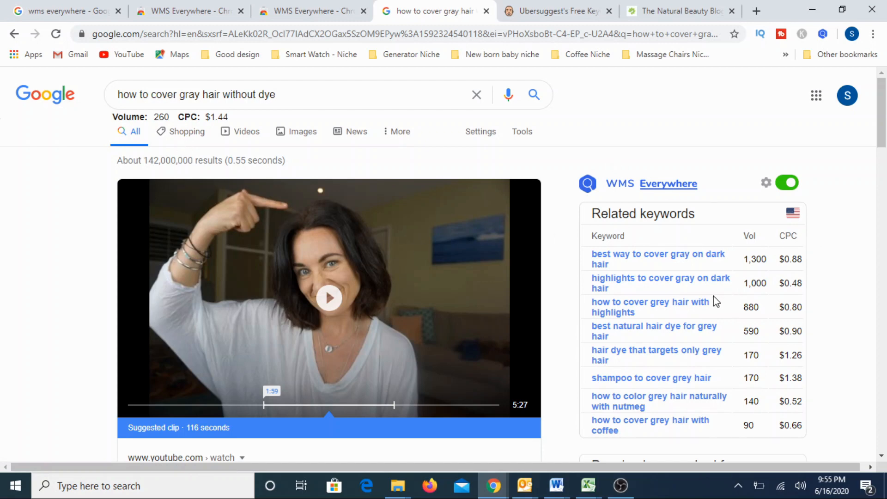
mouse_move(628, 376)
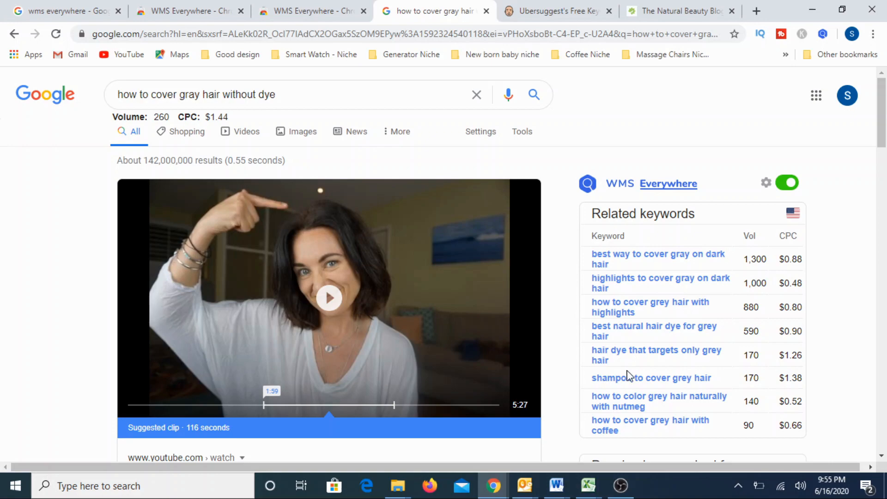
Scroll through the Related keywords and People also searched for gray hair lists.
scroll(down, 3)
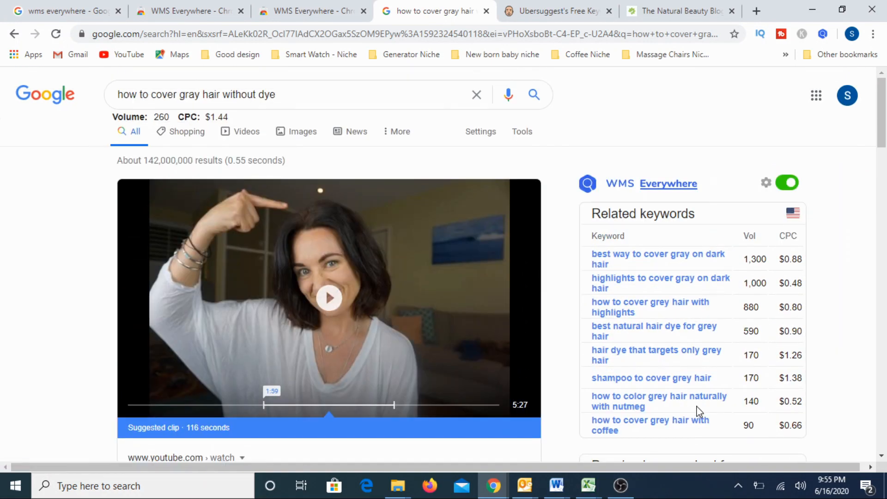
scroll(down, 3)
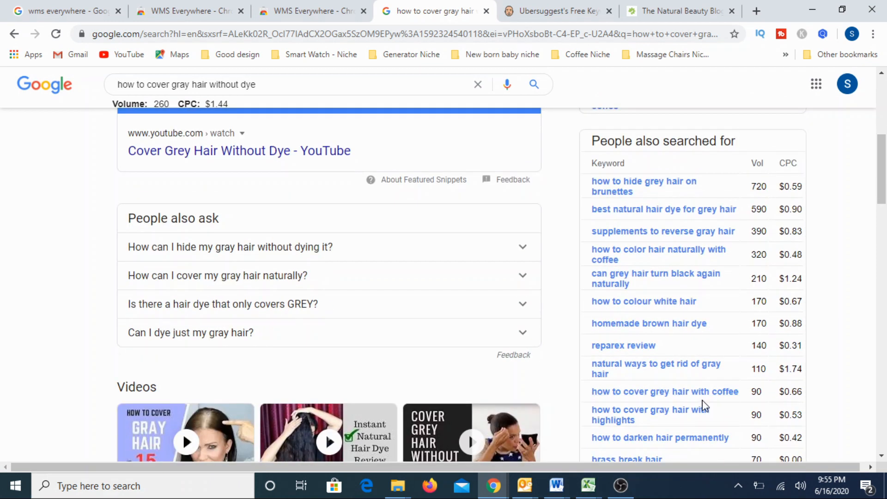
scroll(down, 3)
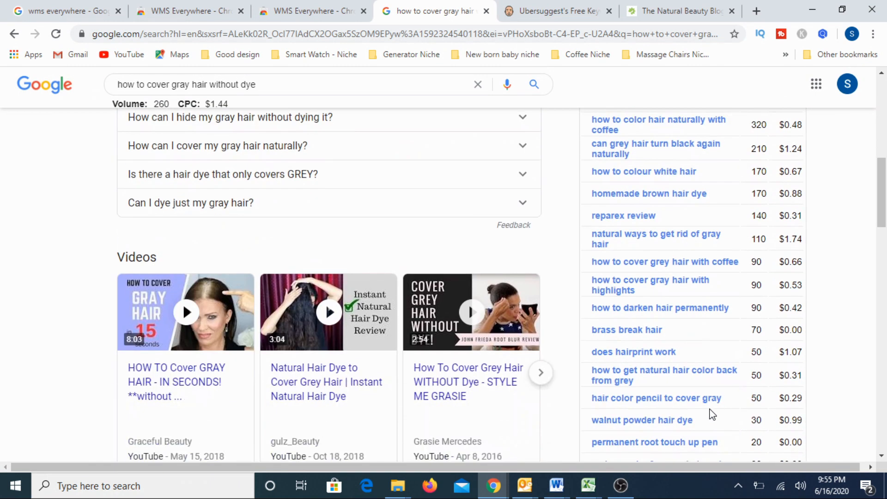
scroll(down, 3)
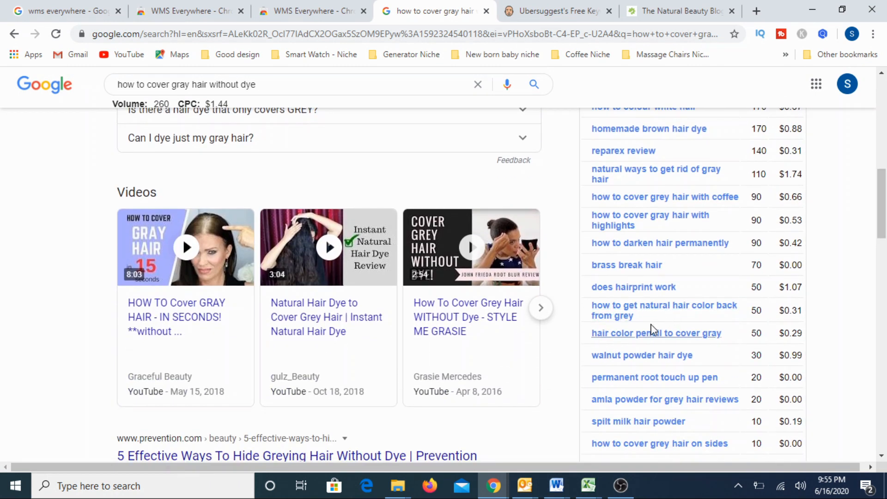
scroll(down, 3)
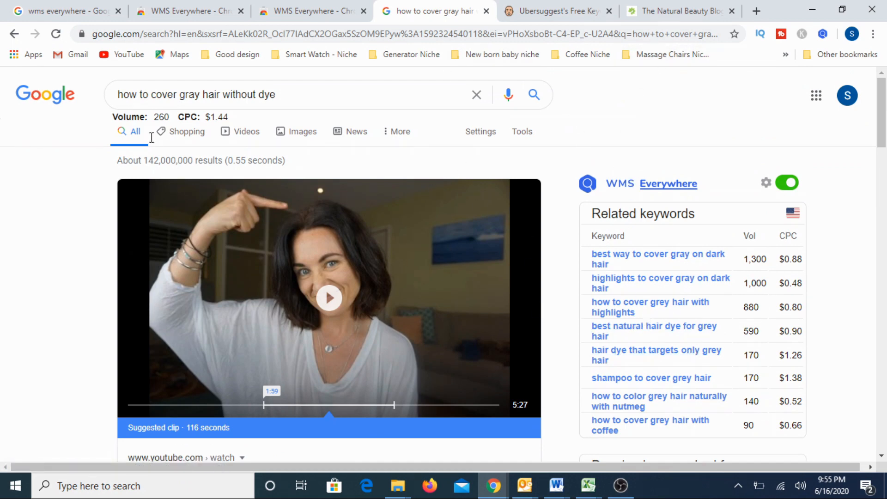
mouse_move(658, 253)
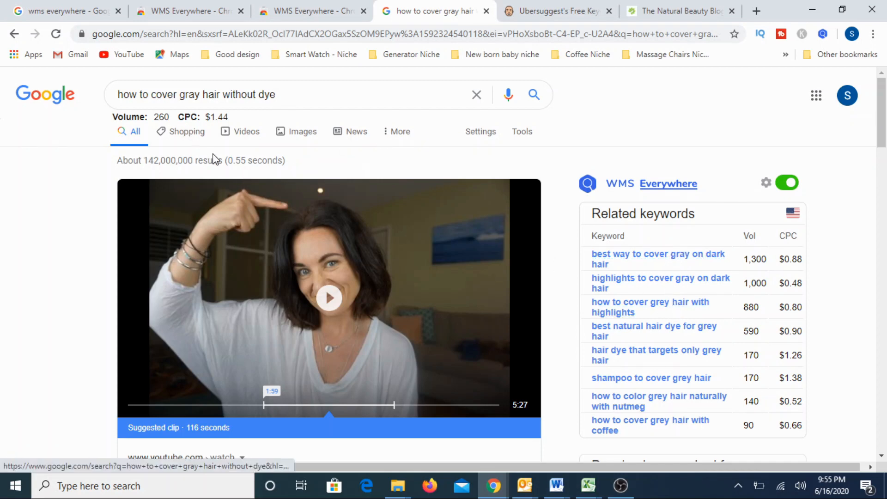
mouse_move(557, 11)
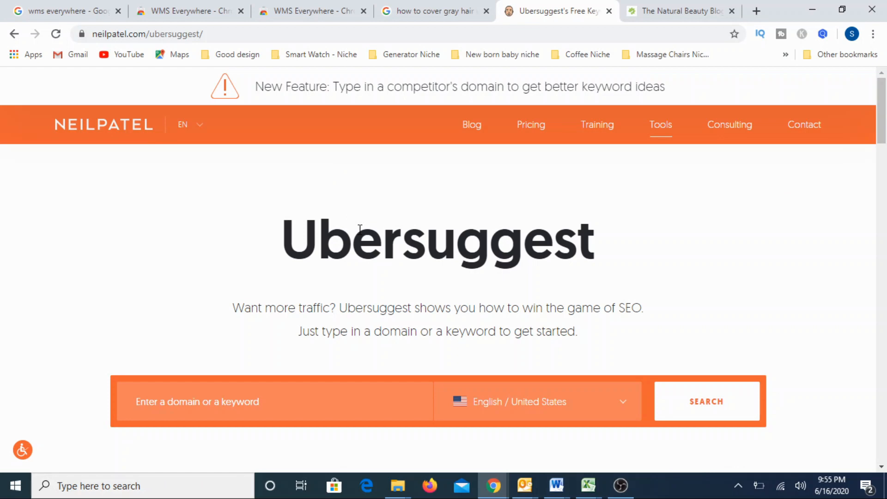
mouse_move(457, 266)
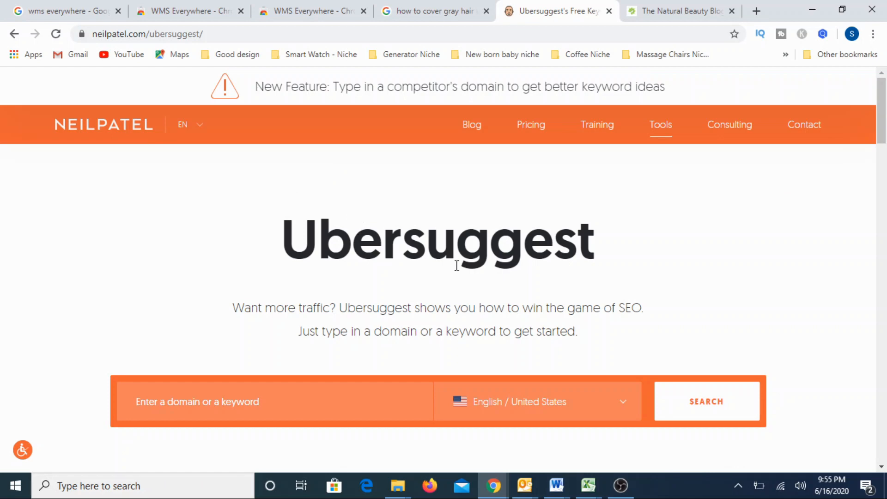
mouse_move(529, 227)
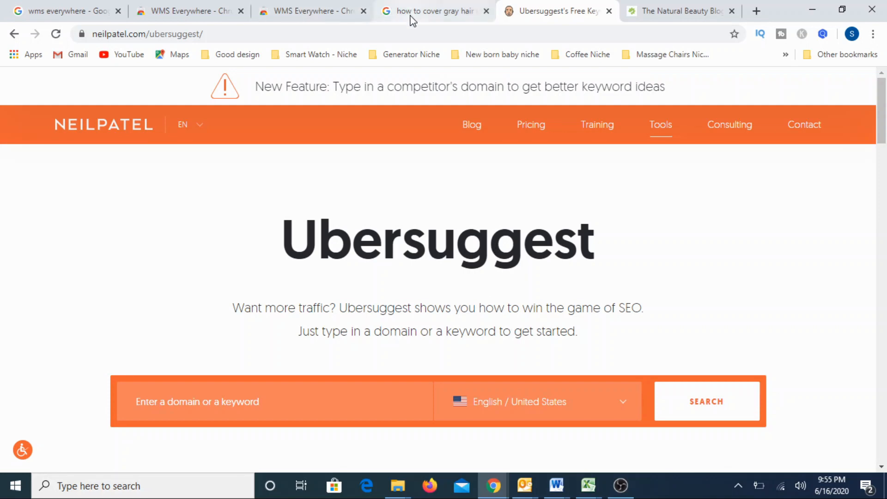
Toggle between Ubersuggest and the gray hair Google results, ending on the results.
click(433, 11)
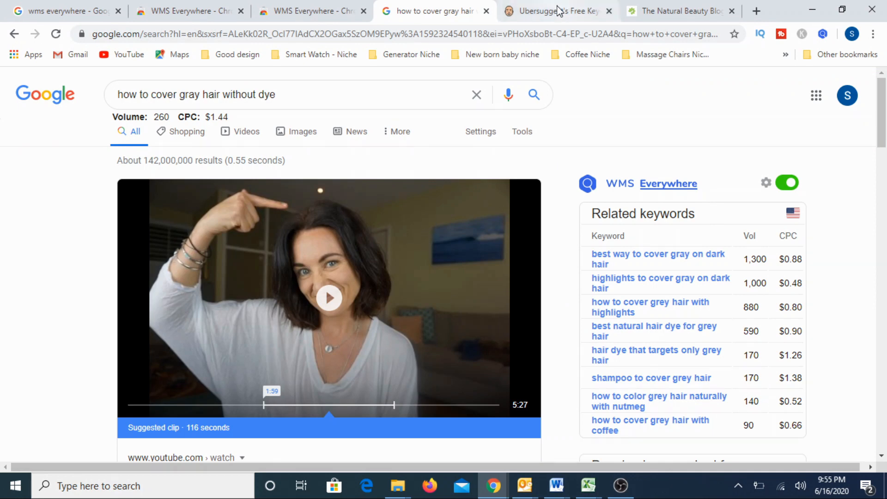
click(557, 11)
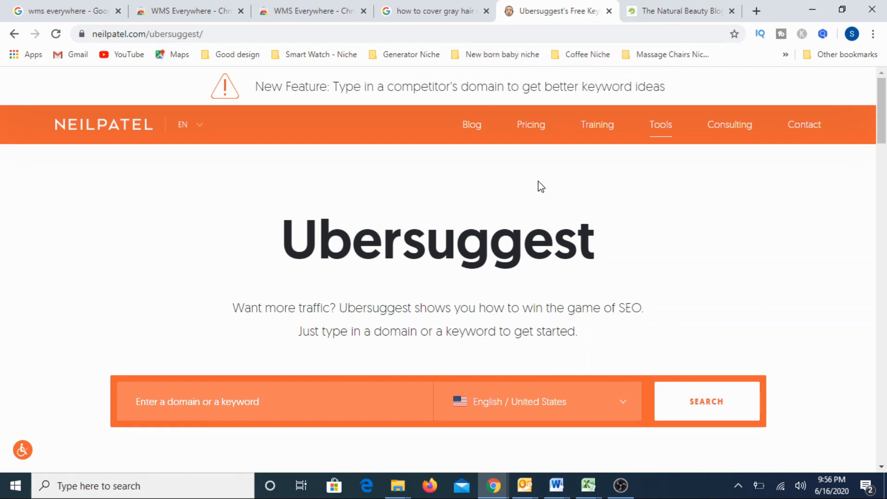
click(434, 11)
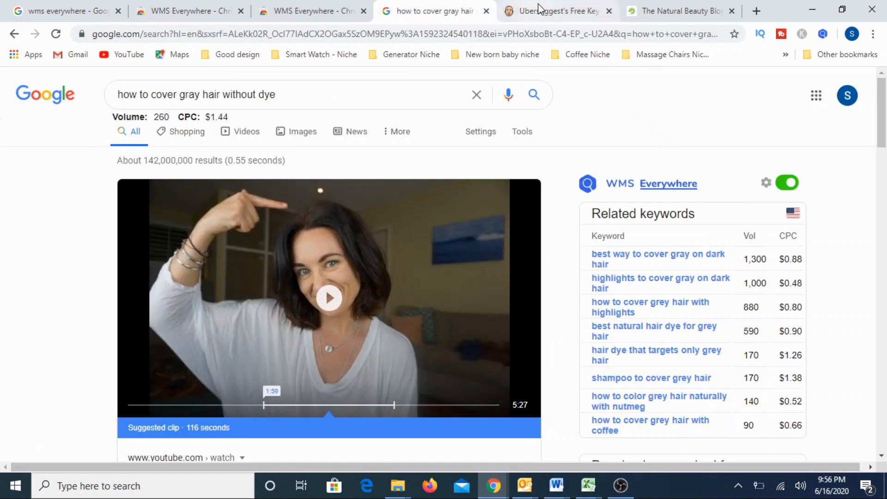
click(558, 11)
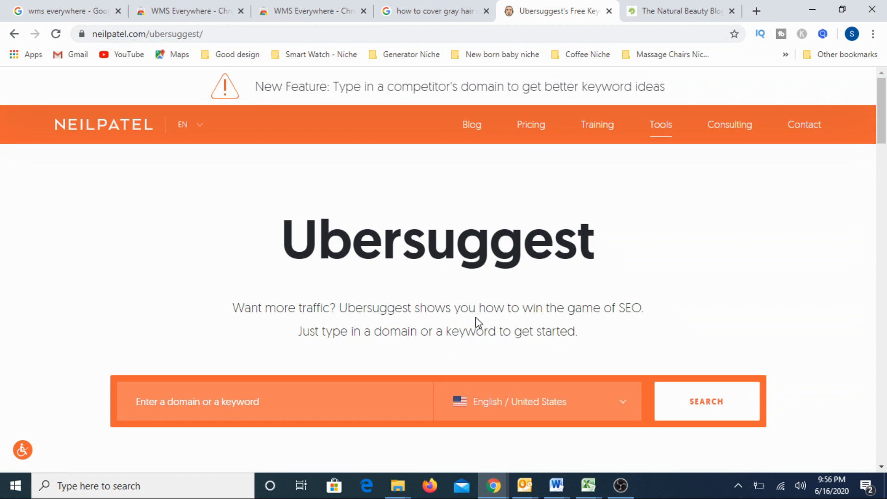
click(271, 401)
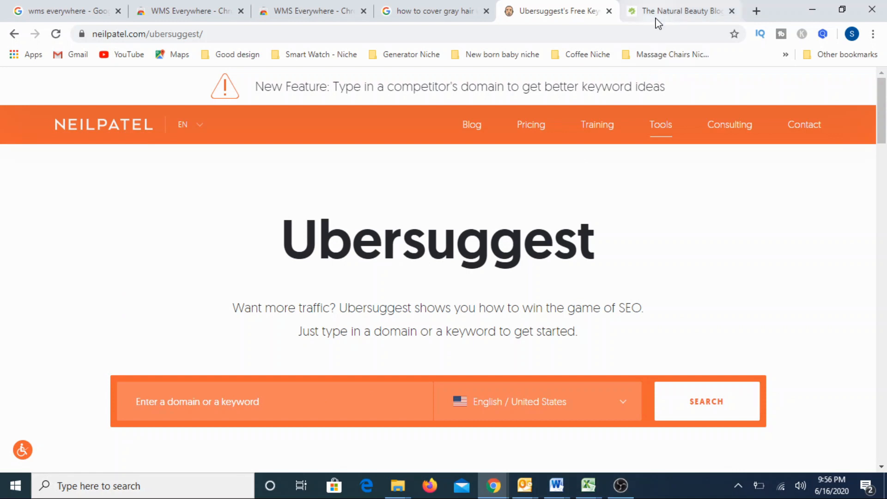
mouse_move(678, 11)
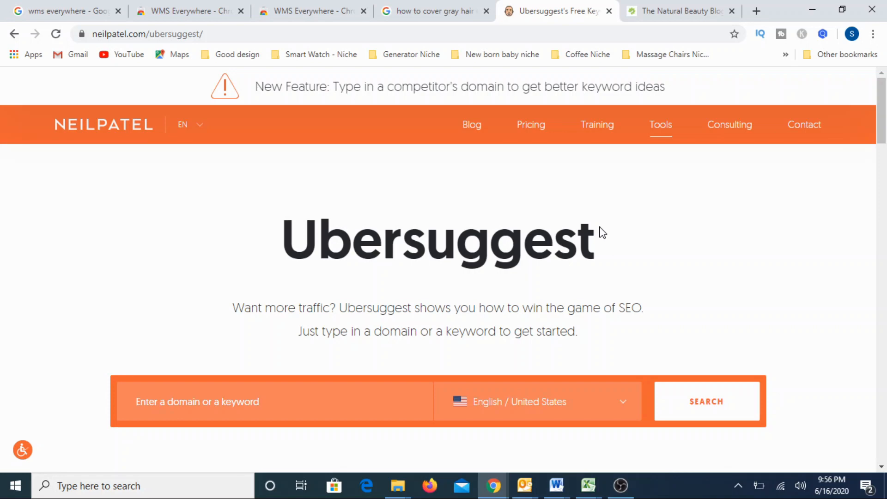
mouse_move(664, 240)
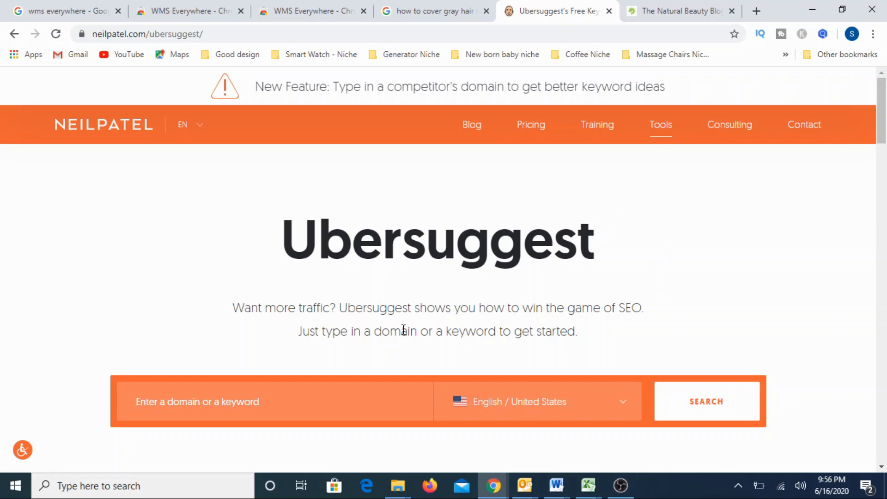
click(433, 11)
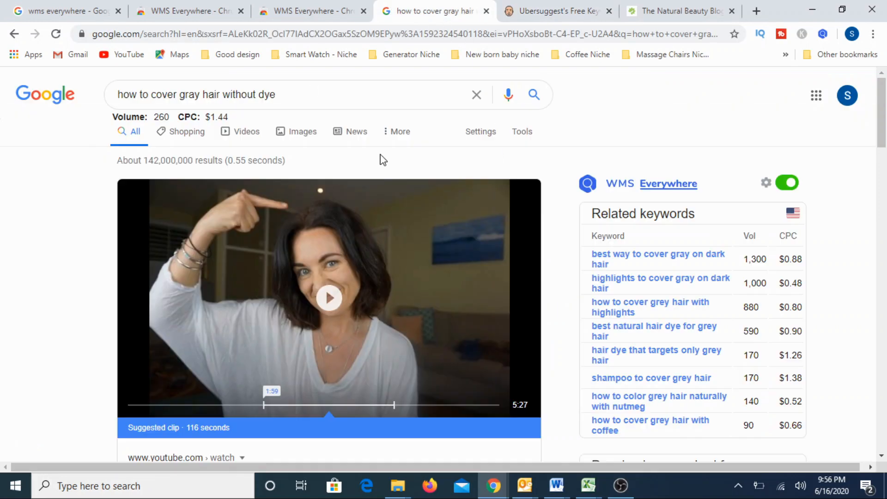
mouse_move(640, 108)
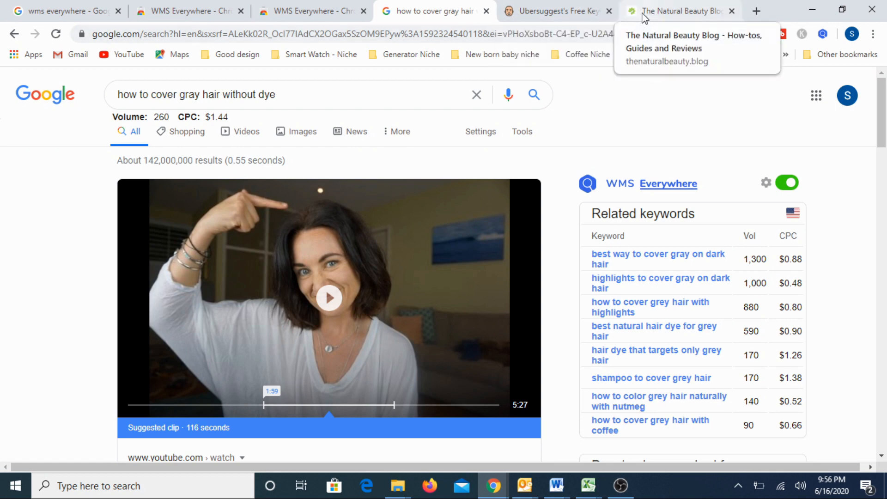
Copy the Natural Beauty Blog's web address and return to Ubersuggest.
click(680, 11)
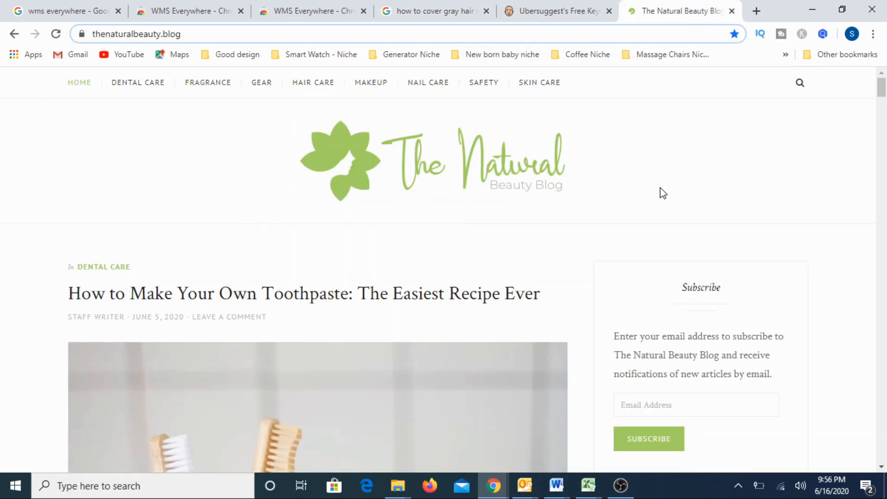
mouse_move(455, 261)
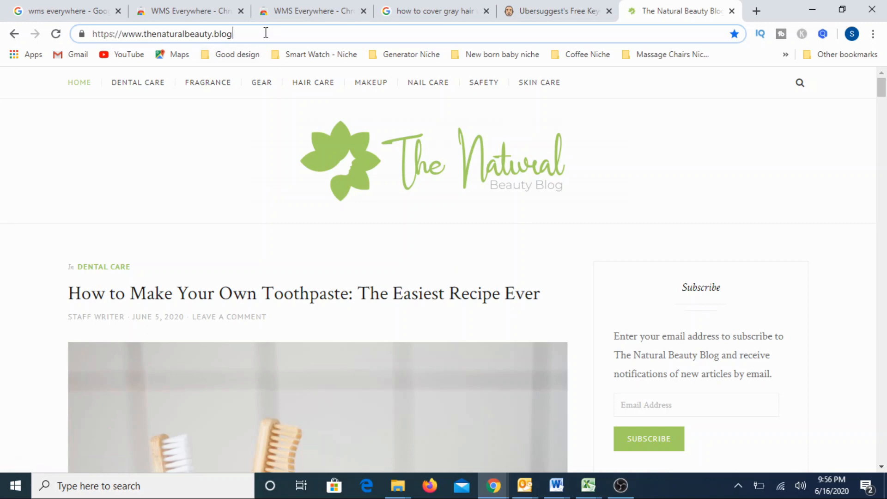
click(161, 33)
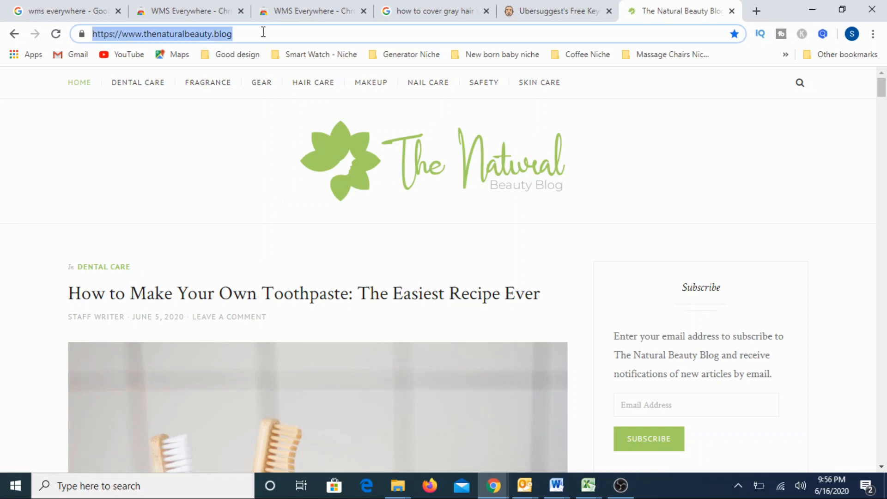
click(557, 11)
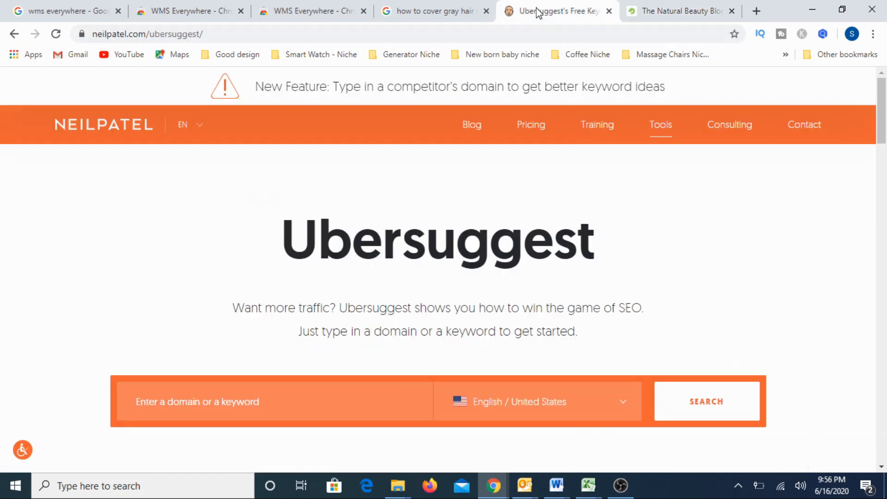
text(https://www.thenaturalbeauty.blog/)
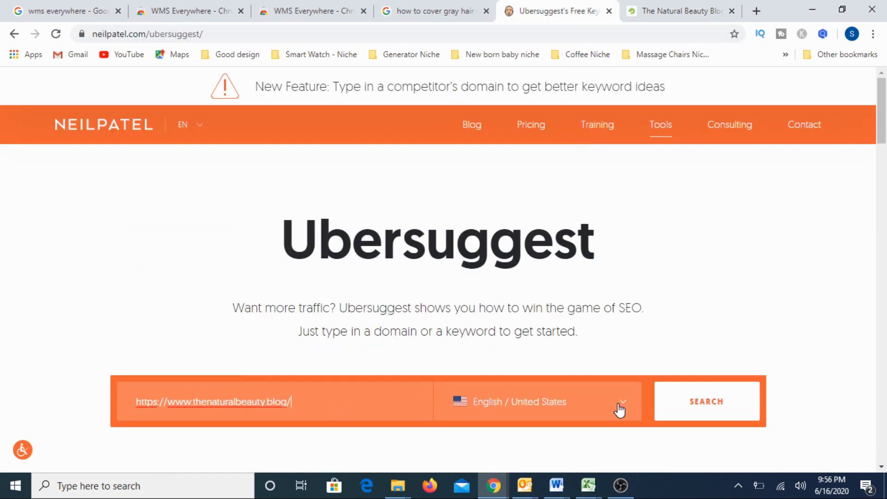
click(706, 401)
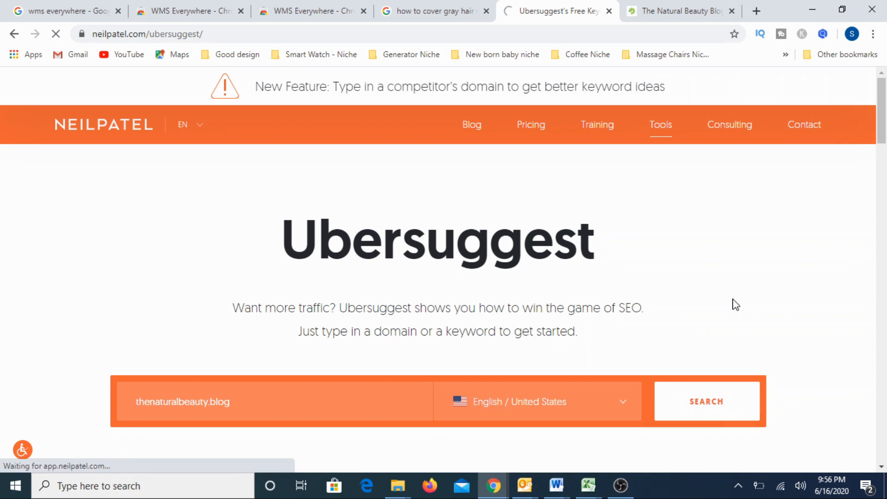
click(705, 401)
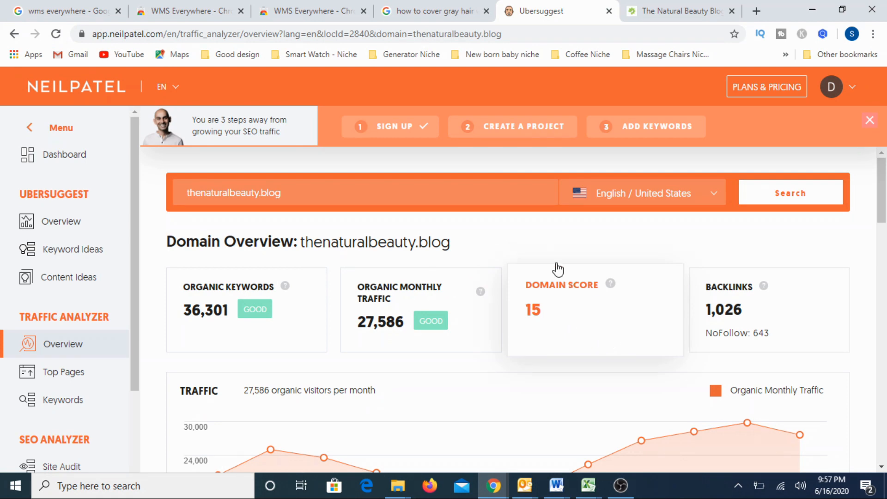
mouse_move(461, 245)
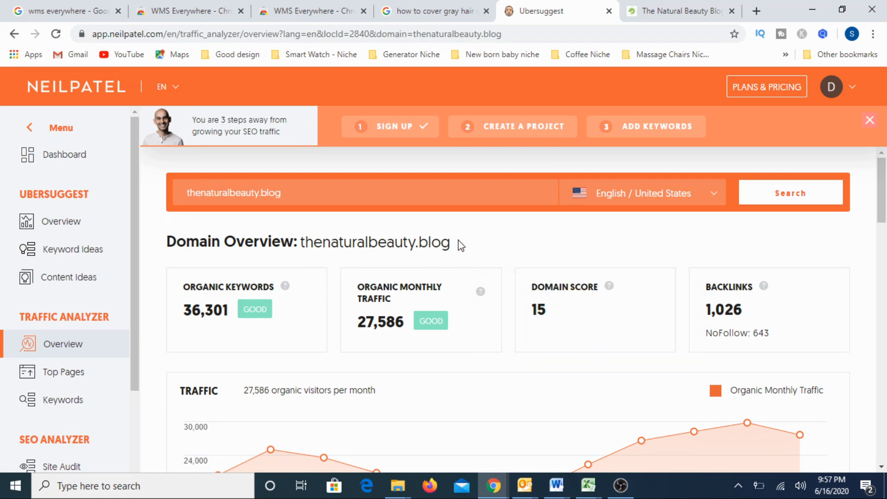
mouse_move(554, 245)
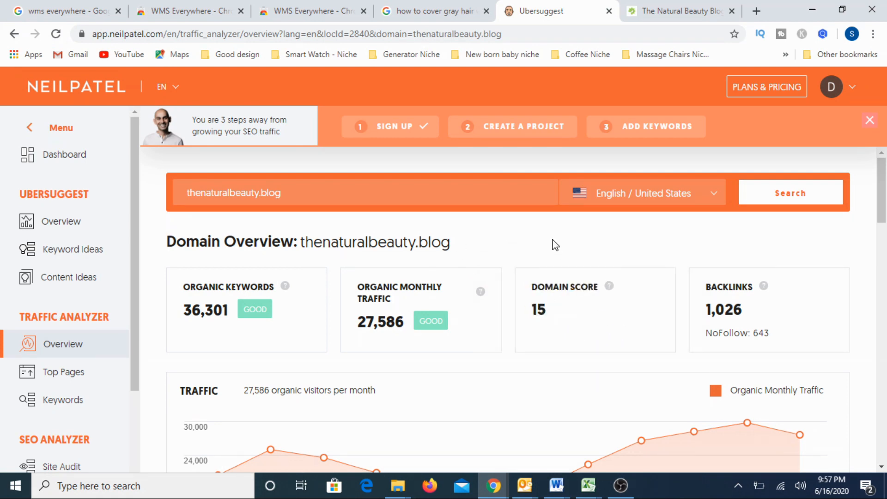
mouse_move(564, 411)
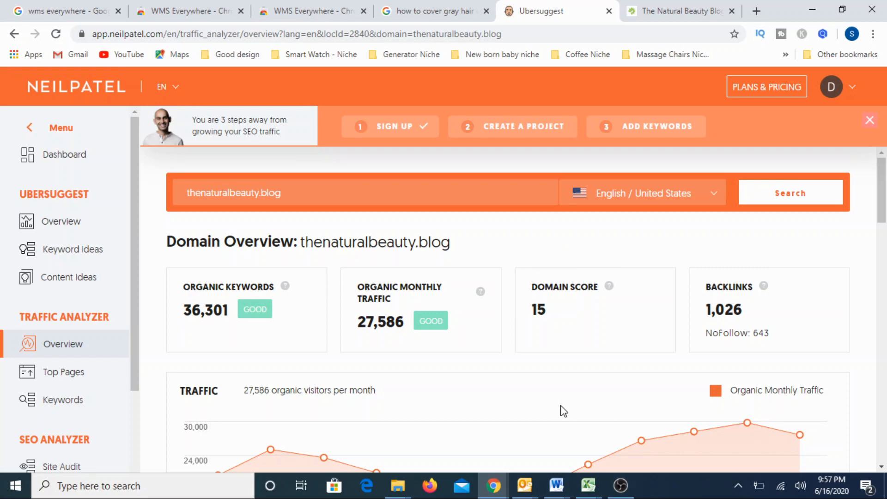
mouse_move(505, 235)
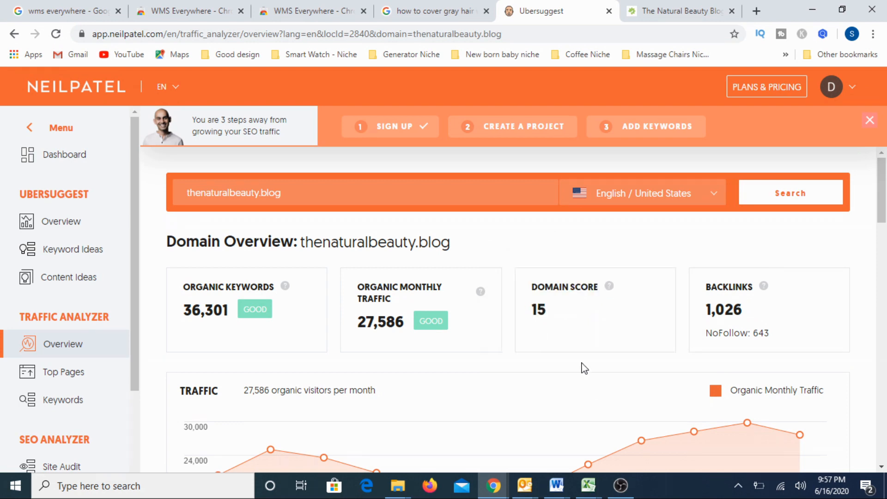
mouse_move(562, 378)
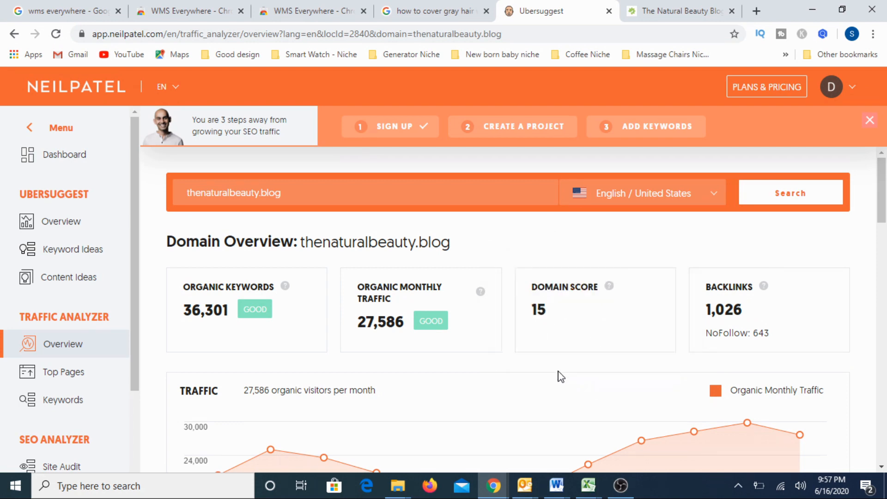
mouse_move(515, 261)
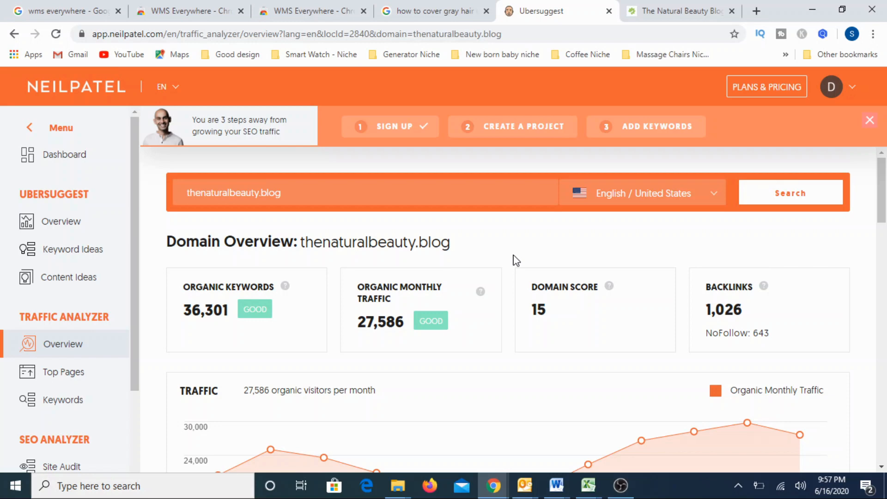
mouse_move(205, 359)
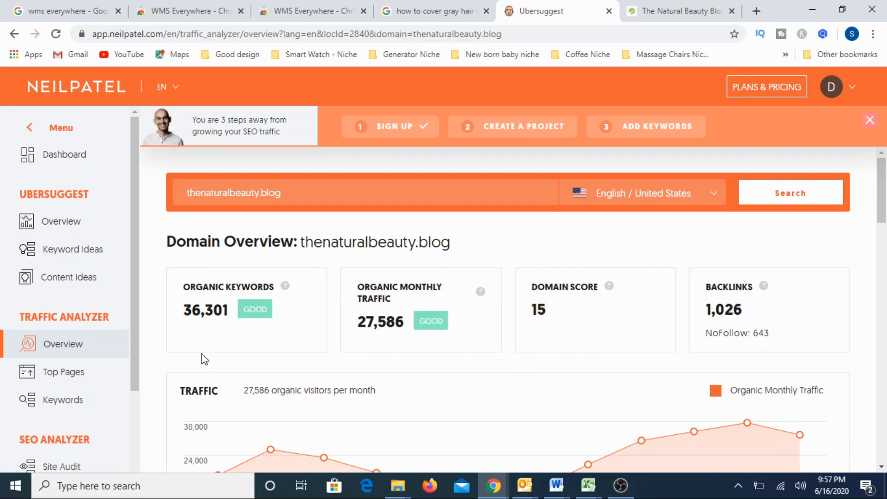
scroll(down, 3)
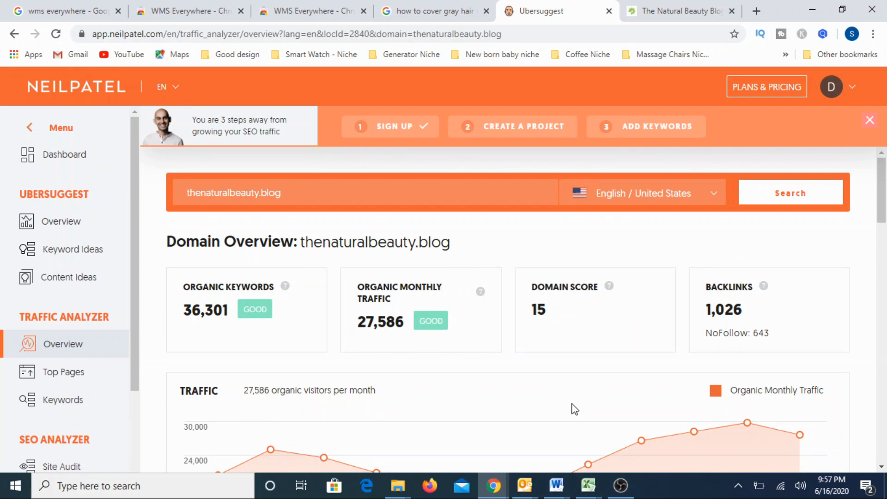
mouse_move(578, 378)
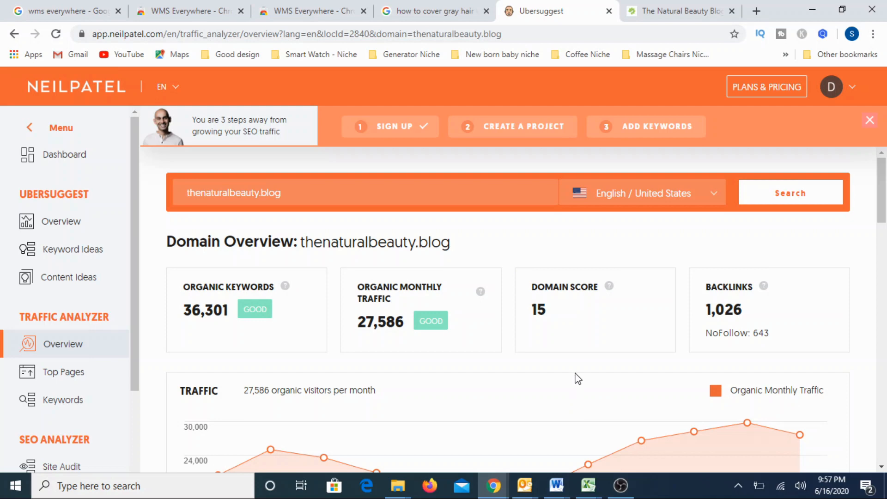
mouse_move(538, 372)
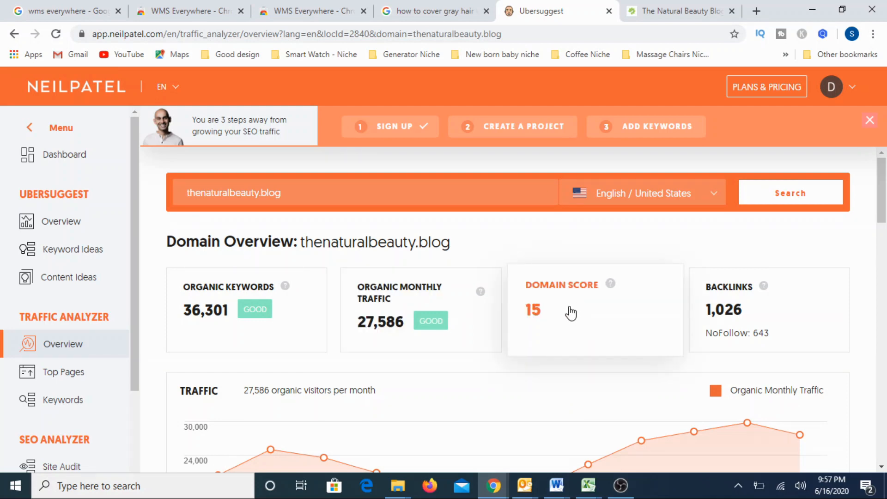
scroll(down, 3)
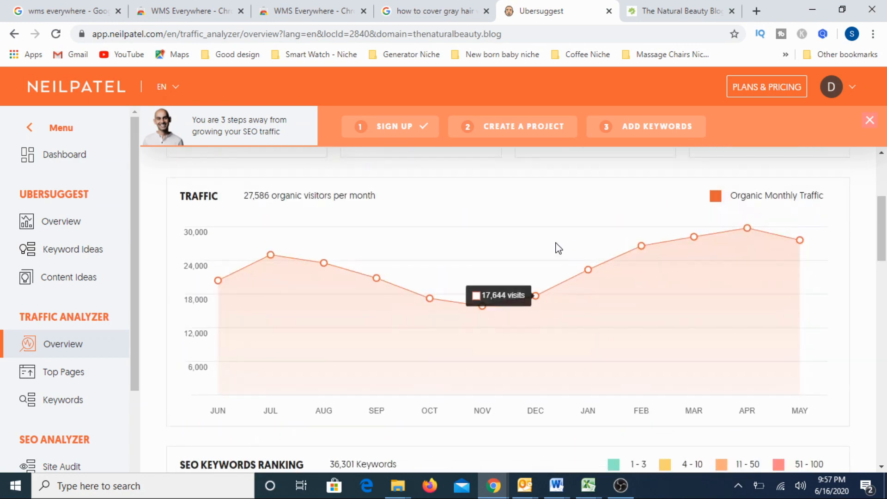
scroll(down, 3)
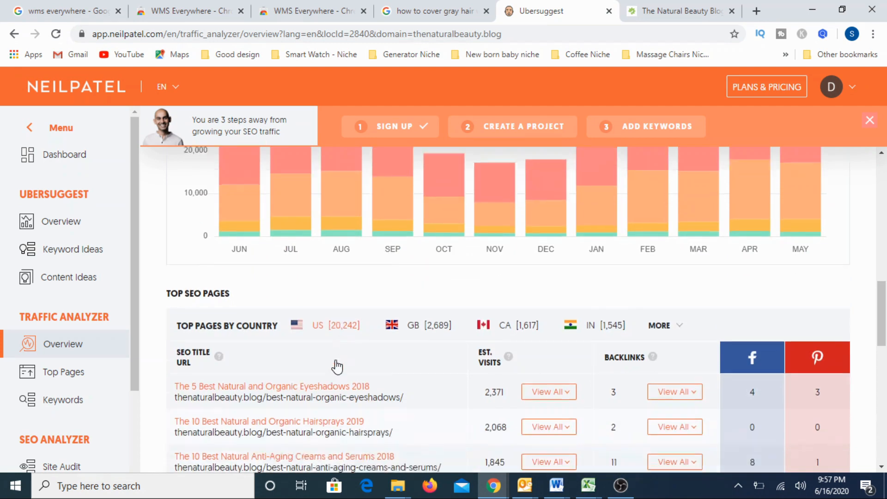
scroll(down, 3)
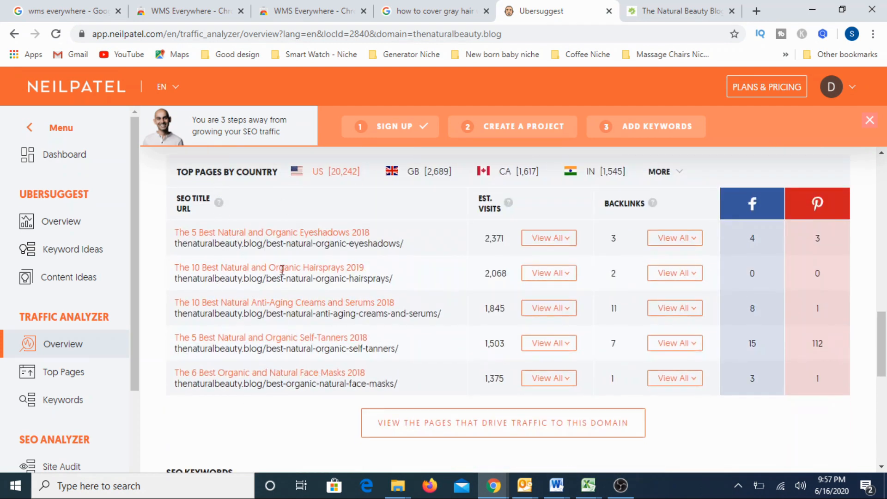
mouse_move(331, 447)
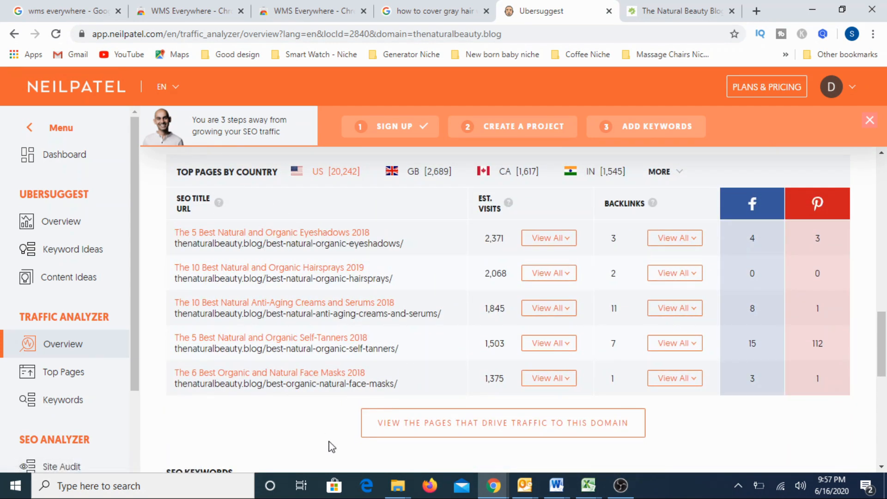
scroll(down, 3)
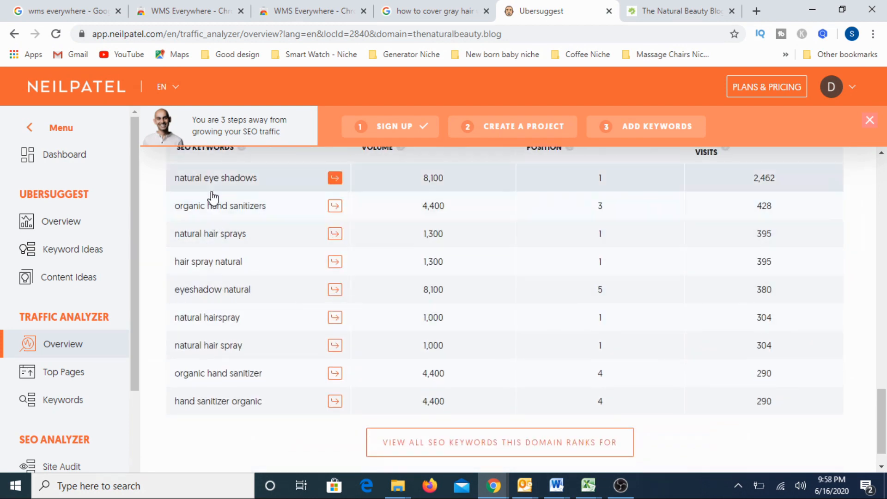
mouse_move(510, 345)
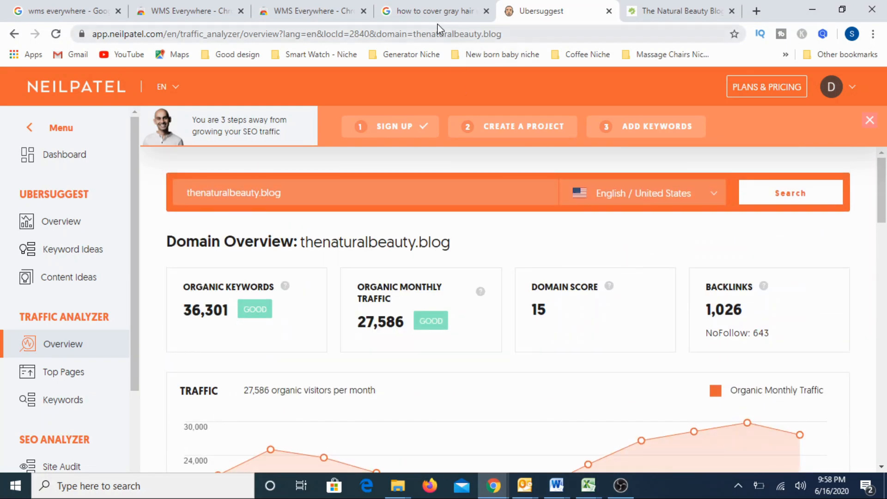
Run the Ubersuggest overview for 'how to cover gray hair without dye', then return to Google.
click(429, 11)
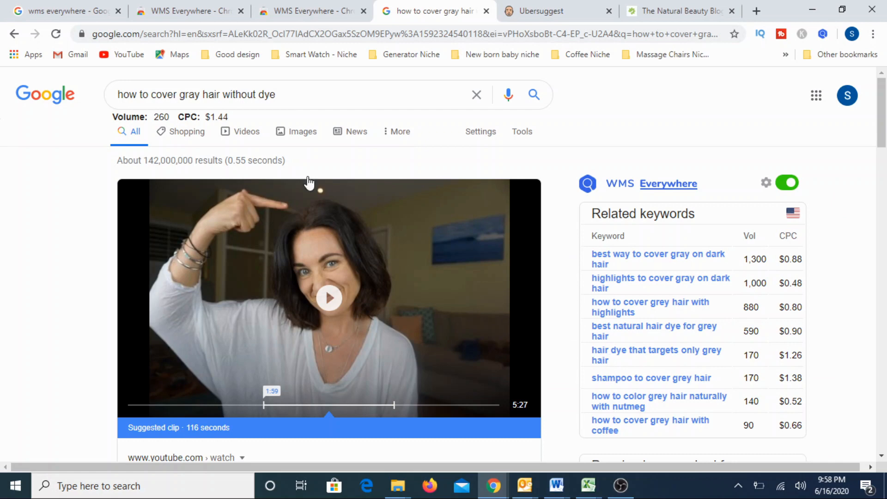
mouse_move(156, 122)
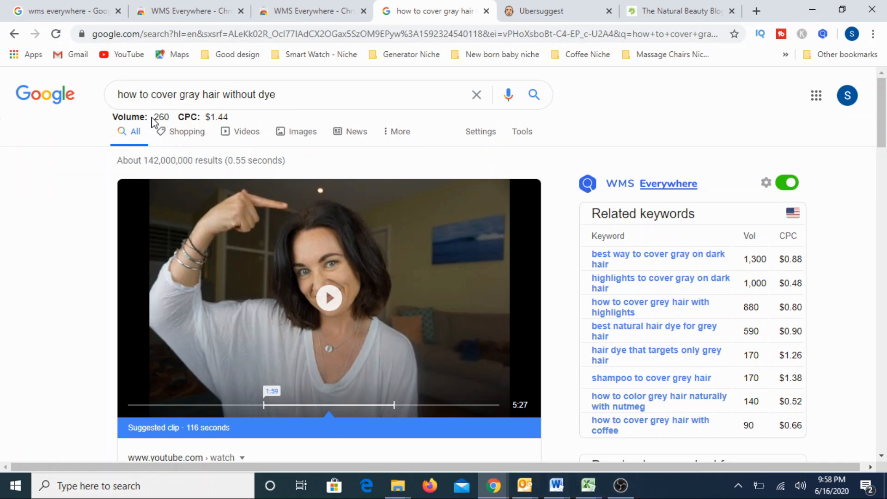
mouse_move(337, 169)
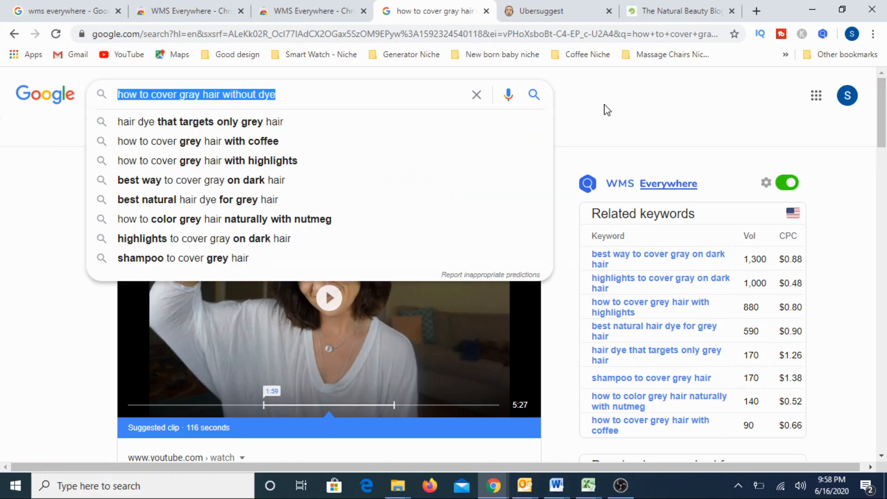
click(558, 12)
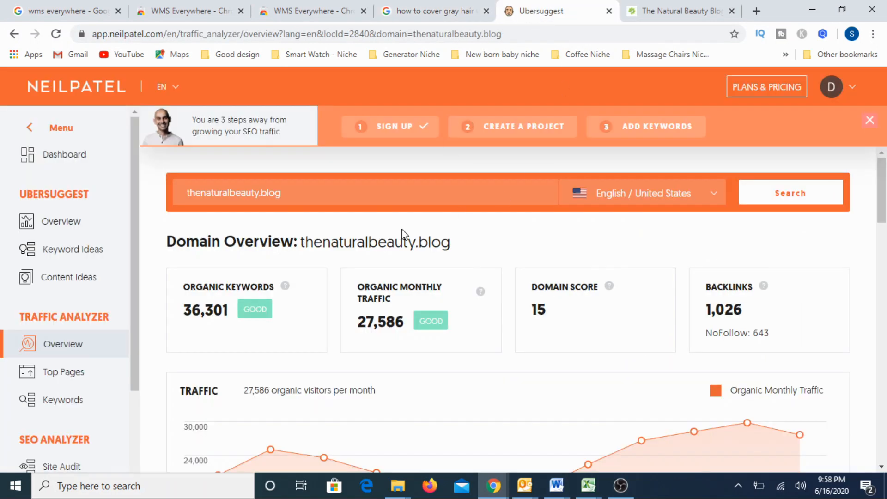
double_click(233, 193)
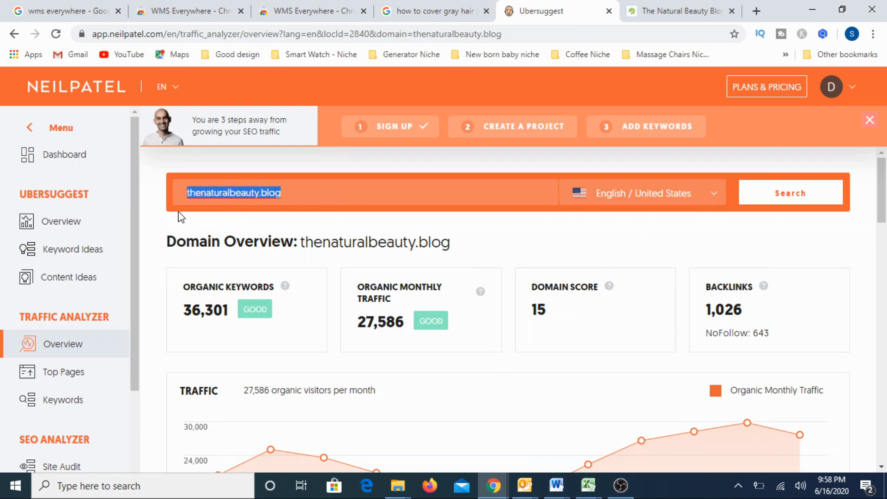
click(790, 192)
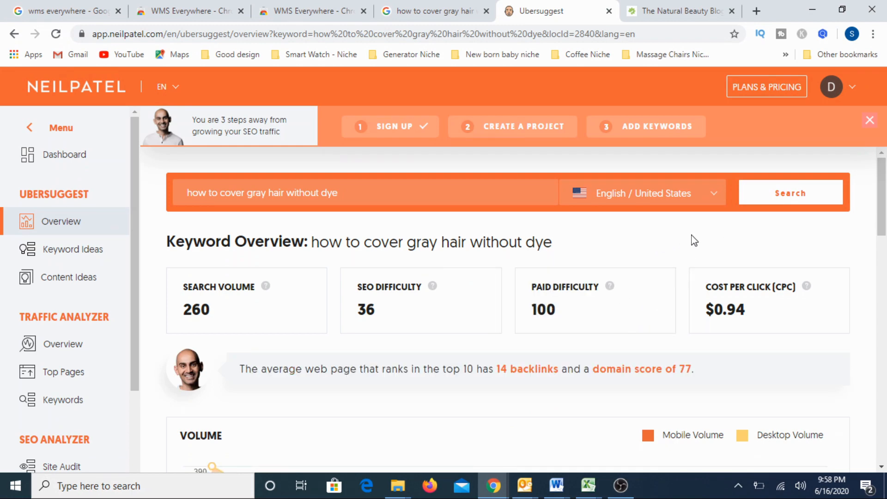
mouse_move(419, 389)
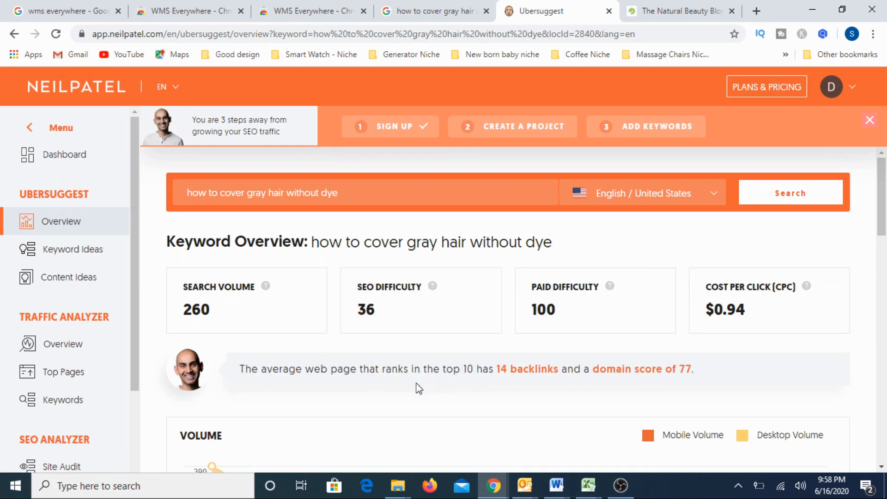
mouse_move(348, 304)
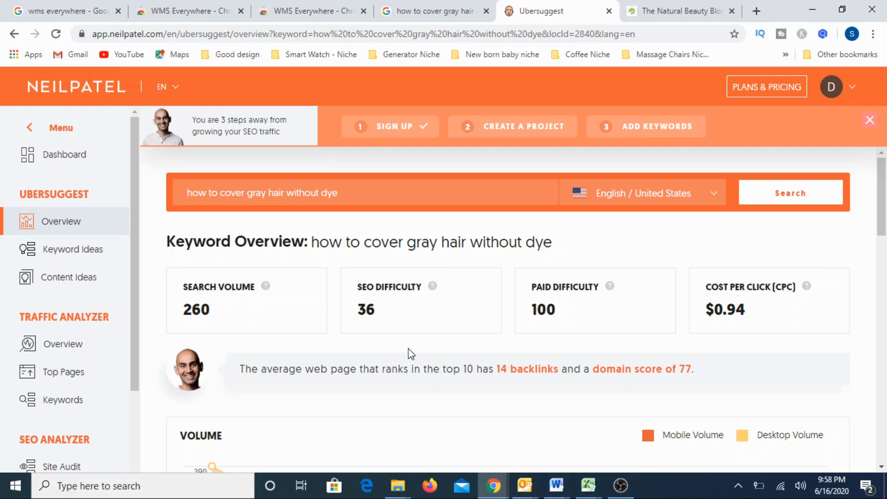
mouse_move(369, 350)
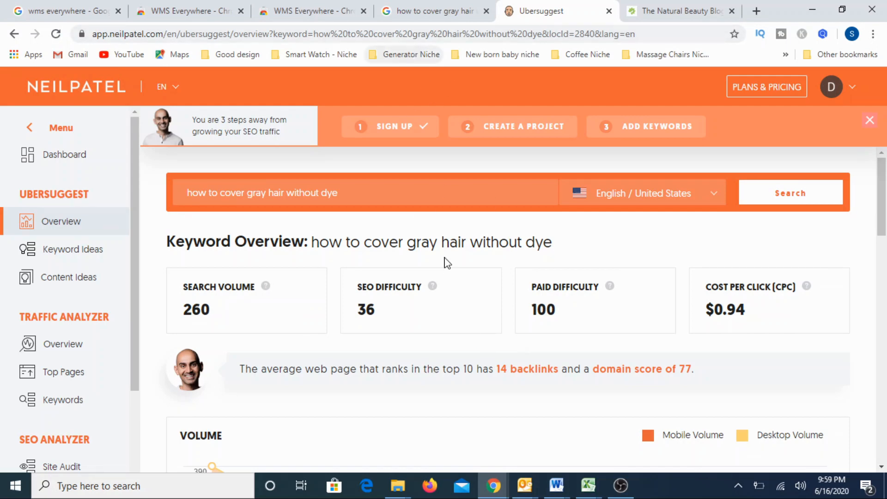
click(432, 12)
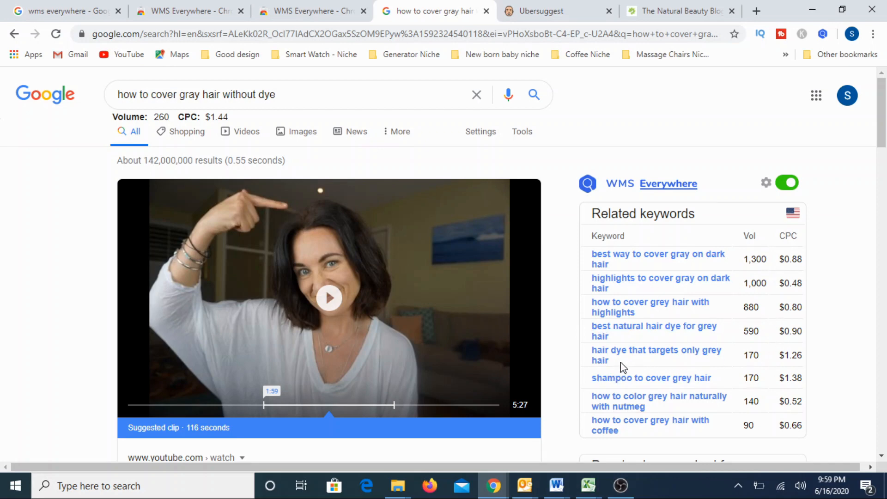
double_click(656, 350)
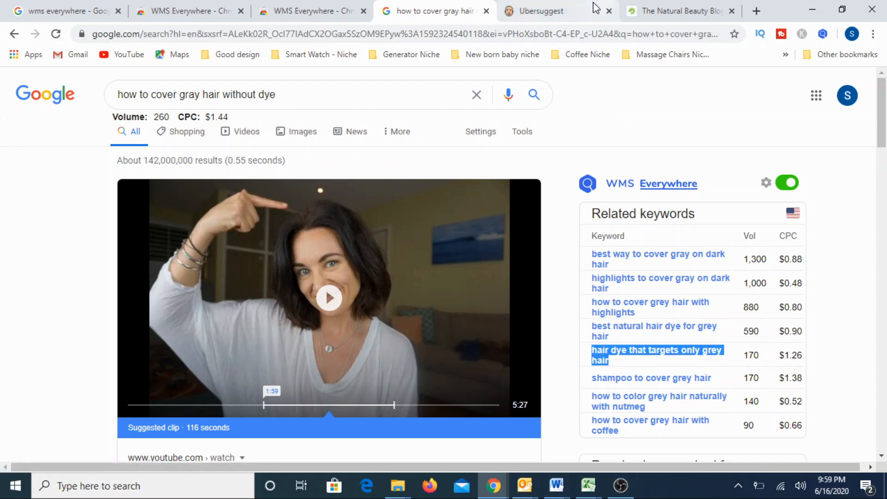
click(538, 11)
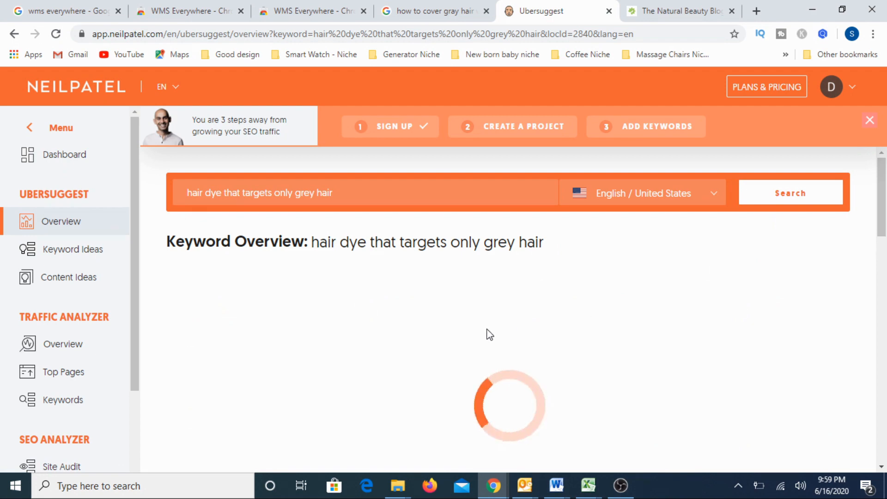
mouse_move(561, 313)
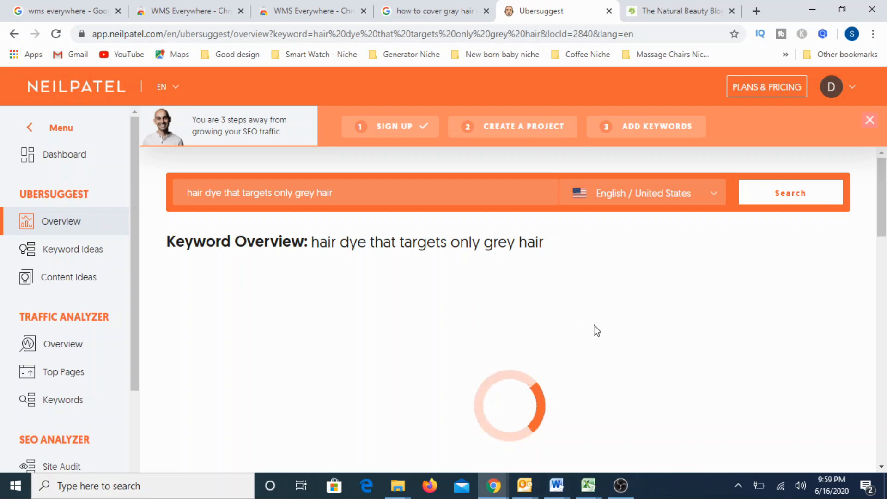
mouse_move(598, 302)
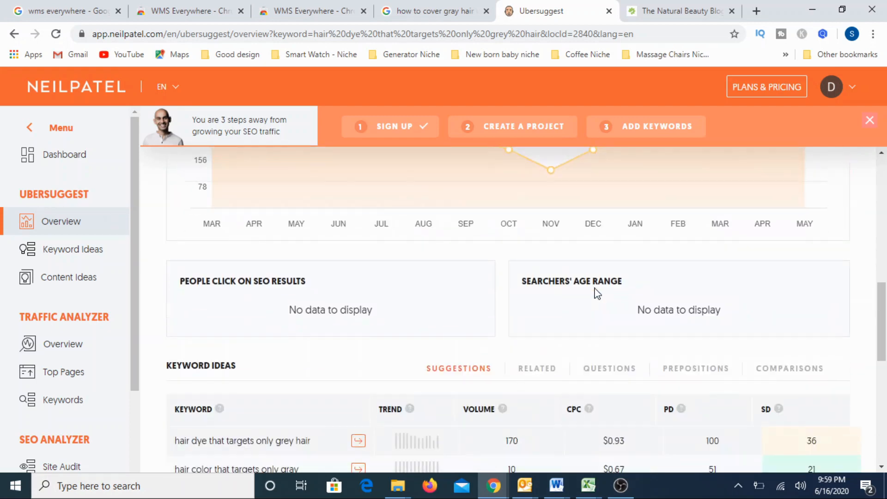
scroll(down, 3)
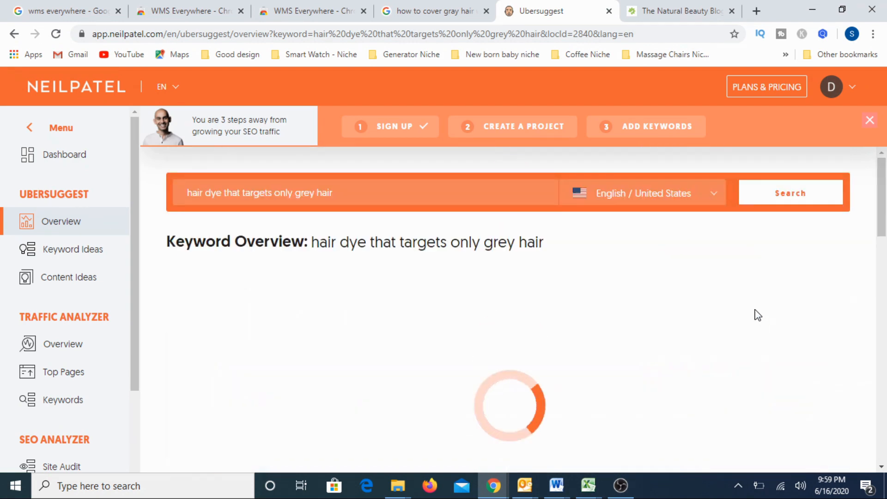
scroll(down, 3)
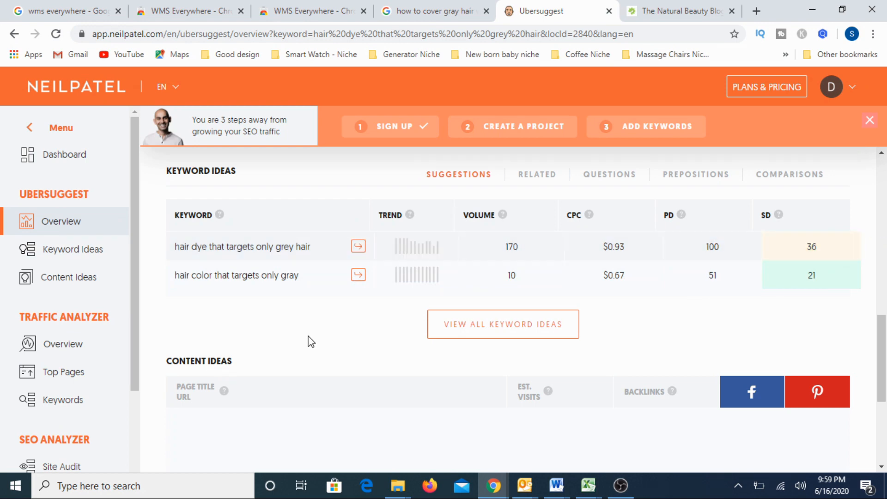
click(357, 246)
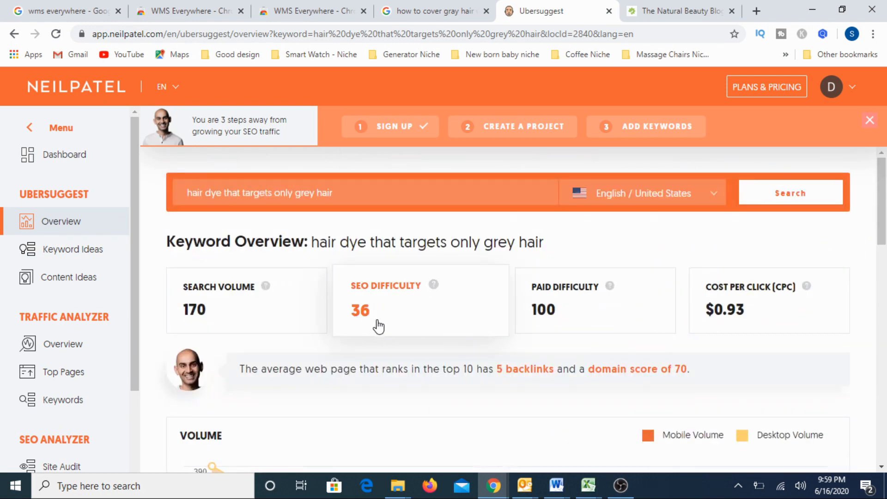
mouse_move(436, 317)
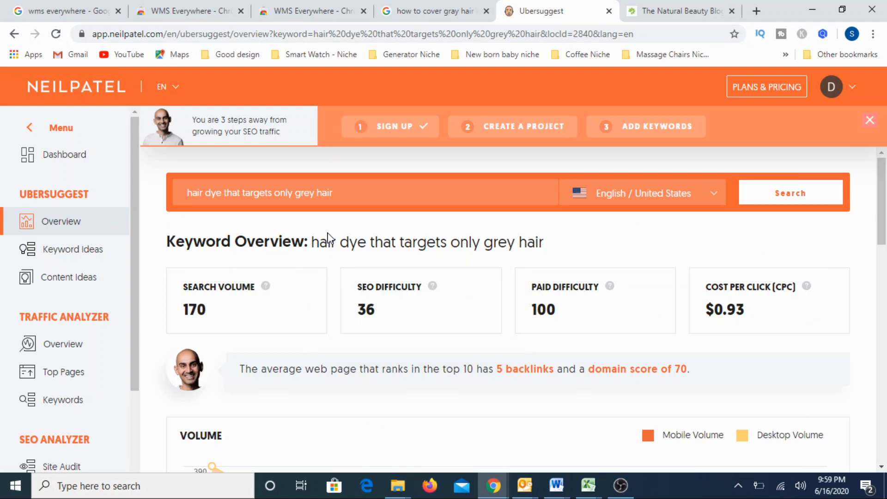
scroll(down, 3)
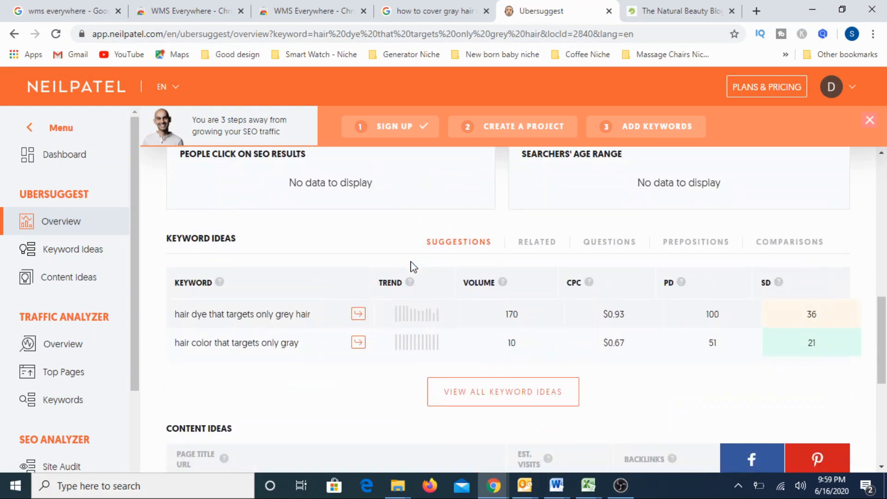
mouse_move(263, 251)
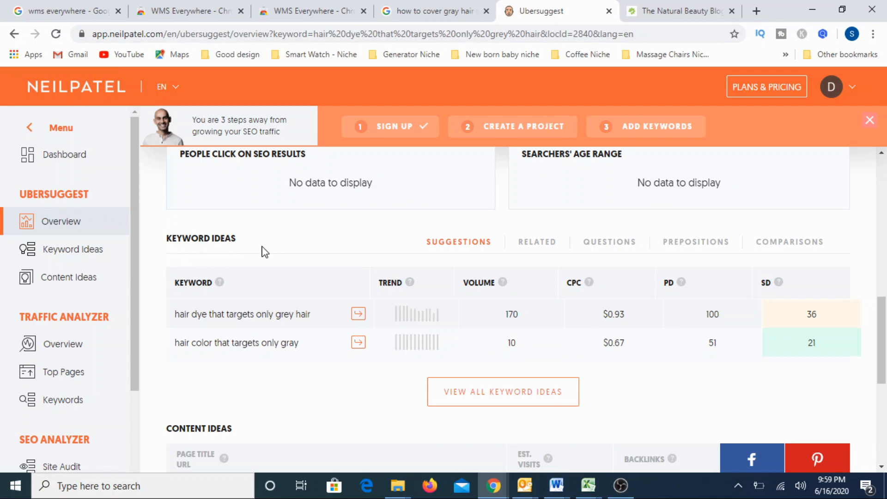
mouse_move(237, 55)
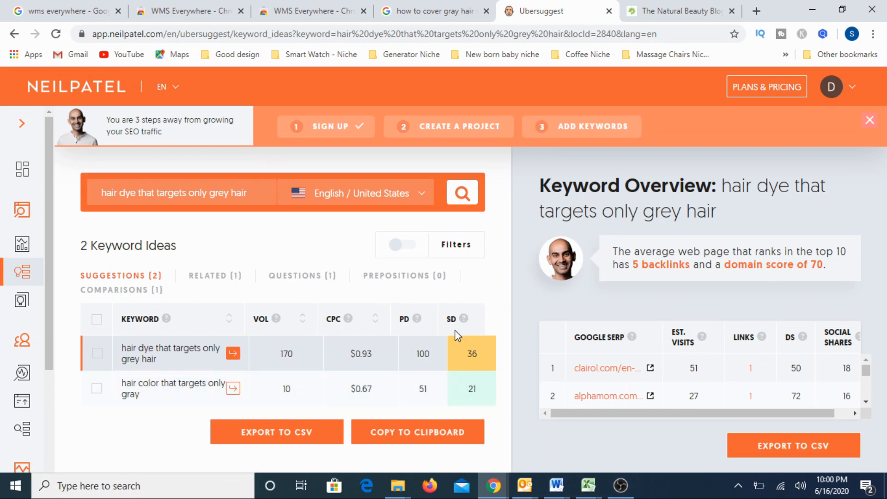
mouse_move(464, 333)
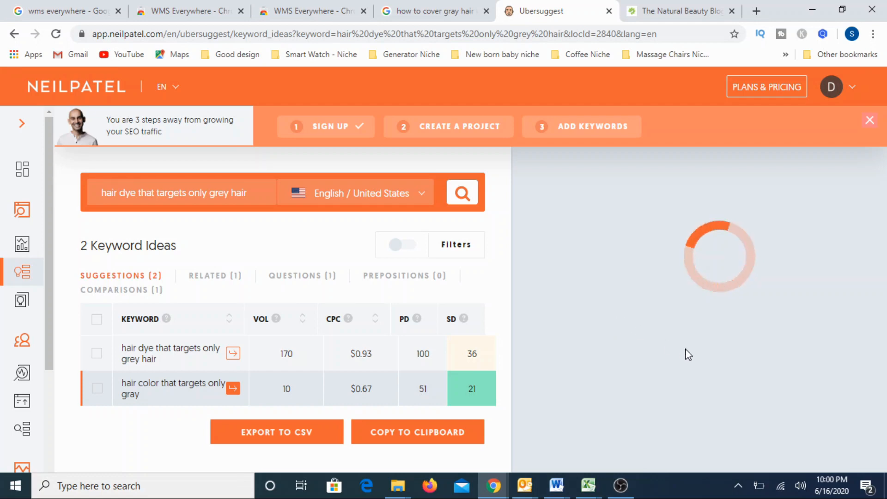
mouse_move(664, 327)
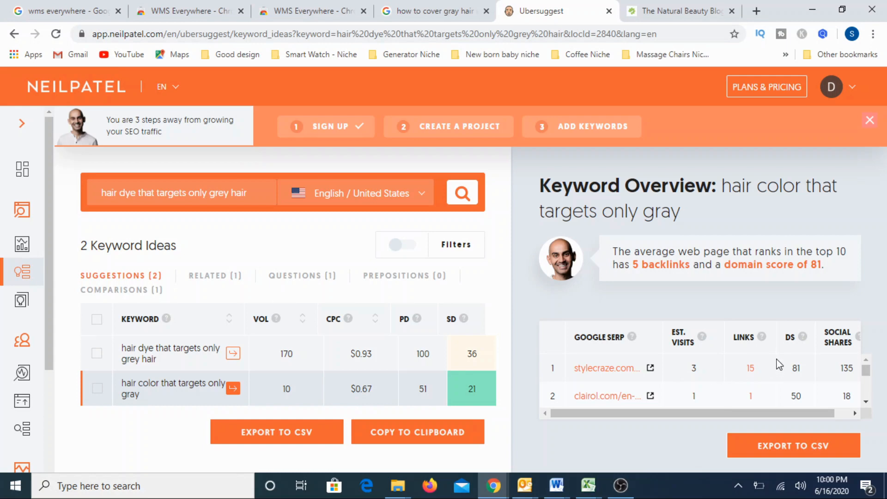
Scroll the keyword ideas list and dismiss the incoming mail notification.
scroll(down, 3)
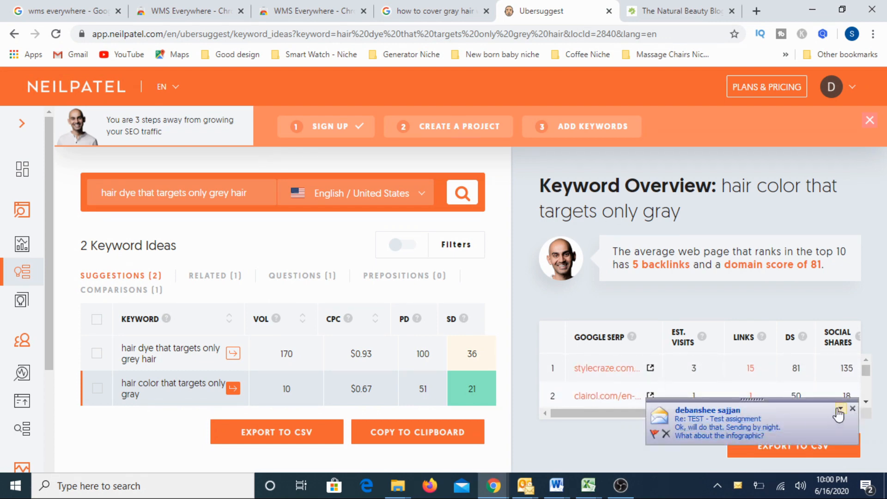
click(851, 408)
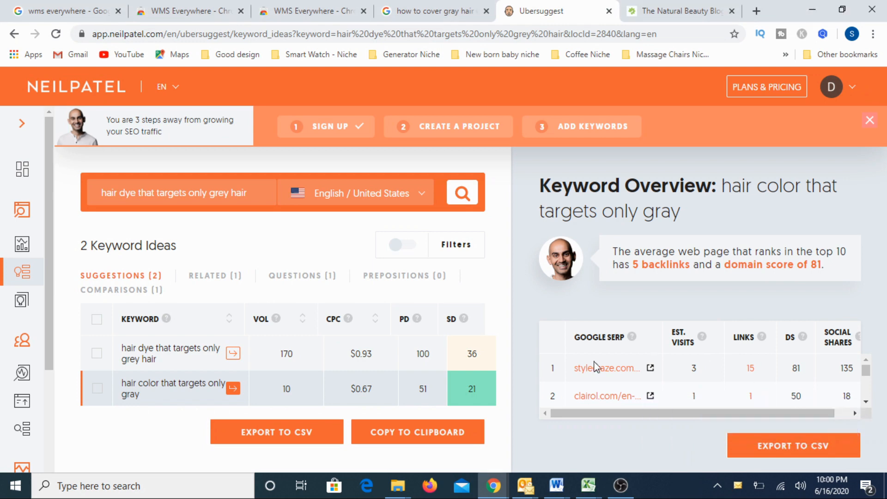
mouse_move(722, 406)
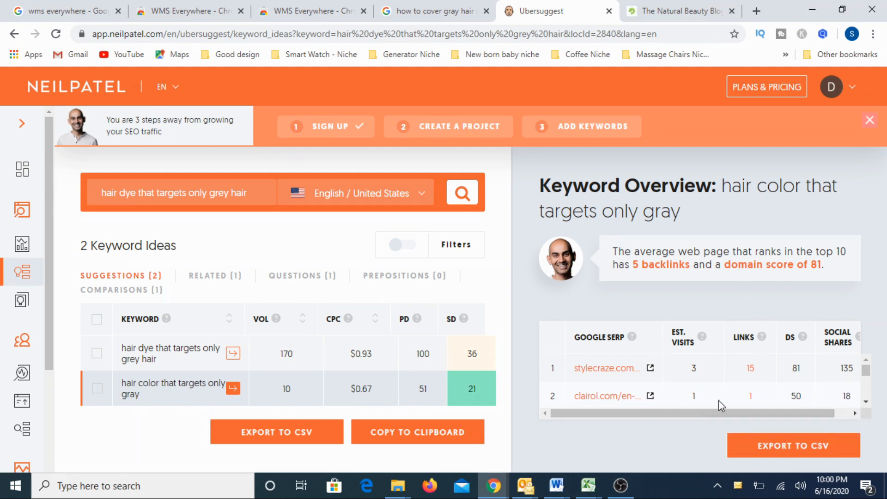
mouse_move(602, 407)
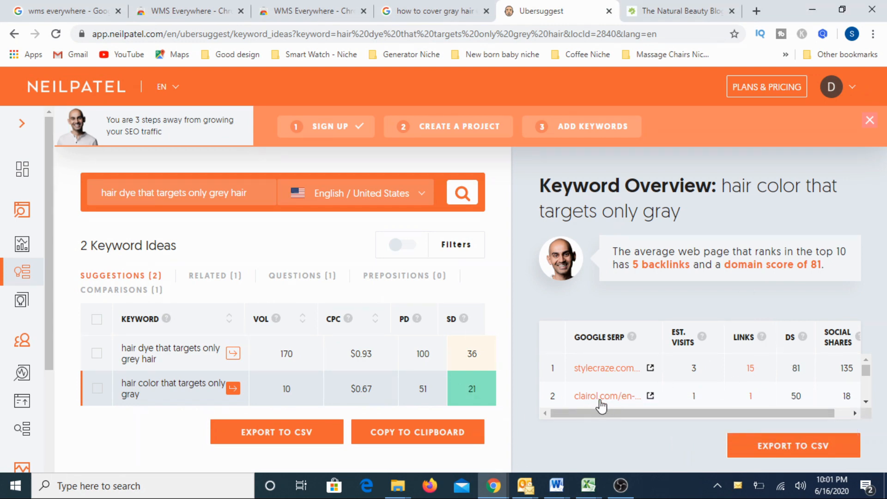
mouse_move(709, 397)
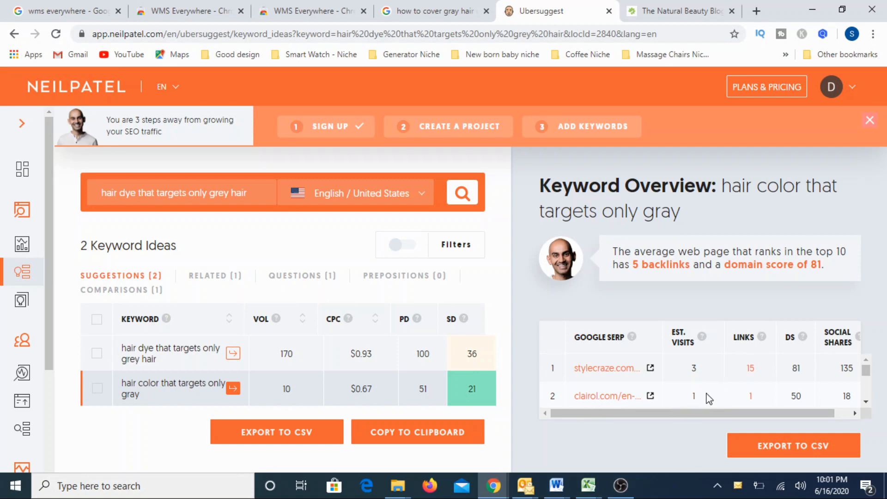
mouse_move(762, 371)
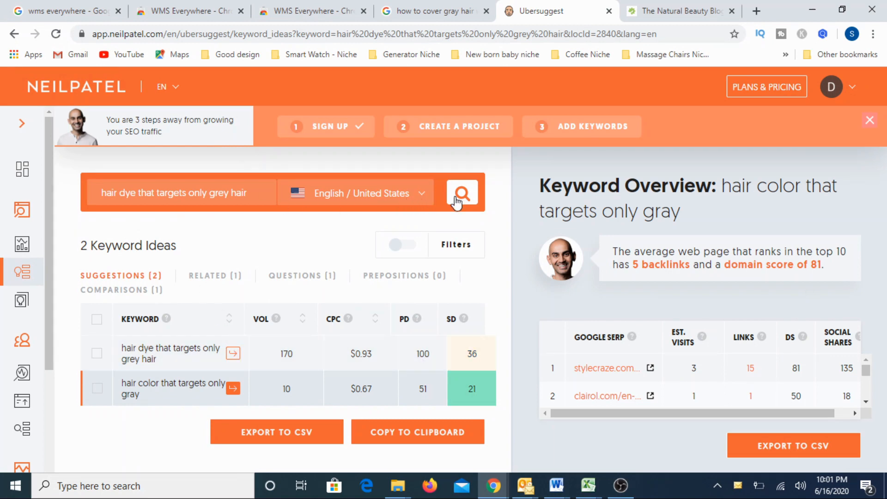
Reopen the overview, then search the second keyword 'hair color that targets only gray'.
click(462, 192)
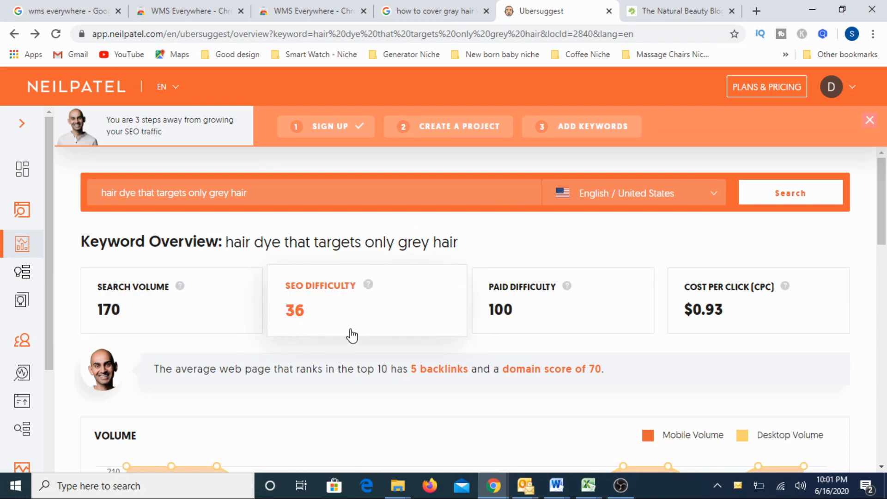
scroll(down, 3)
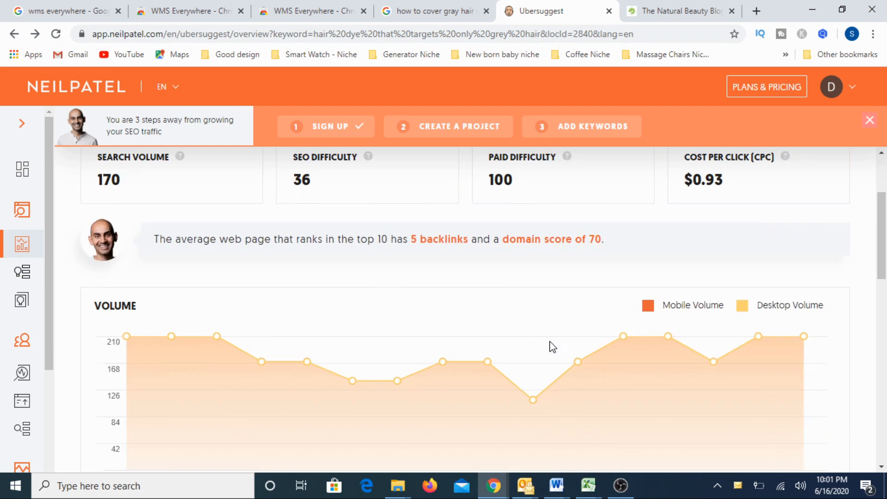
scroll(down, 3)
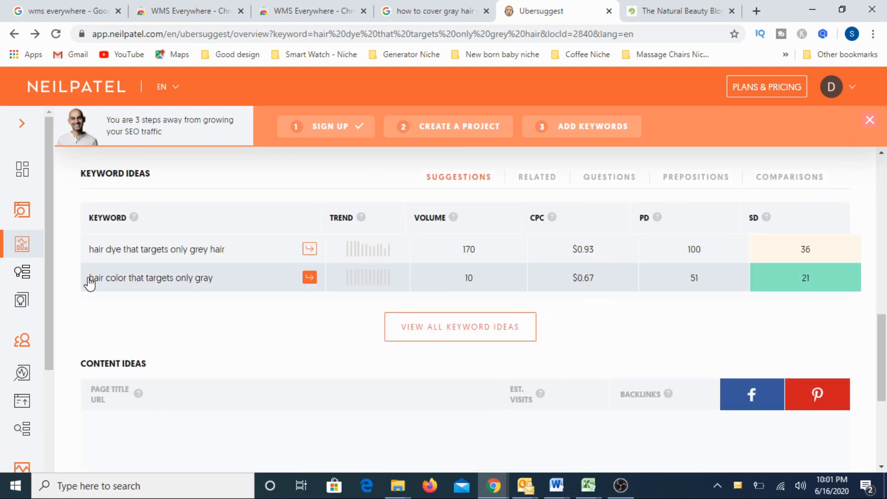
double_click(151, 279)
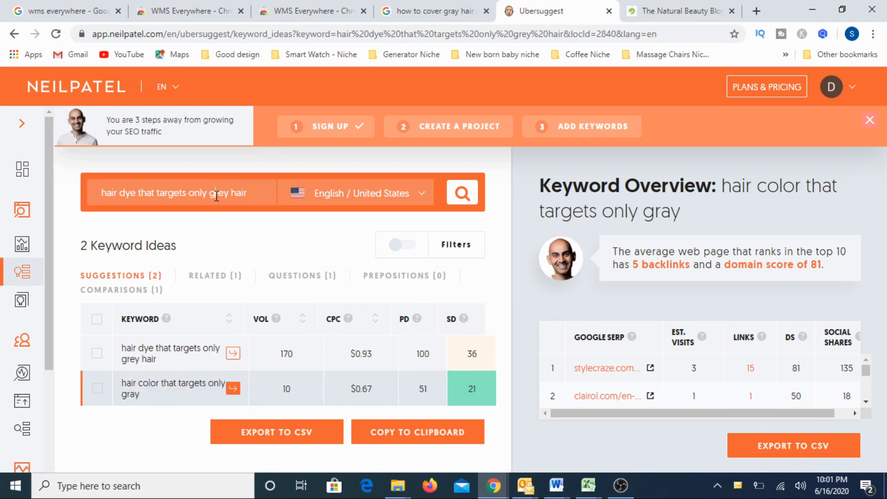
click(462, 192)
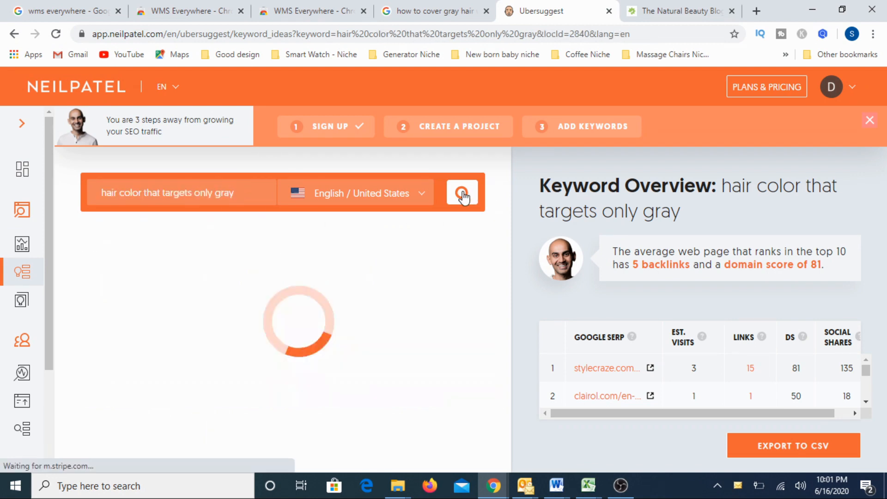
click(463, 192)
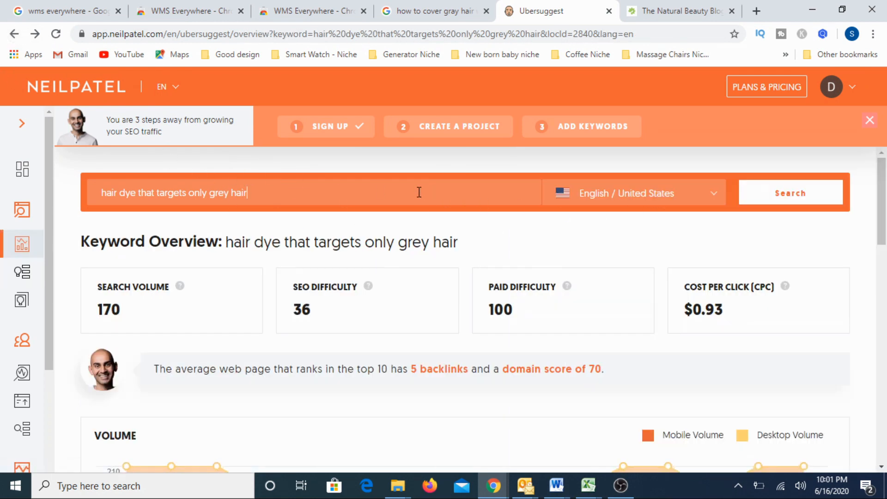
click(790, 194)
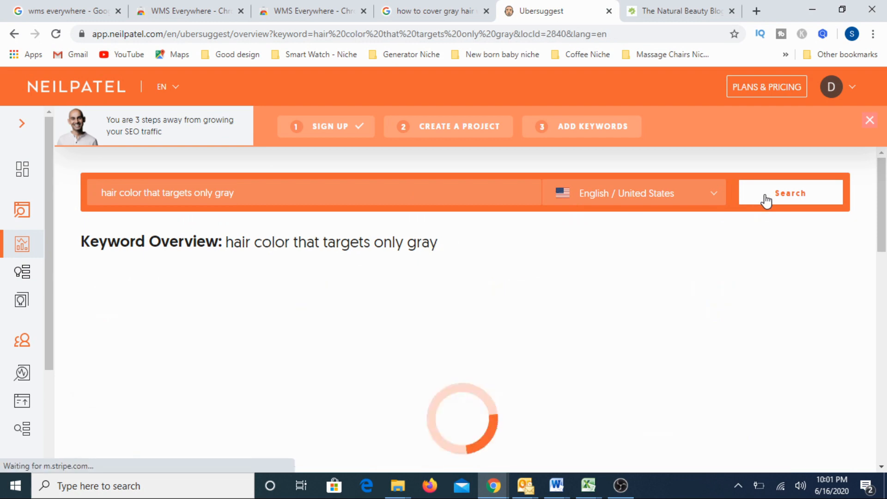
click(790, 192)
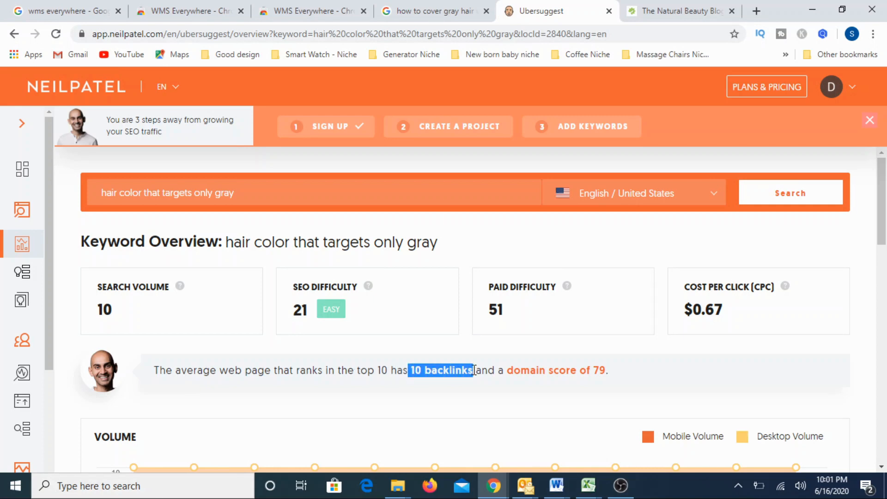
mouse_move(480, 353)
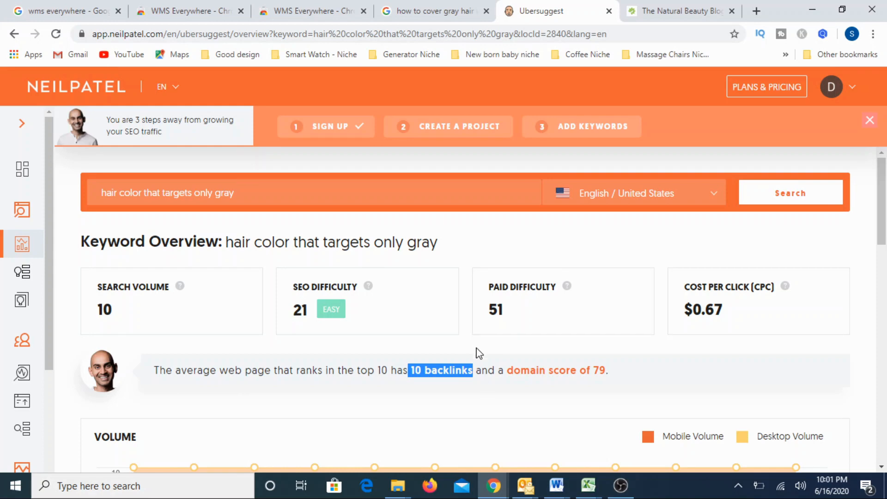
scroll(down, 3)
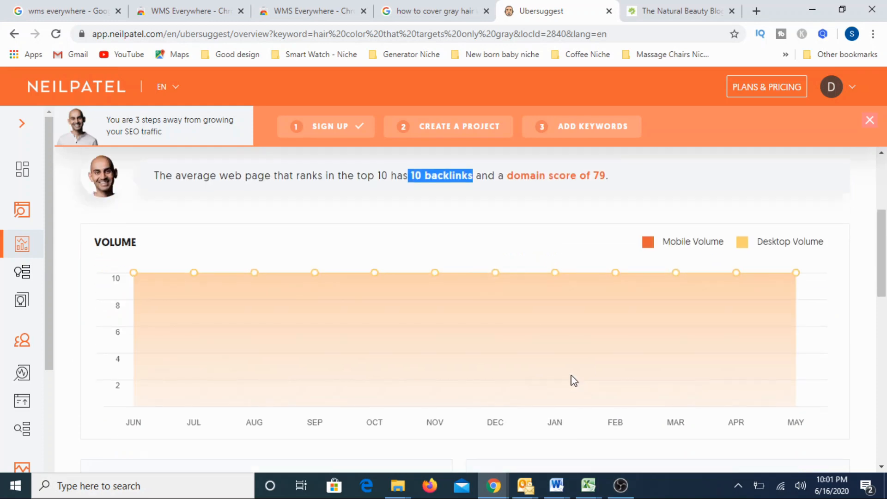
scroll(down, 3)
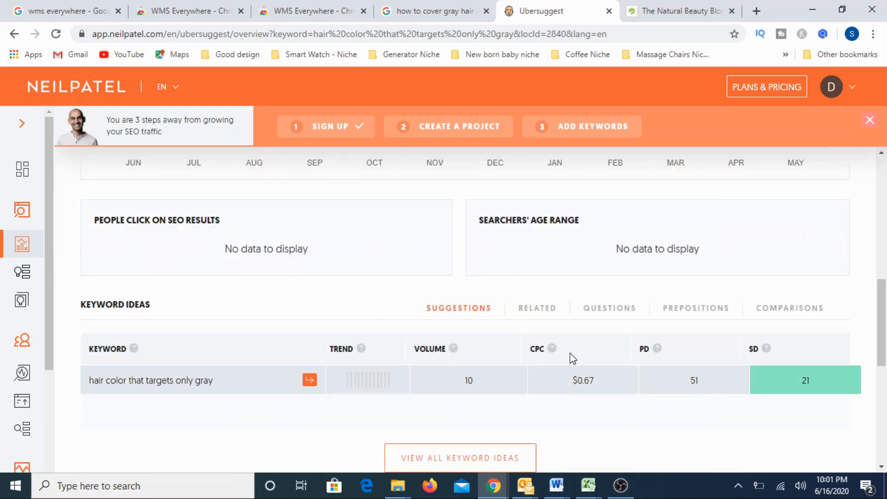
scroll(down, 3)
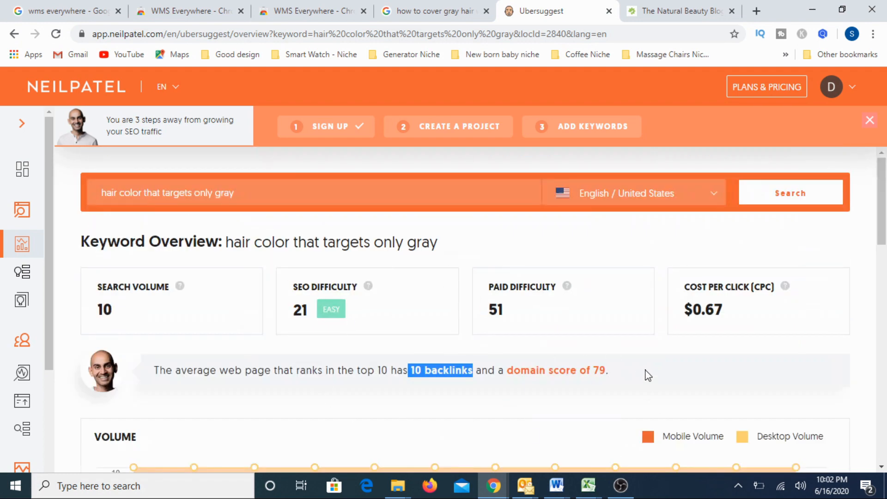
mouse_move(490, 393)
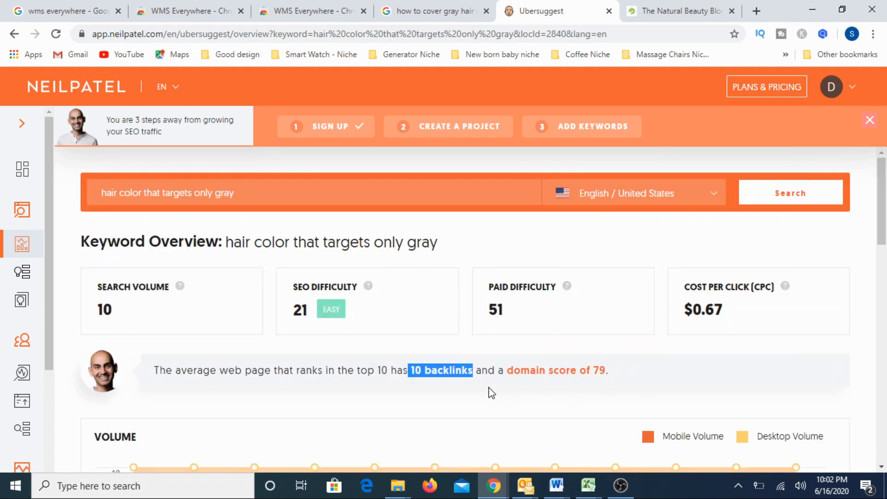
mouse_move(627, 385)
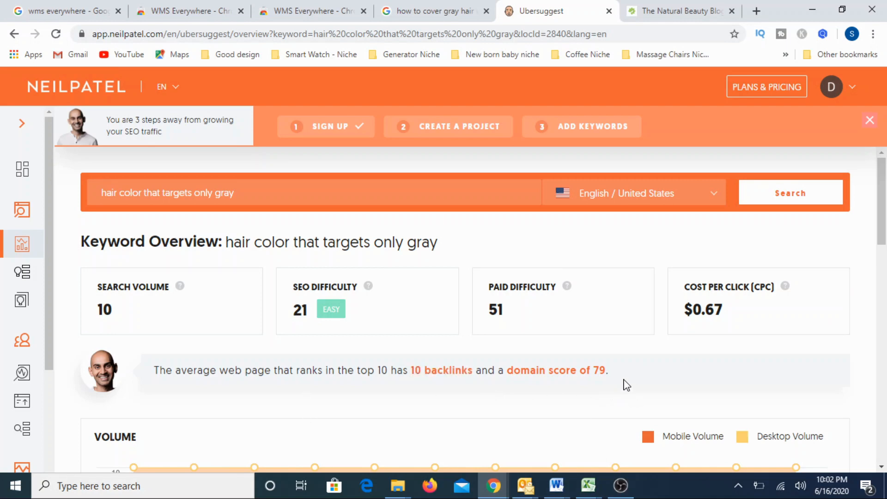
mouse_move(623, 377)
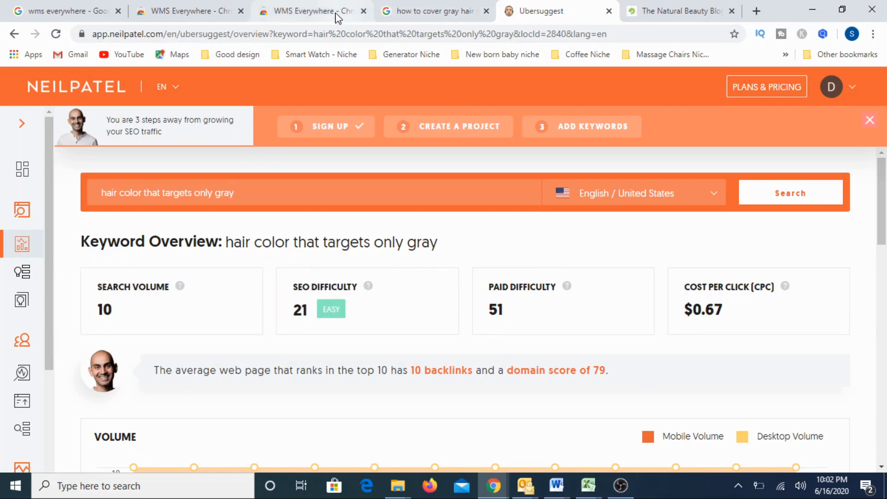
mouse_move(310, 11)
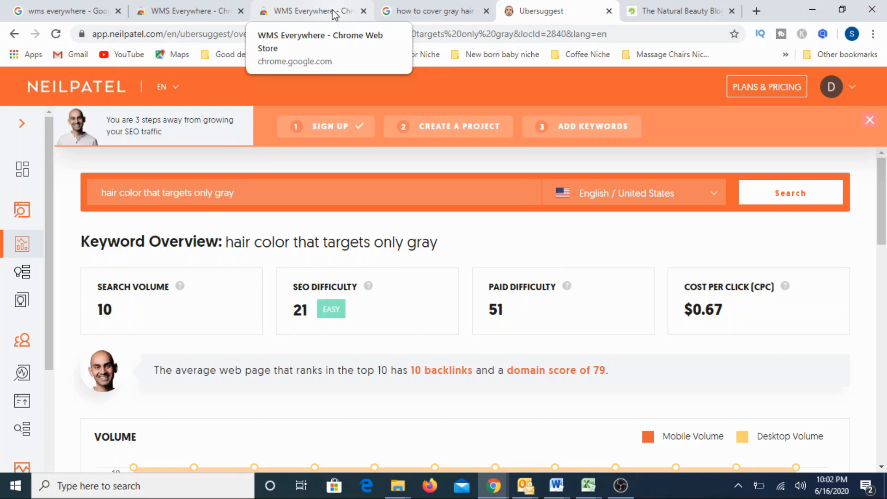
click(433, 11)
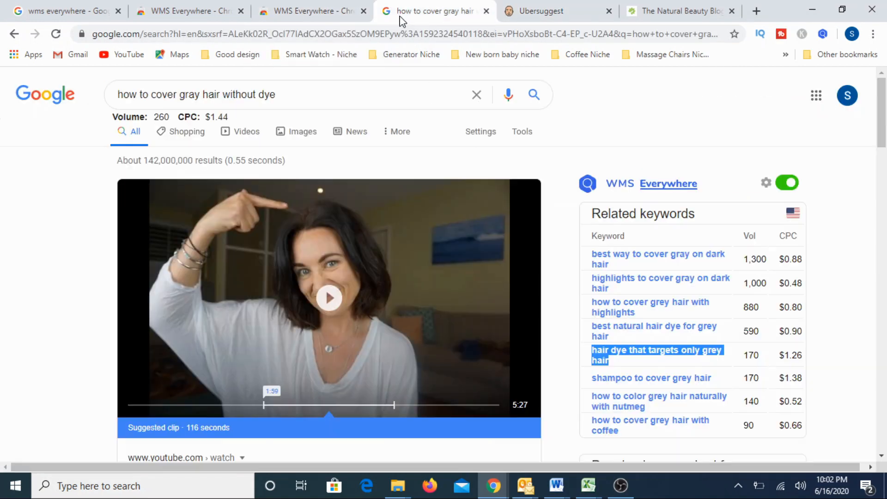
mouse_move(187, 11)
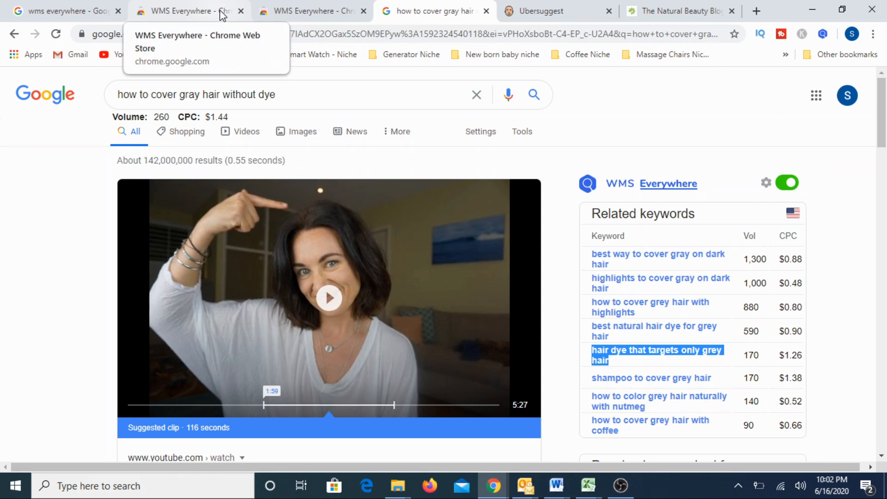
mouse_move(626, 123)
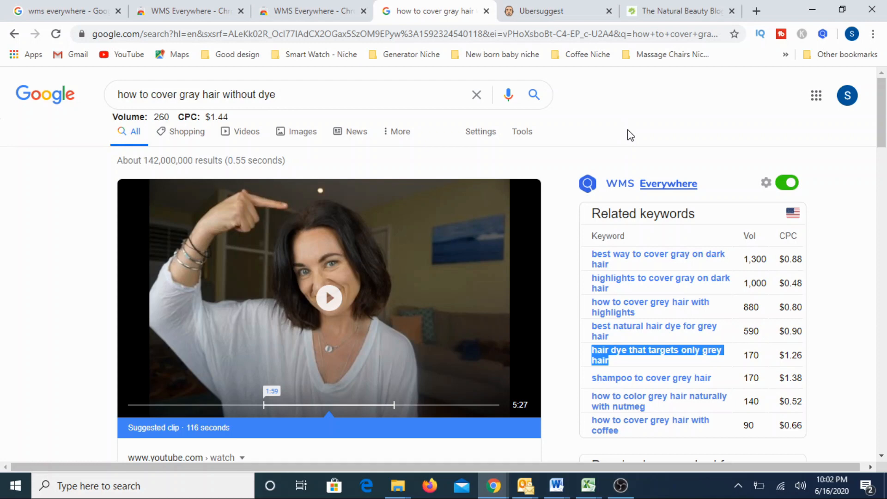
mouse_move(621, 84)
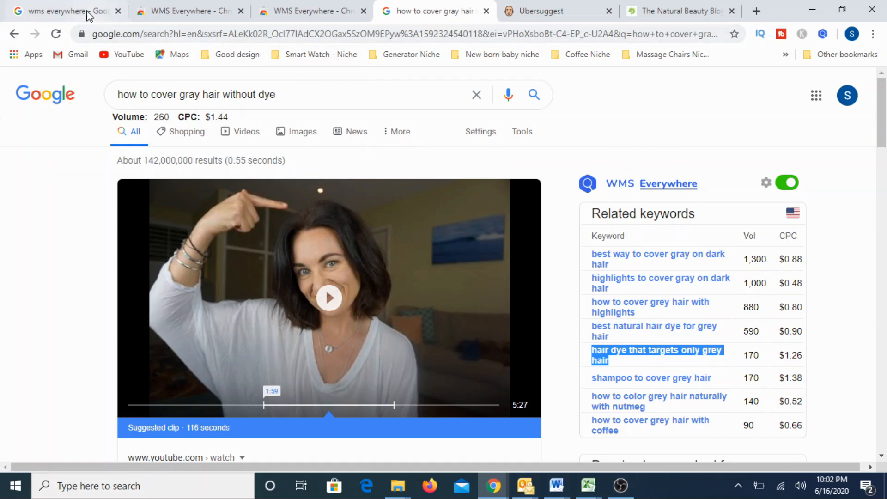
click(187, 11)
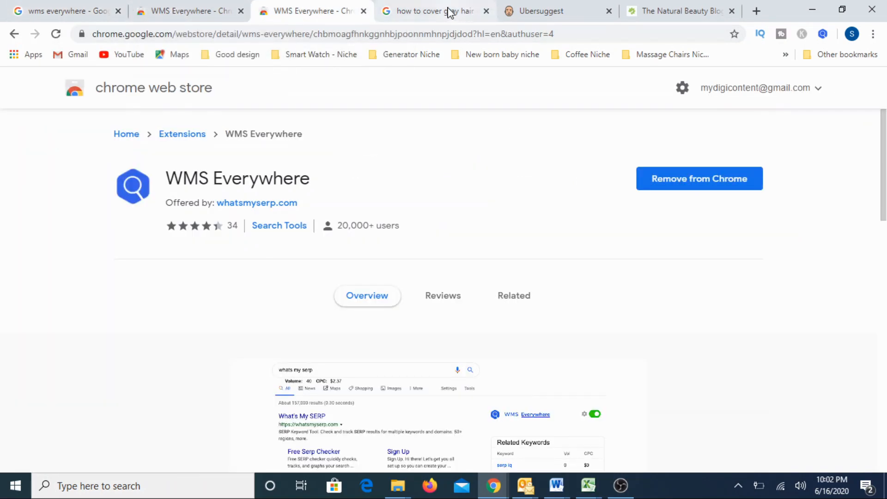
click(433, 11)
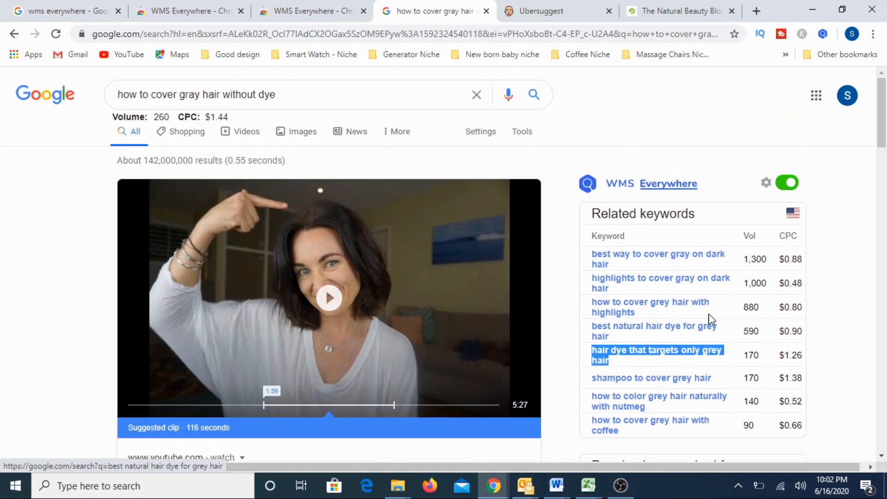
mouse_move(832, 355)
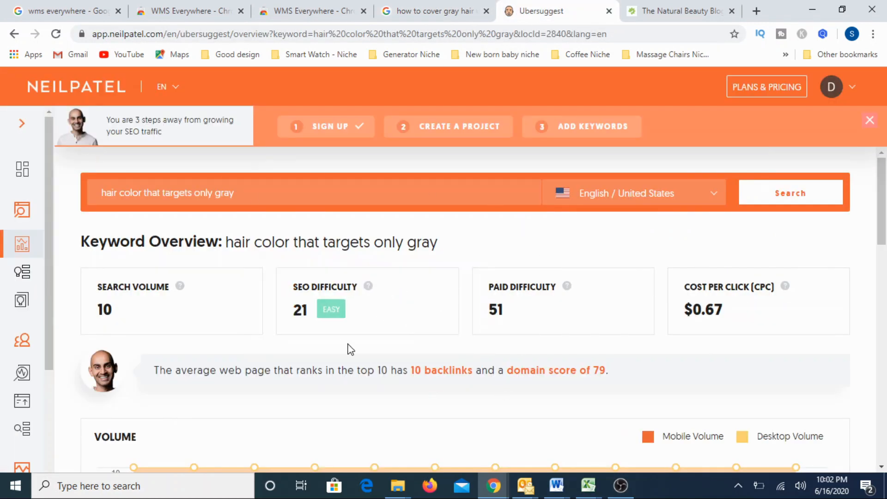
scroll(down, 3)
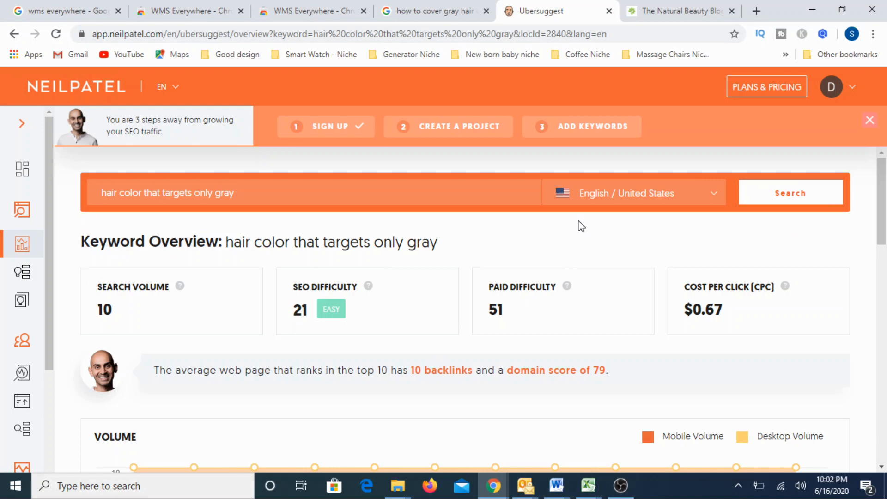
mouse_move(272, 367)
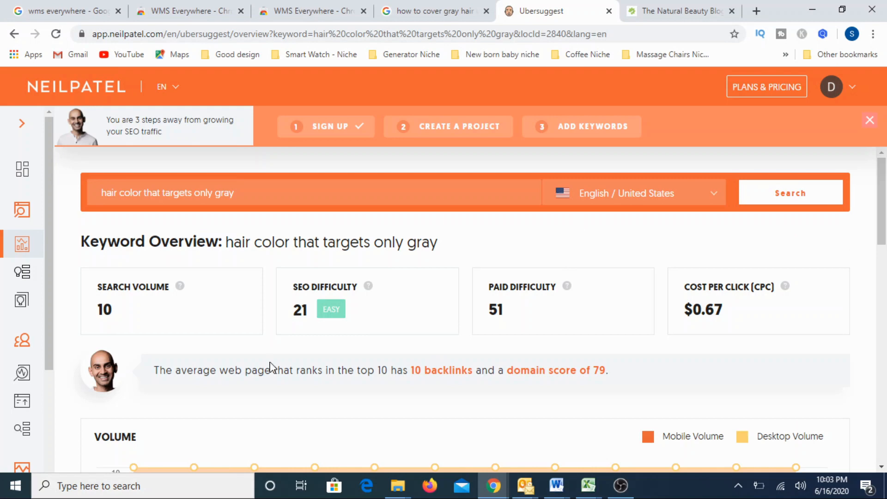
mouse_move(433, 14)
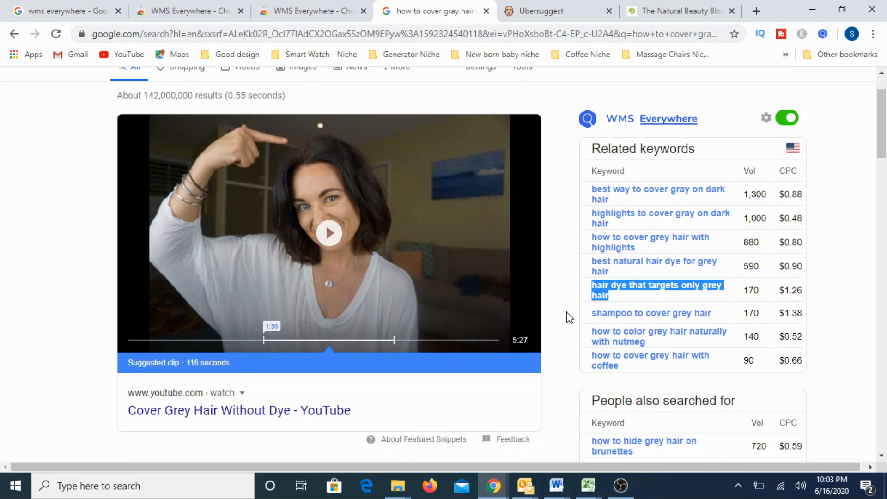
mouse_move(557, 276)
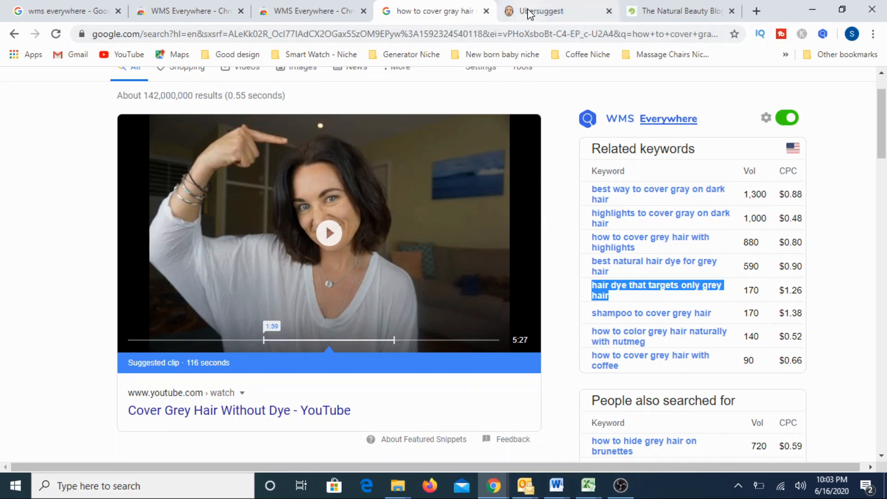
click(557, 11)
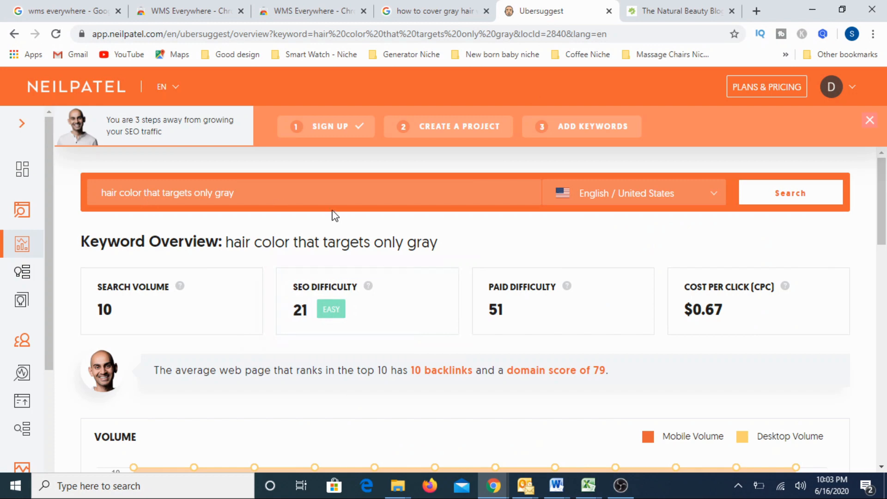
mouse_move(324, 296)
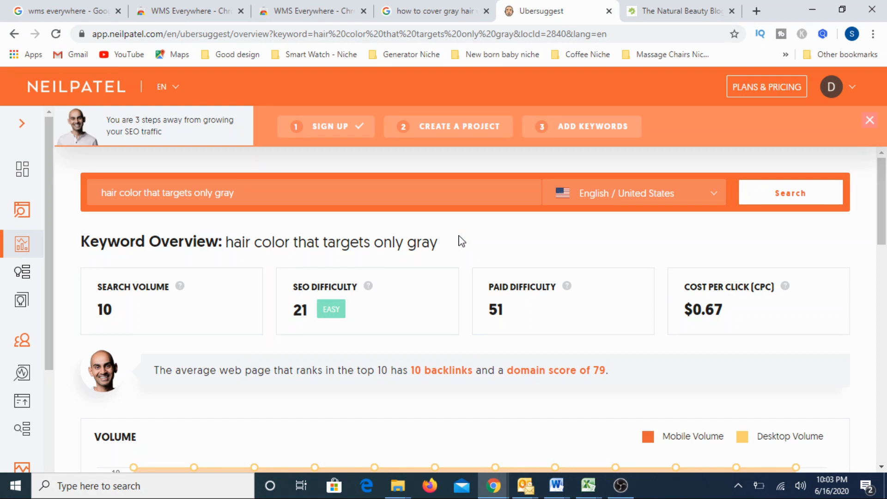
mouse_move(449, 247)
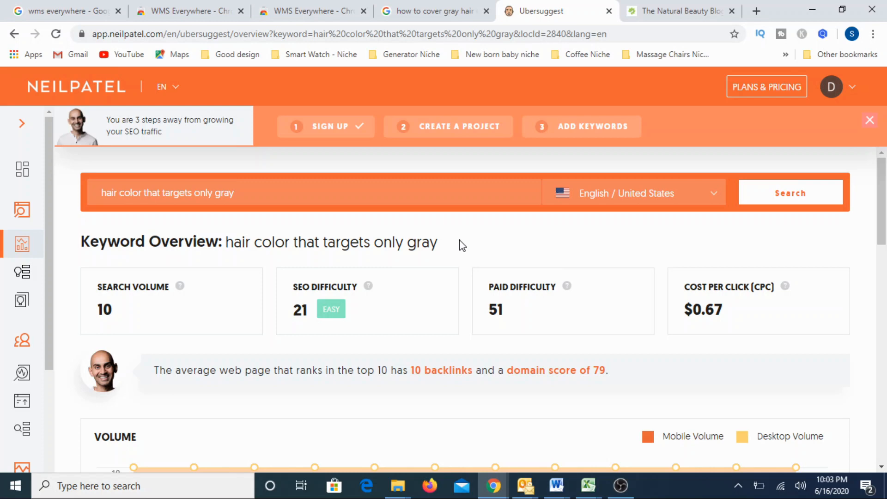
mouse_move(381, 309)
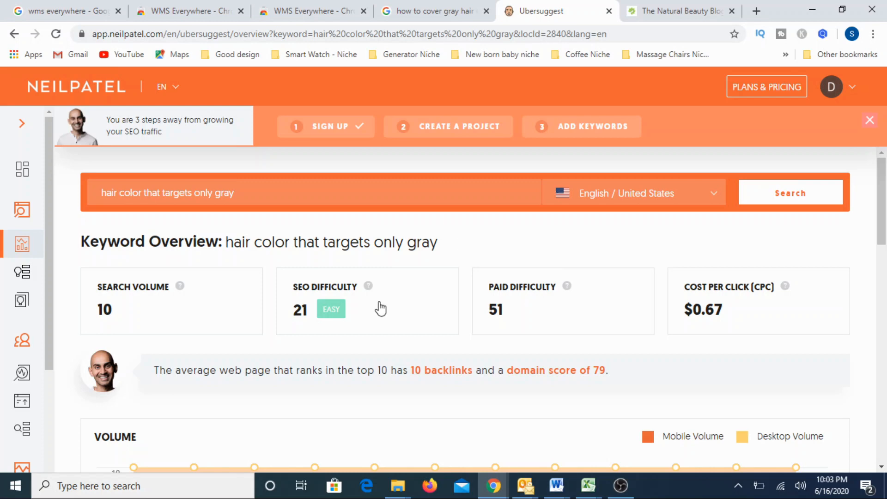
mouse_move(386, 400)
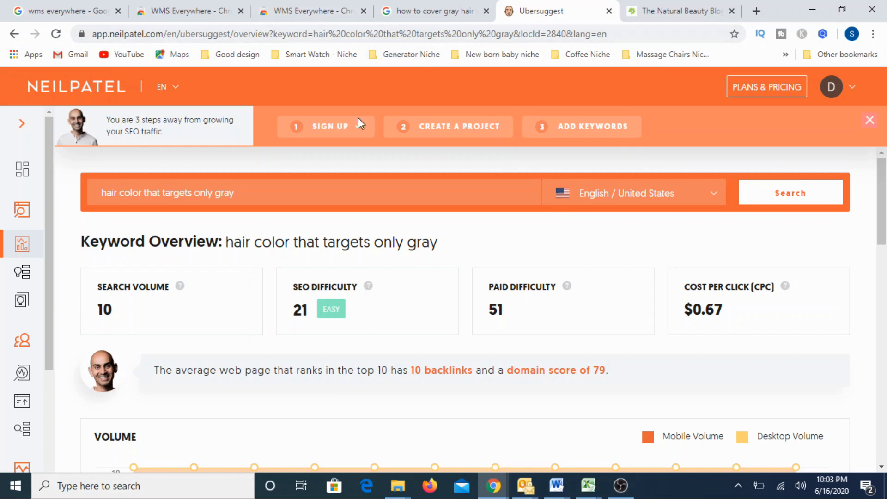
Switch to the WMS Everywhere listing in the Chrome Web Store.
click(306, 11)
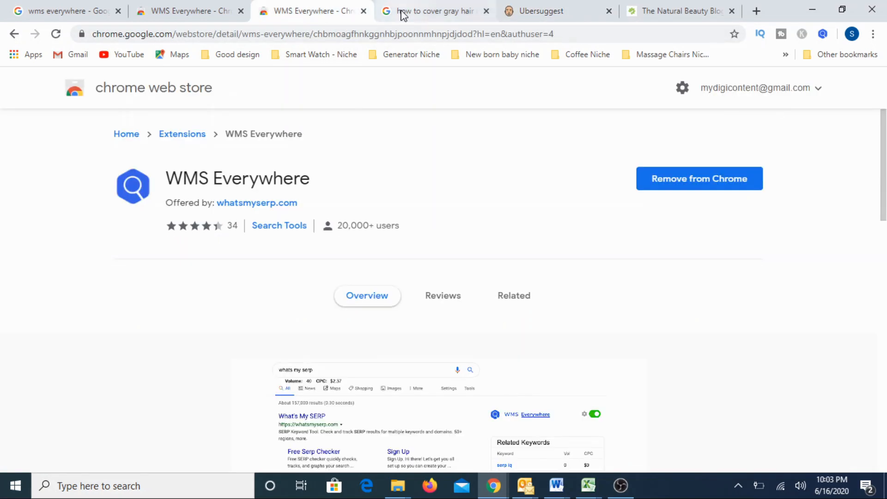
Switch back to the gray-hair Google results with the WMS Everywhere related-keywords panel.
click(430, 11)
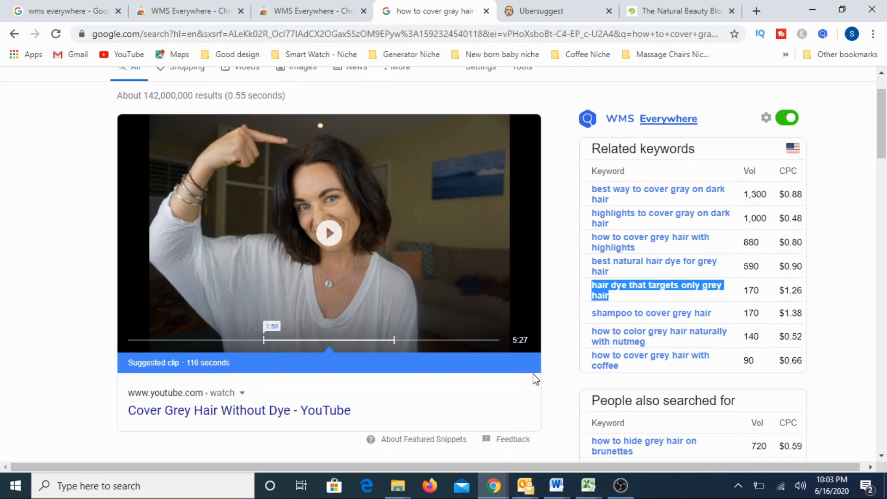
mouse_move(563, 243)
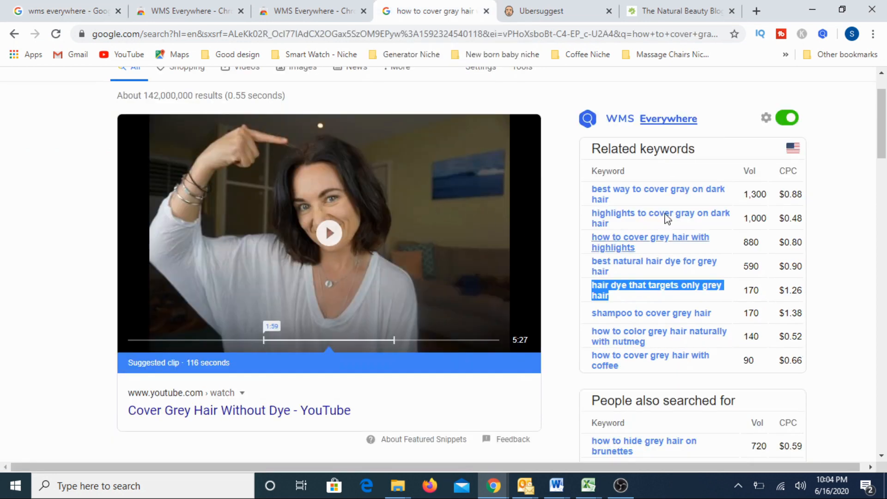
mouse_move(871, 202)
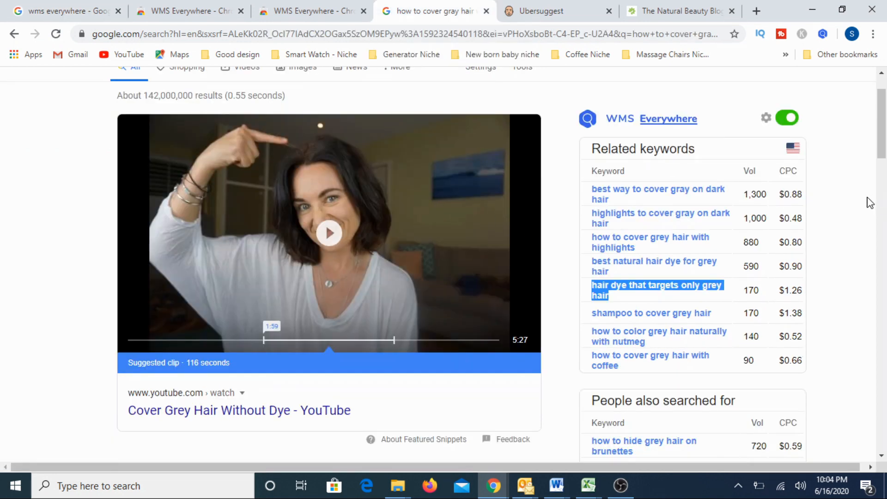